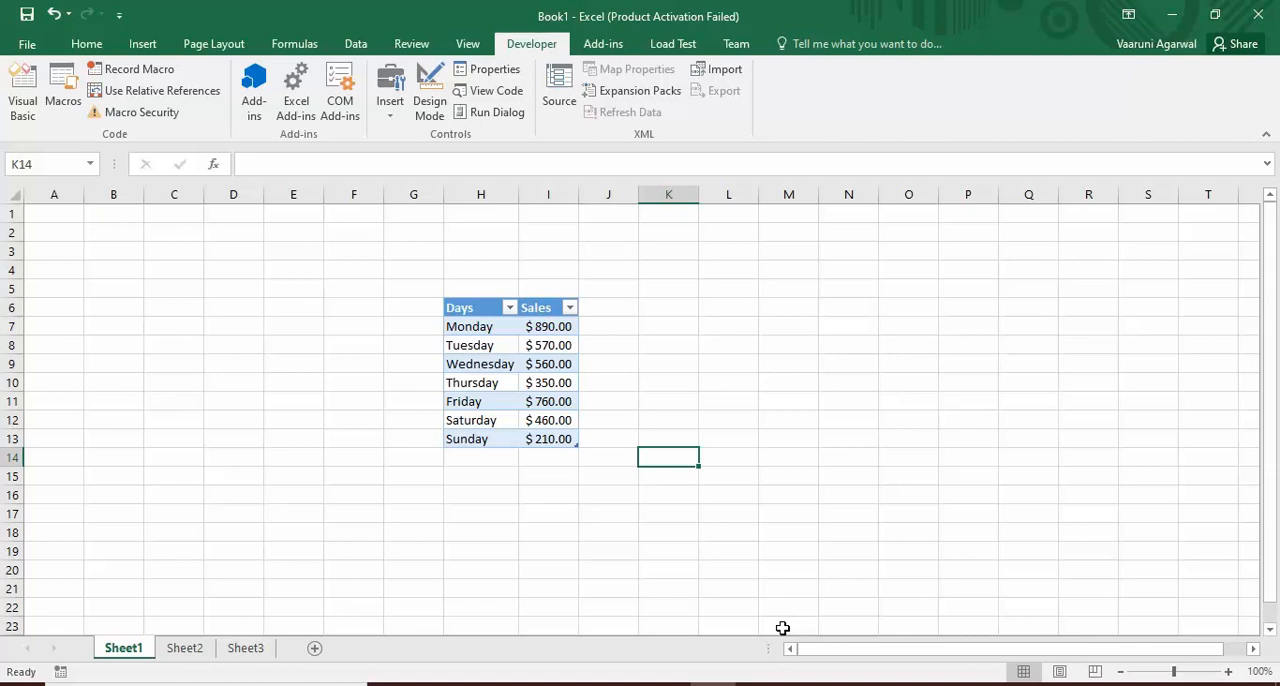
mouse_move(84, 135)
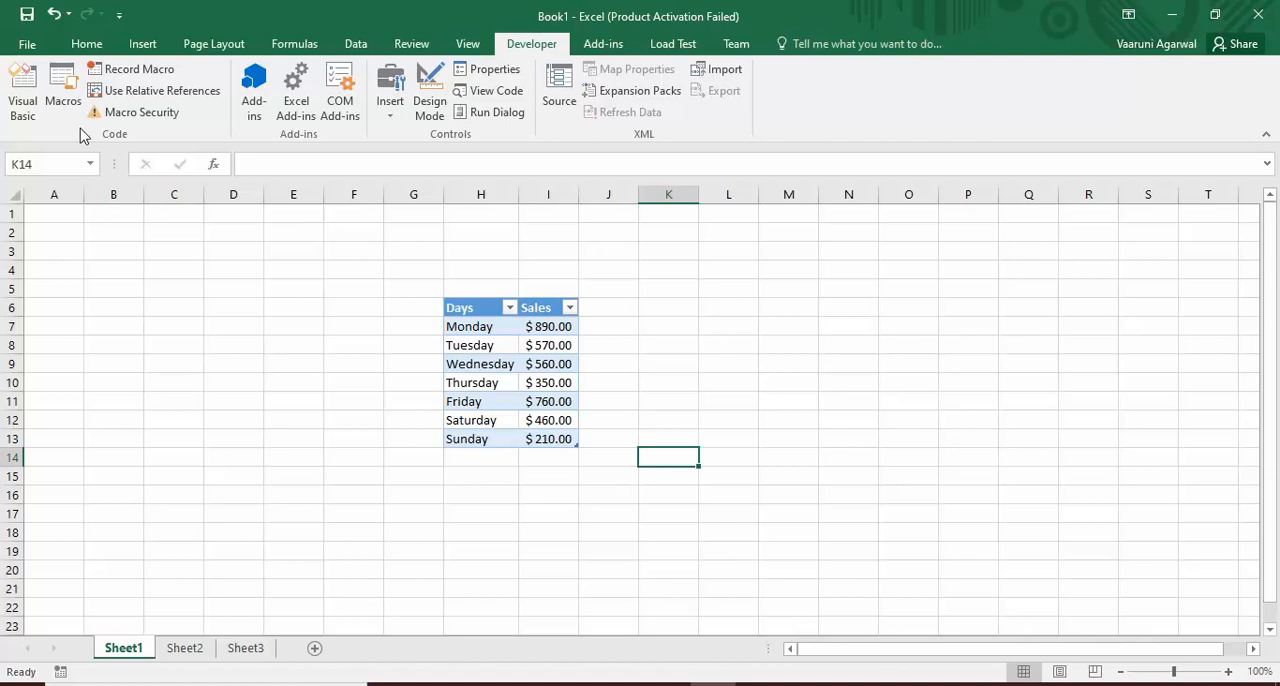
mouse_move(62, 90)
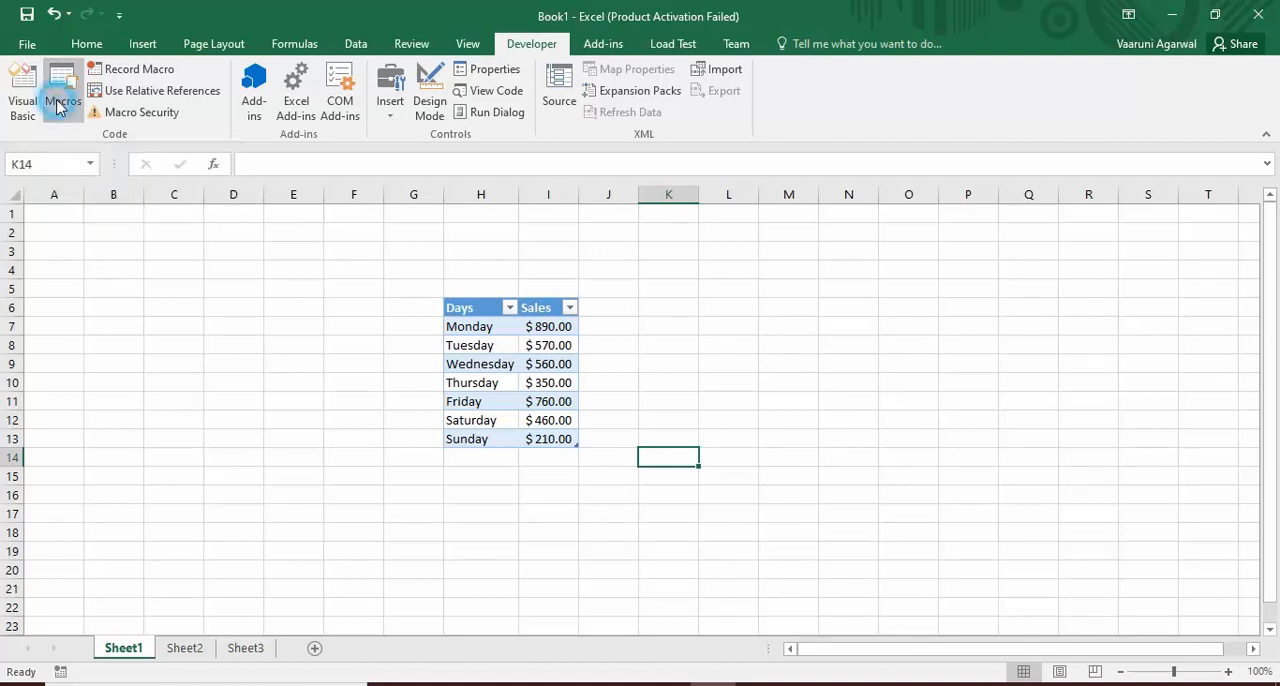
- Pick First_Macro from the macro list and open Module1's recorded code in the editor
left_click(62, 90)
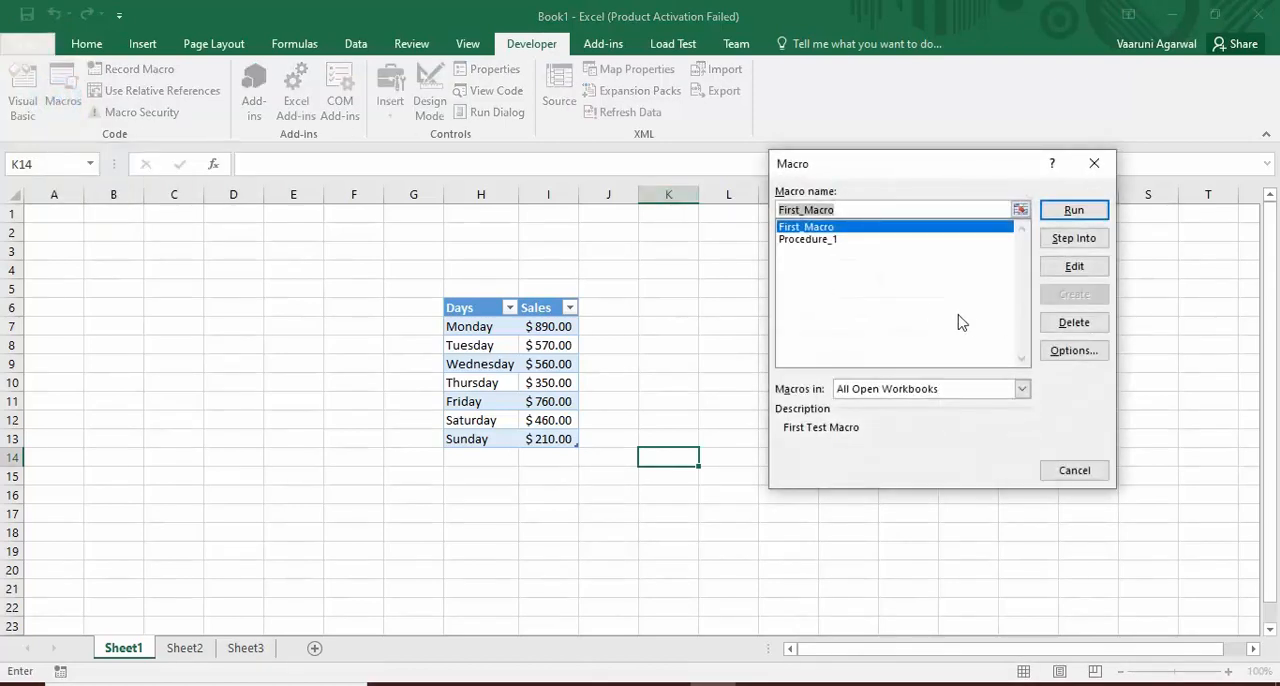
mouse_move(838, 228)
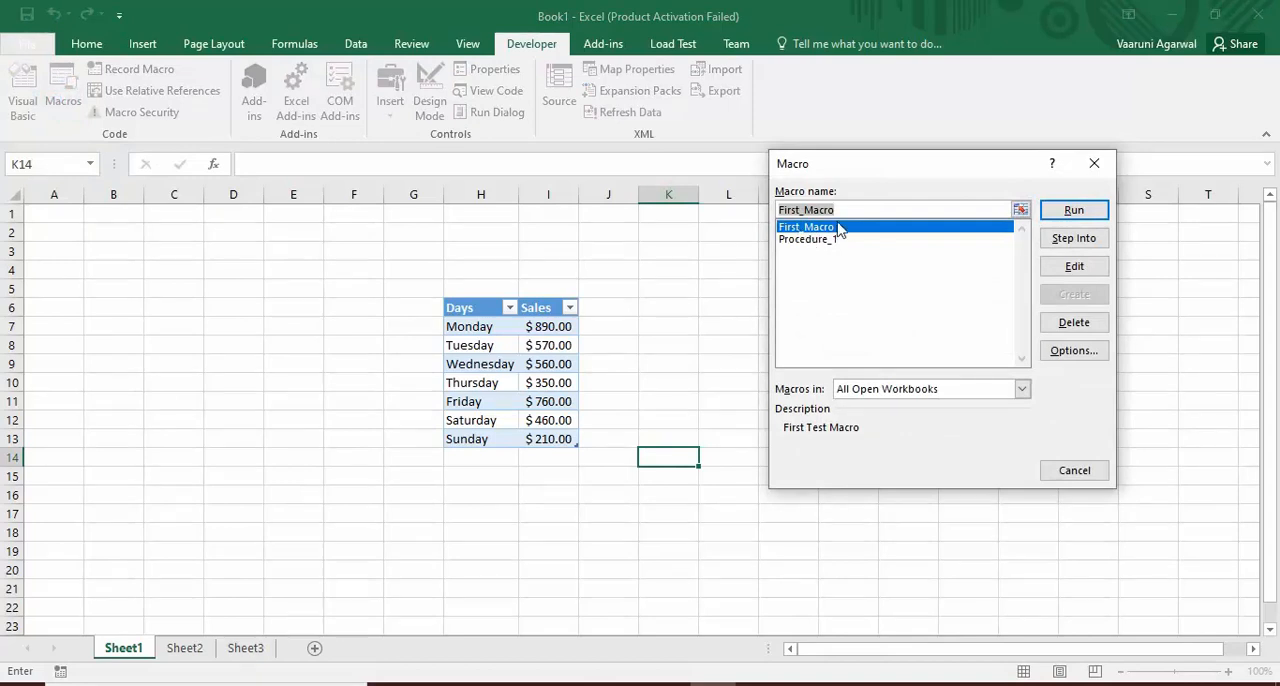
left_click(807, 239)
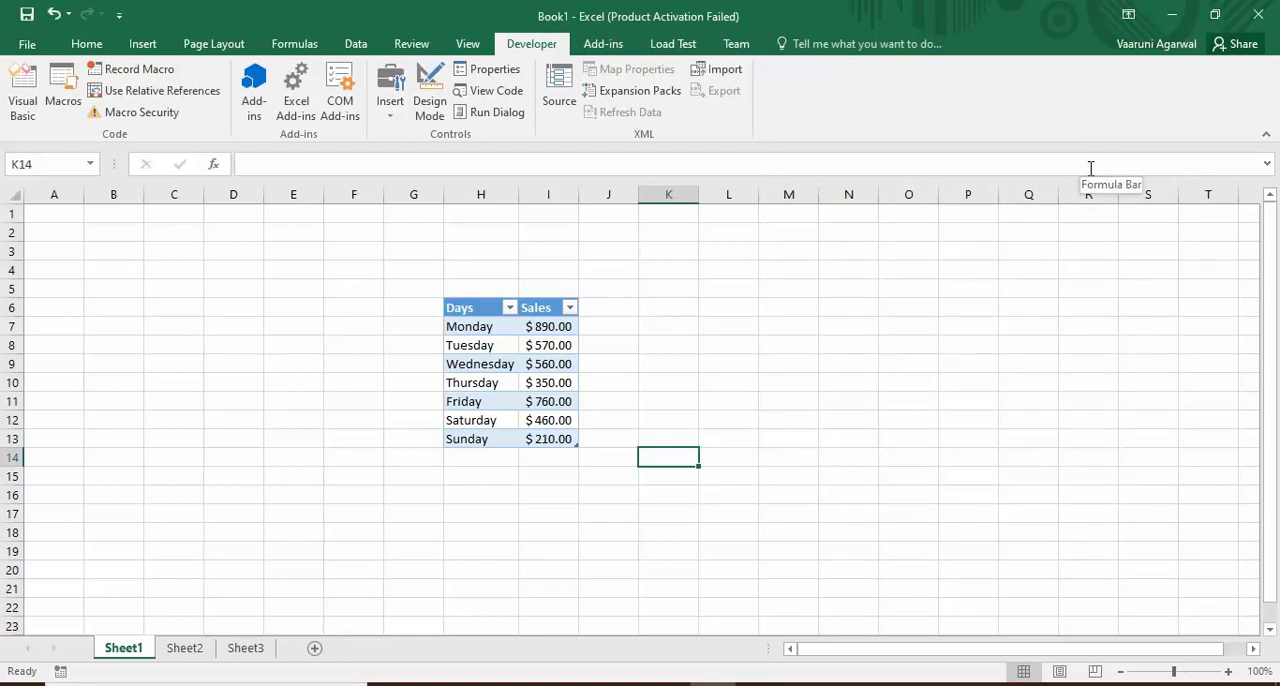
mouse_move(776, 373)
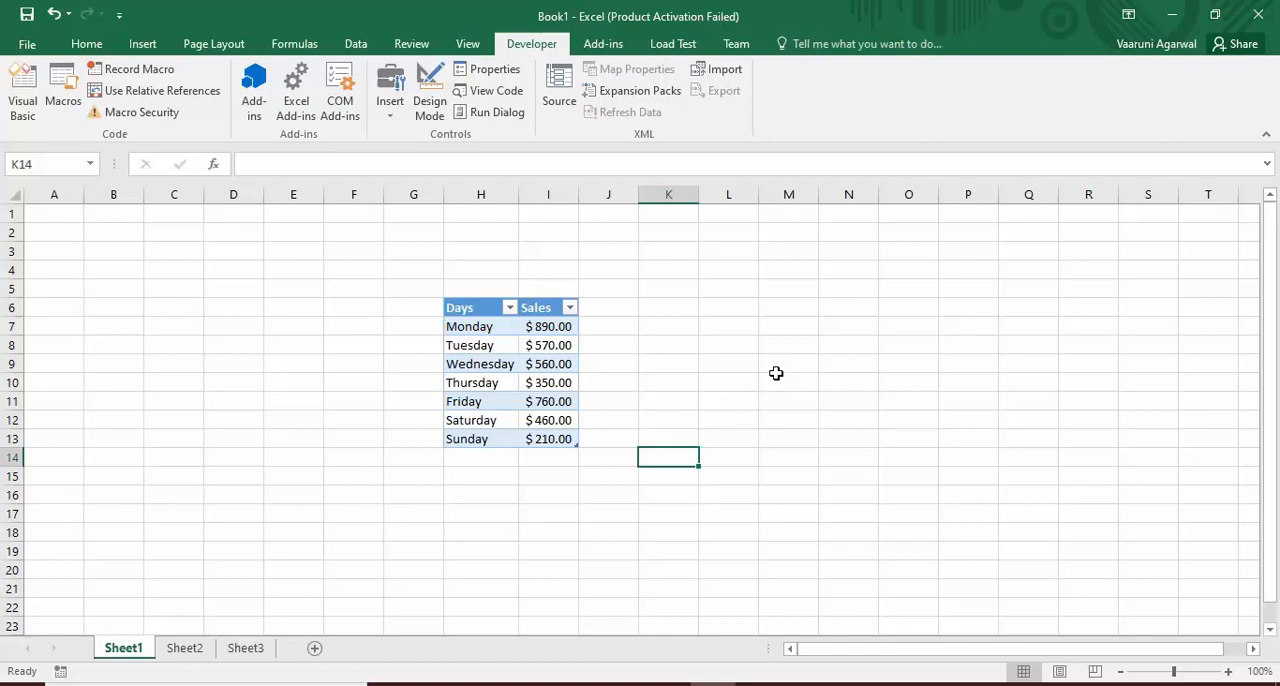
mouse_move(560, 382)
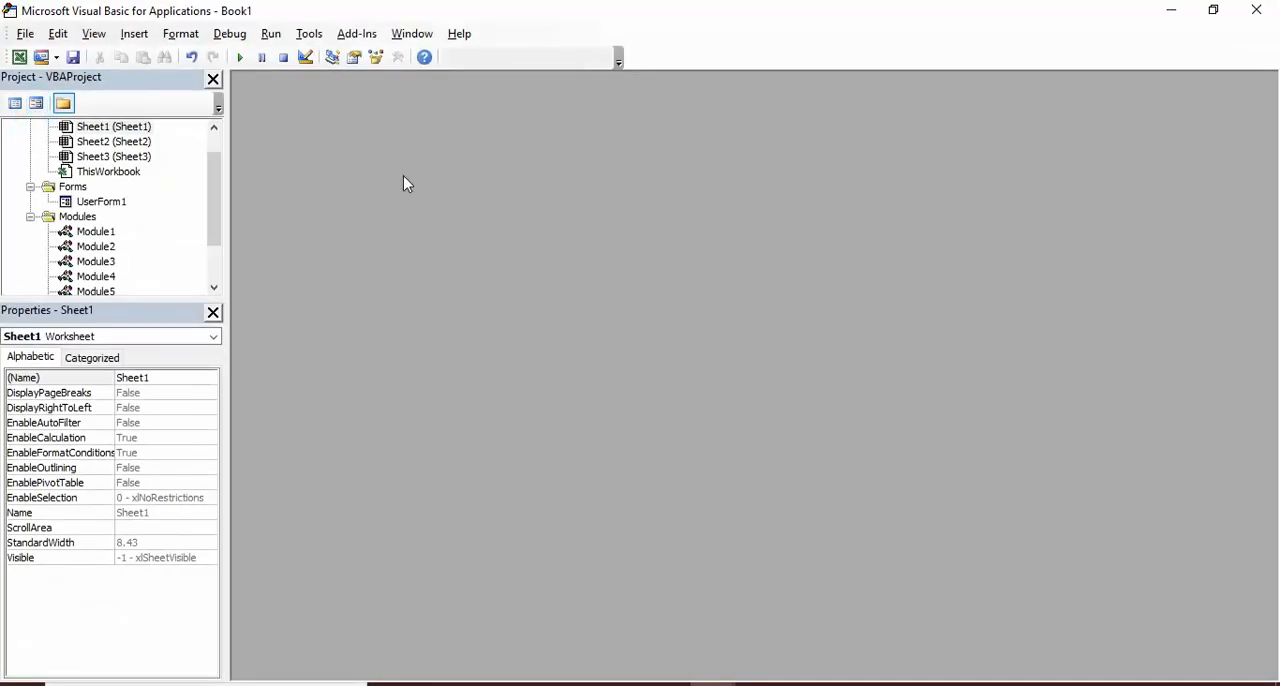
scroll("down", 3)
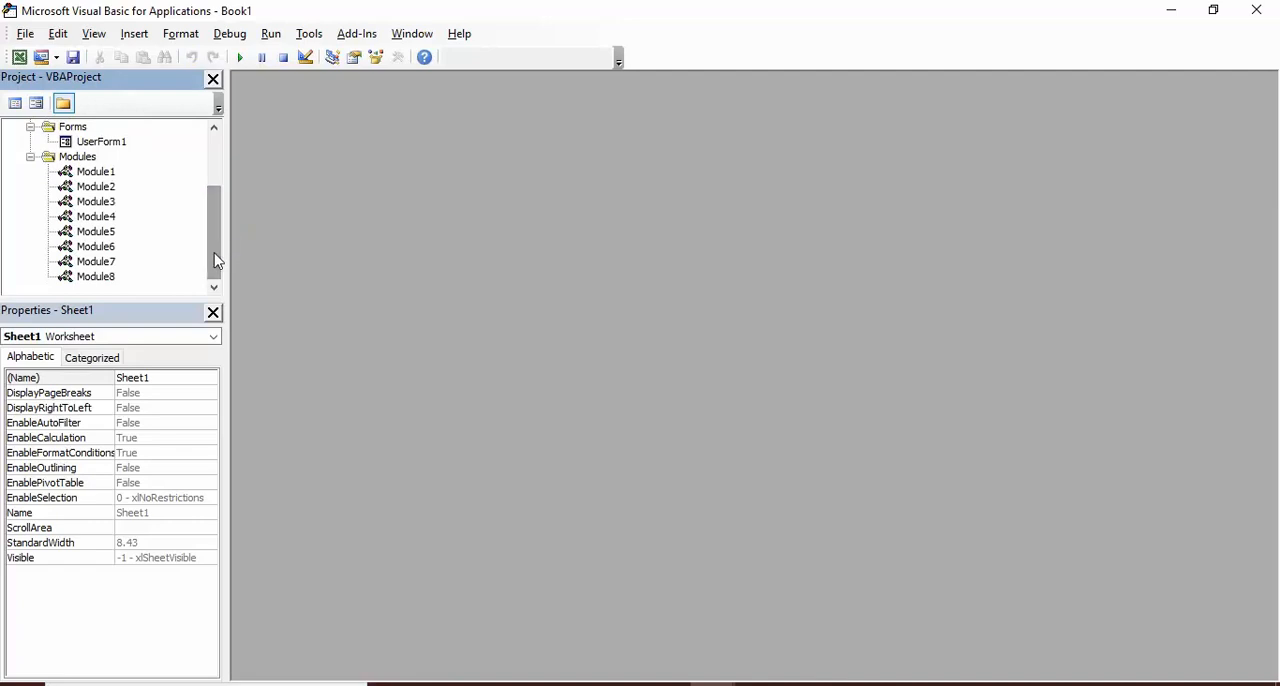
left_click(95, 171)
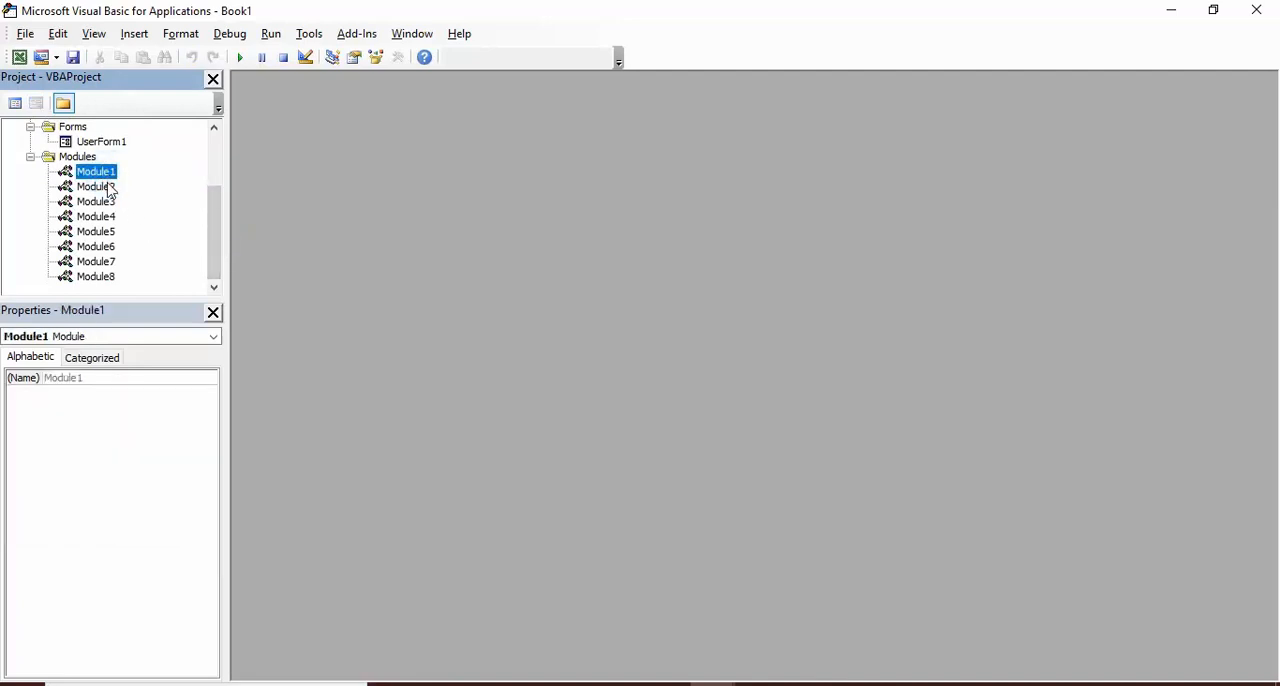
double_click(95, 171)
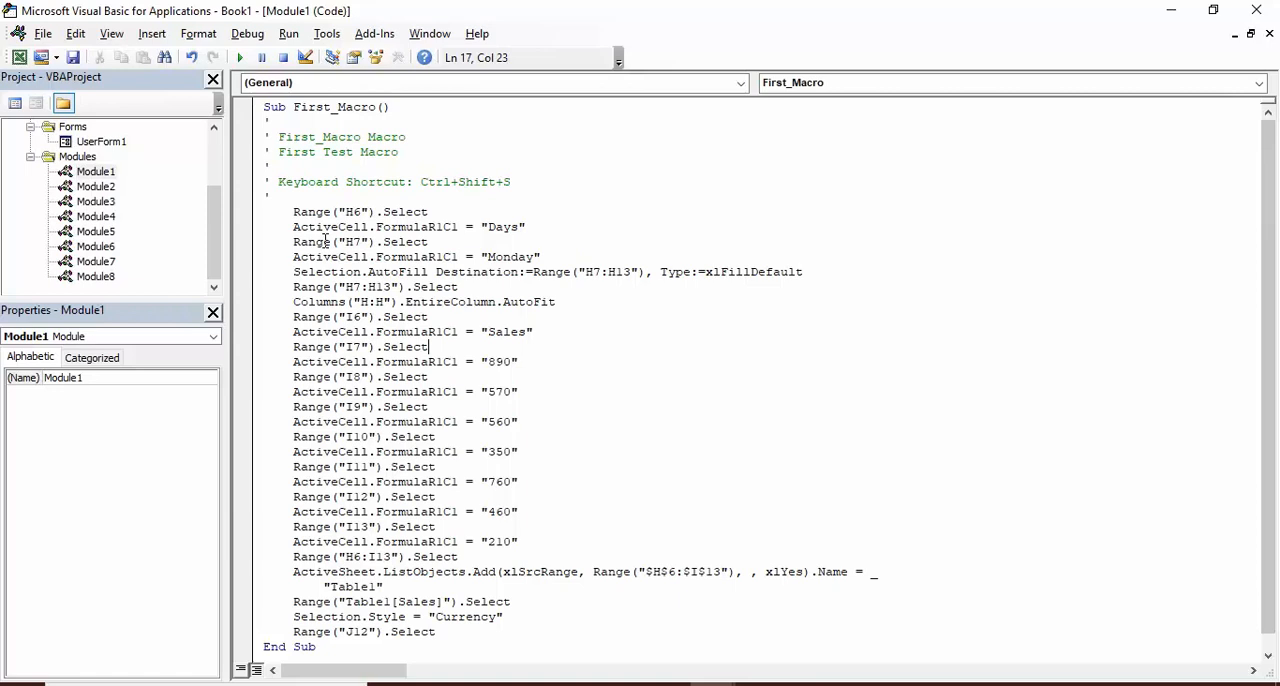
mouse_move(413, 421)
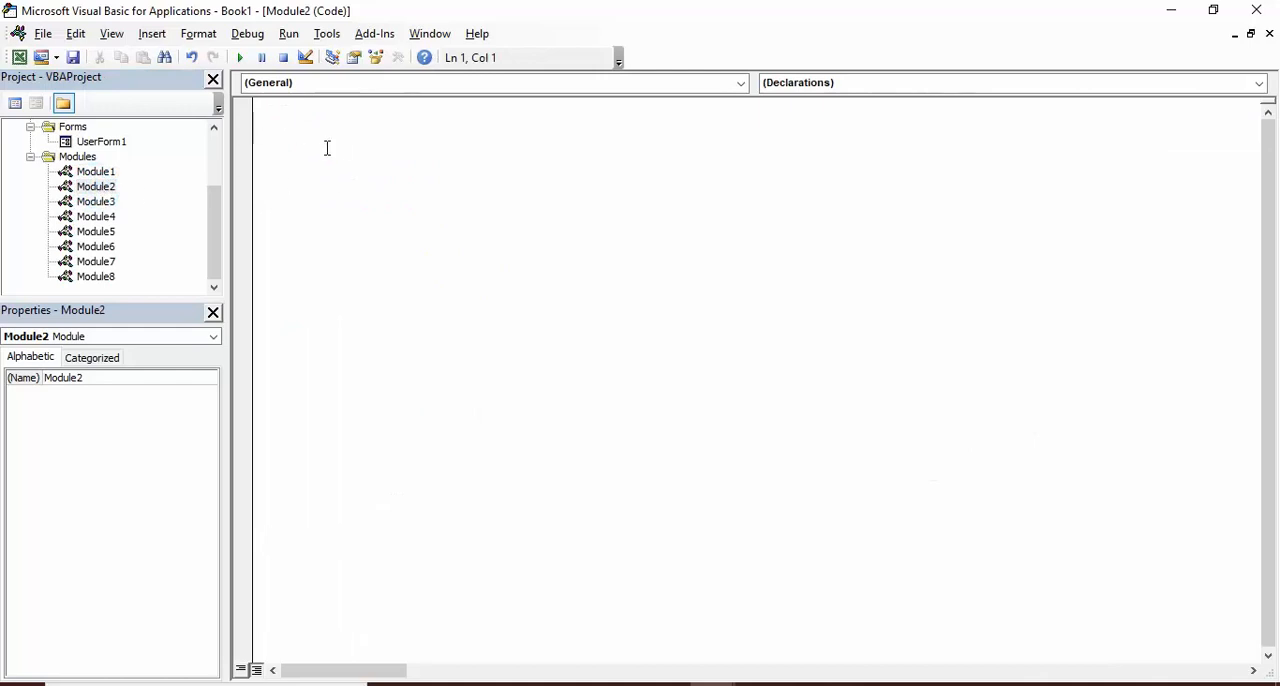
mouse_move(380, 210)
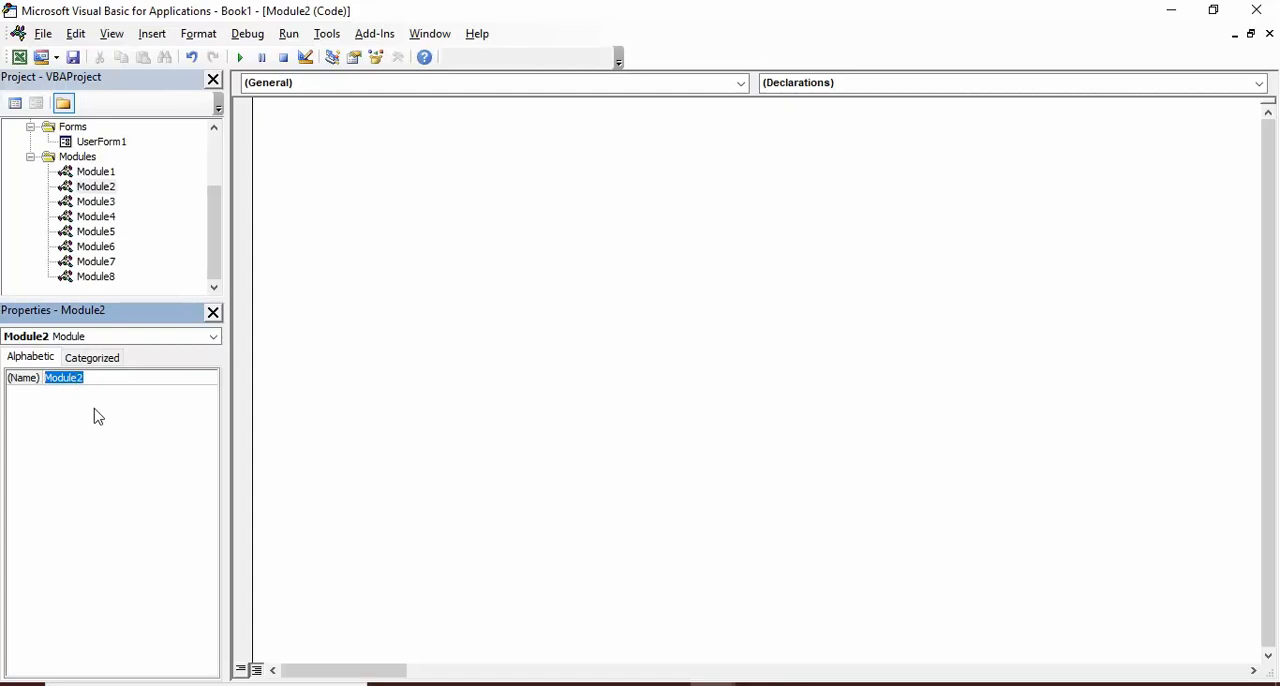
- Rename Module2 to Macro_Write in Properties, then click into its blank code window
type("Macro_")
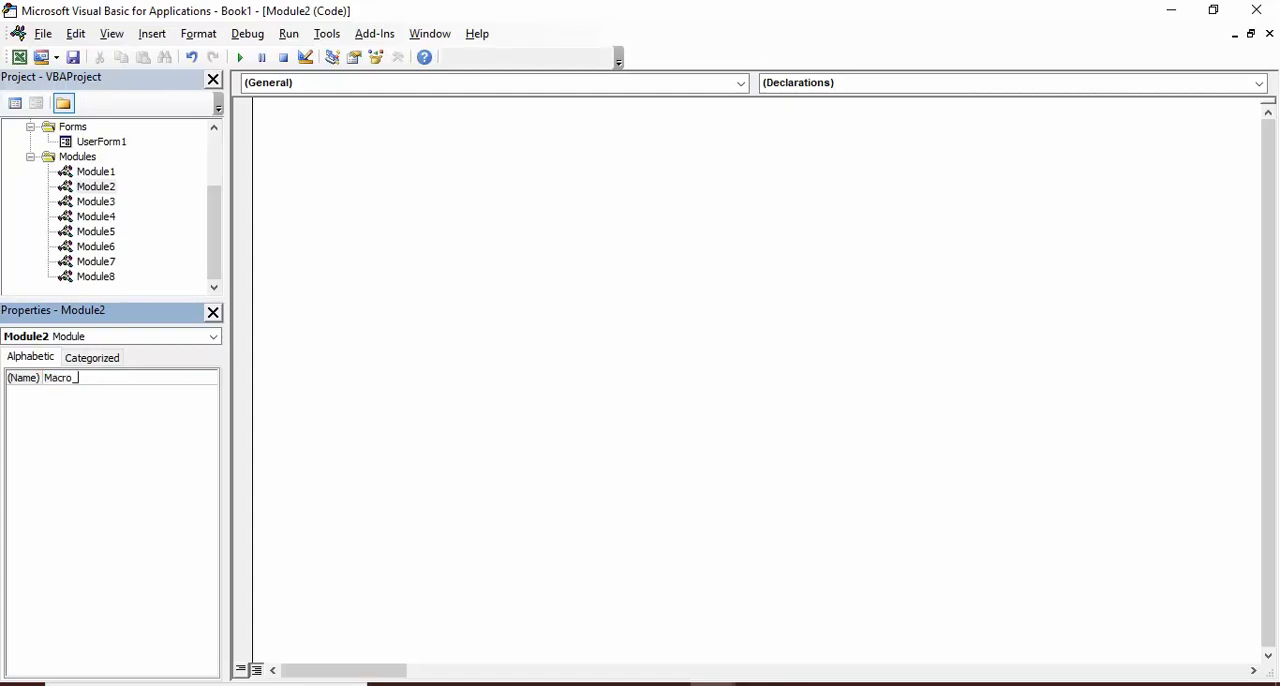
type("Write")
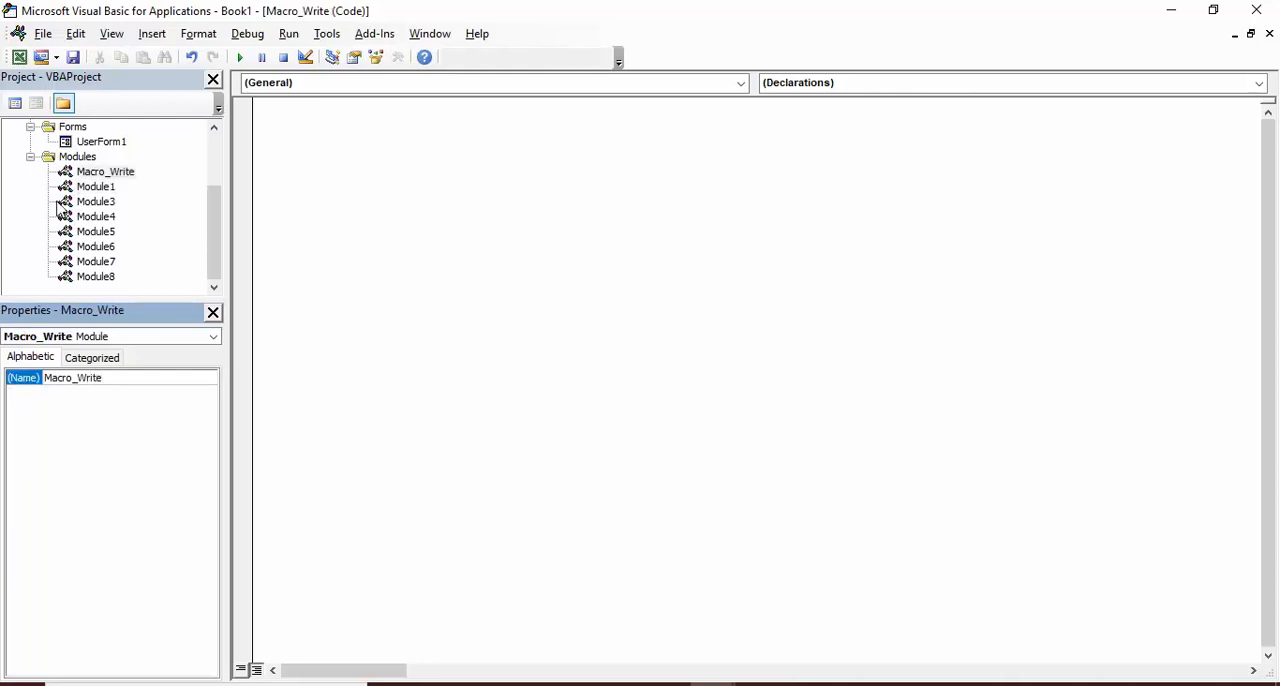
left_click(105, 171)
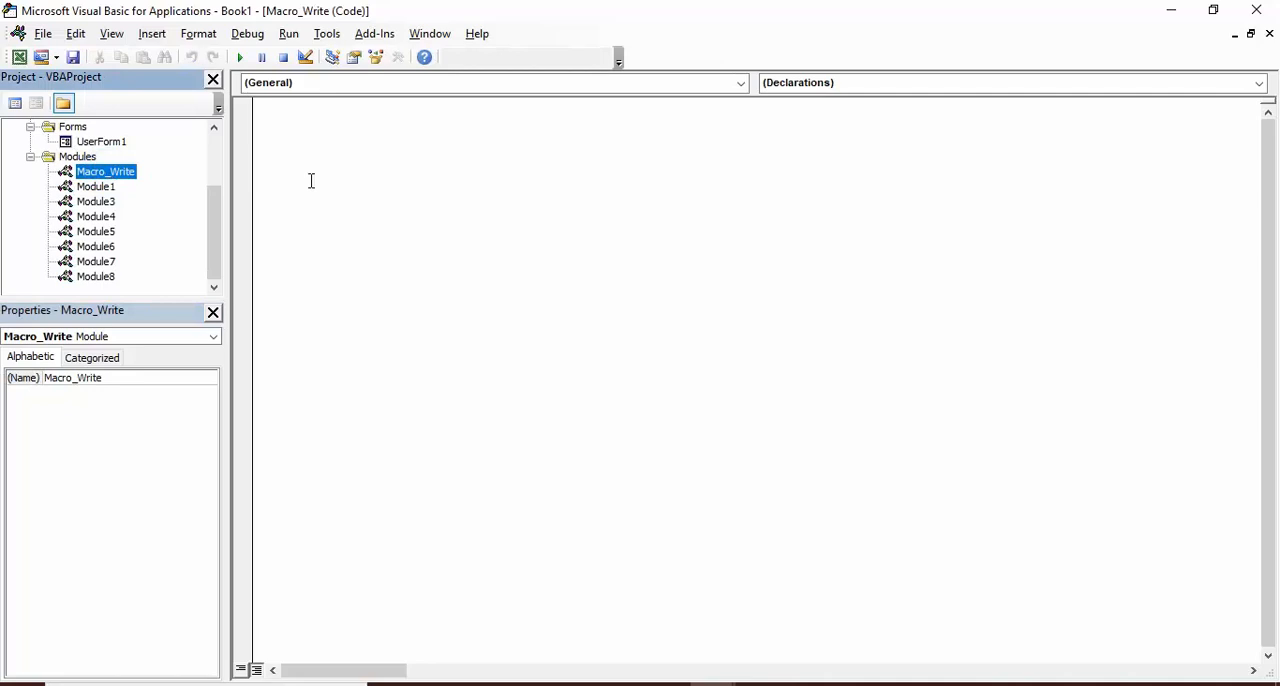
left_click(308, 162)
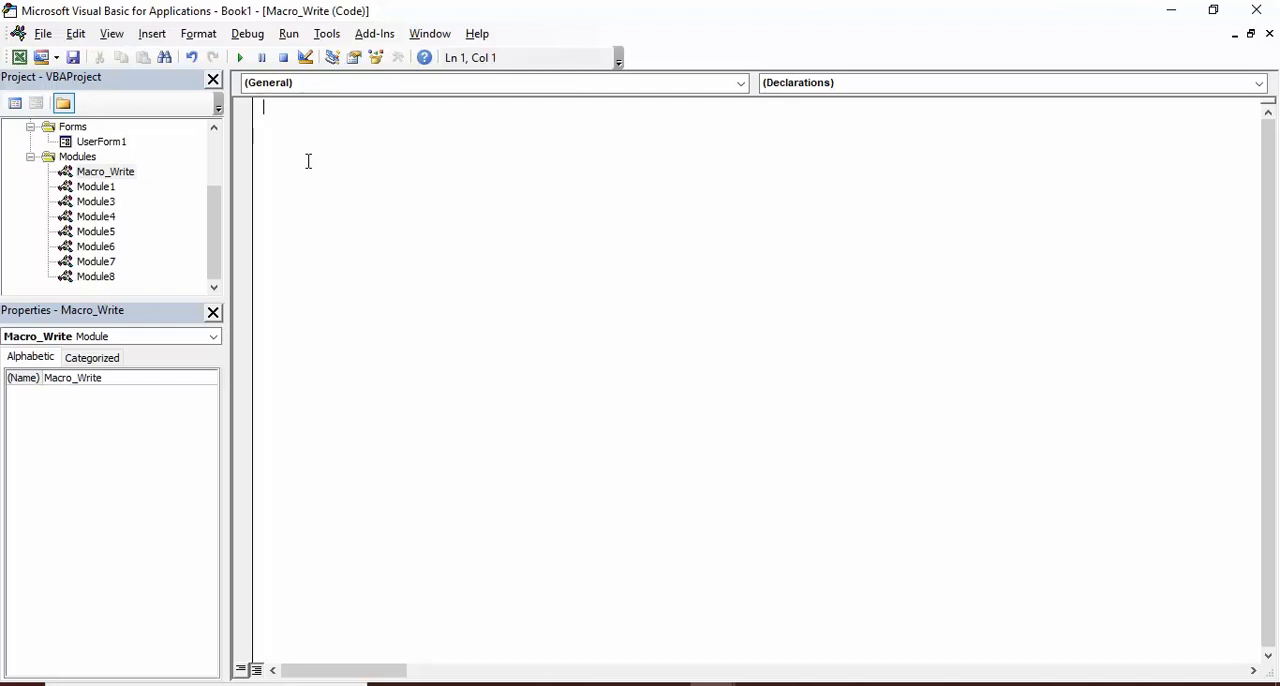
- Type 'sub Write_VB_Macro' in Macro_Write and place the cursor inside the procedure body
type("sub")
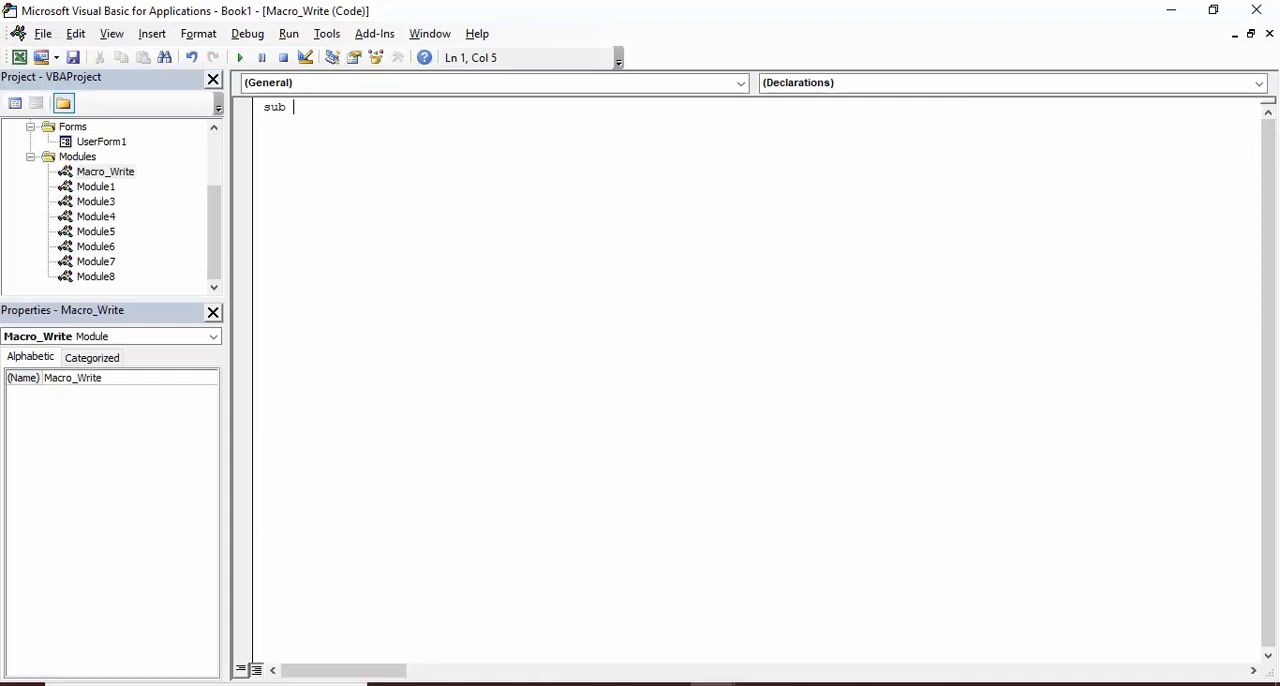
type("Wri")
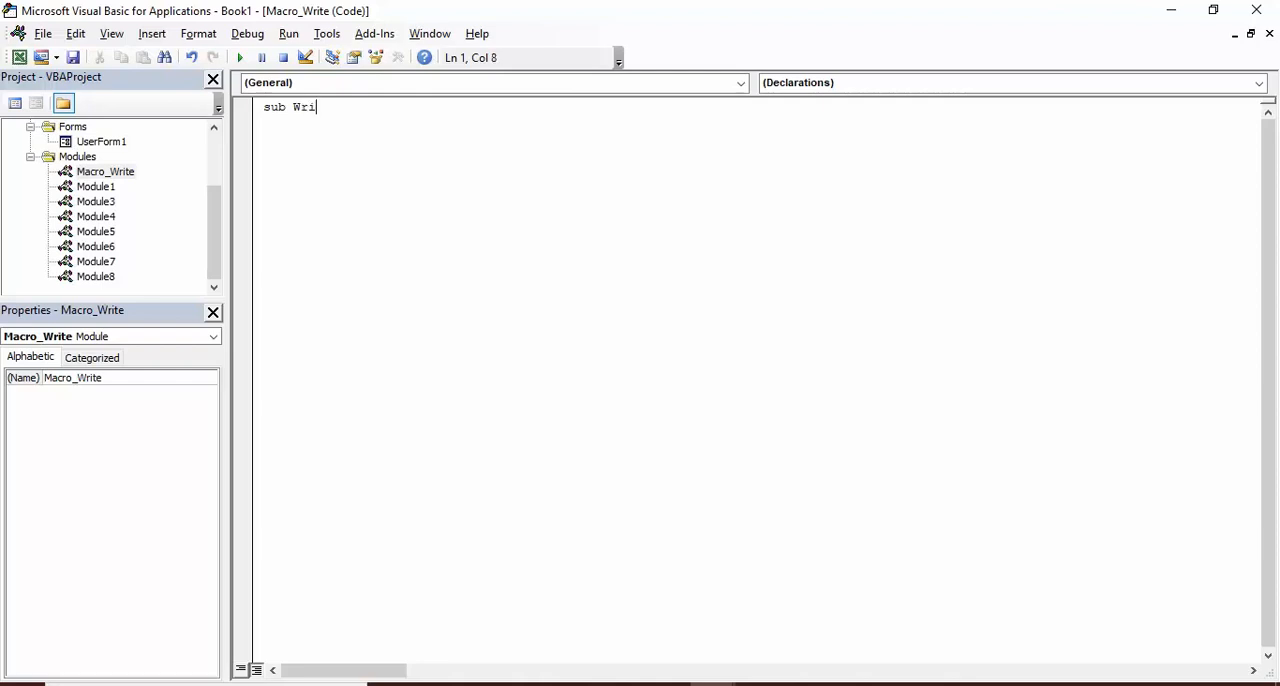
type("te_")
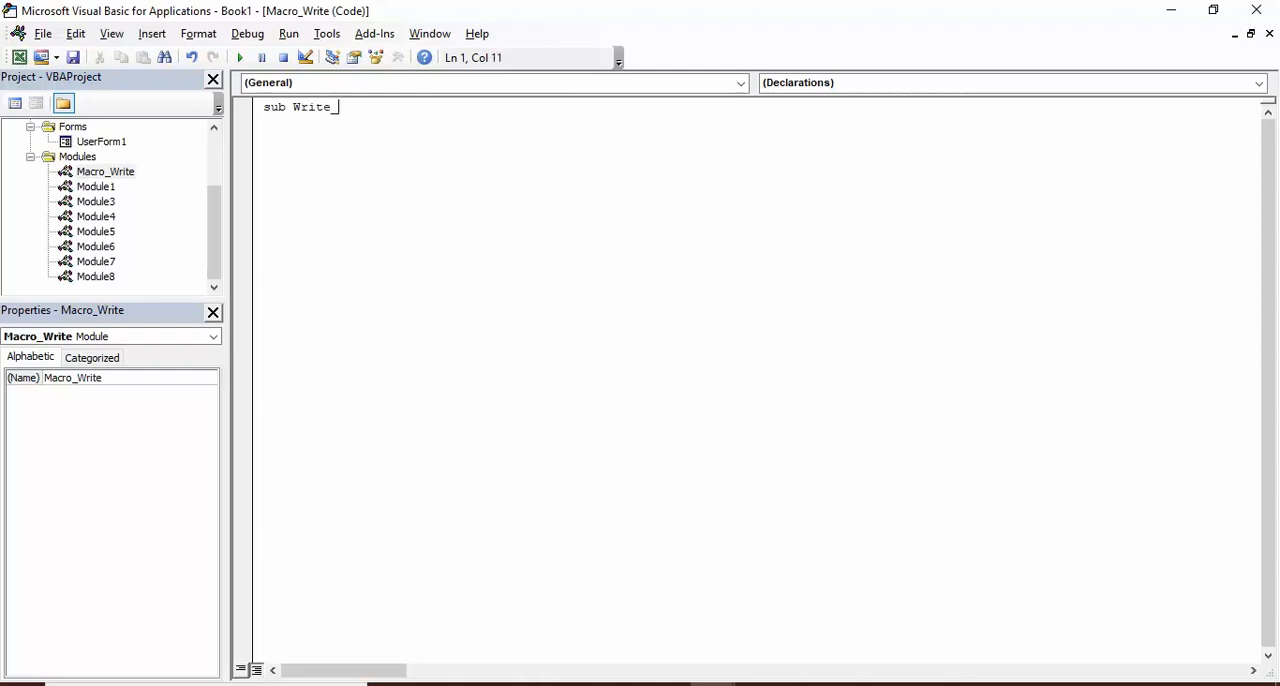
type("VB")
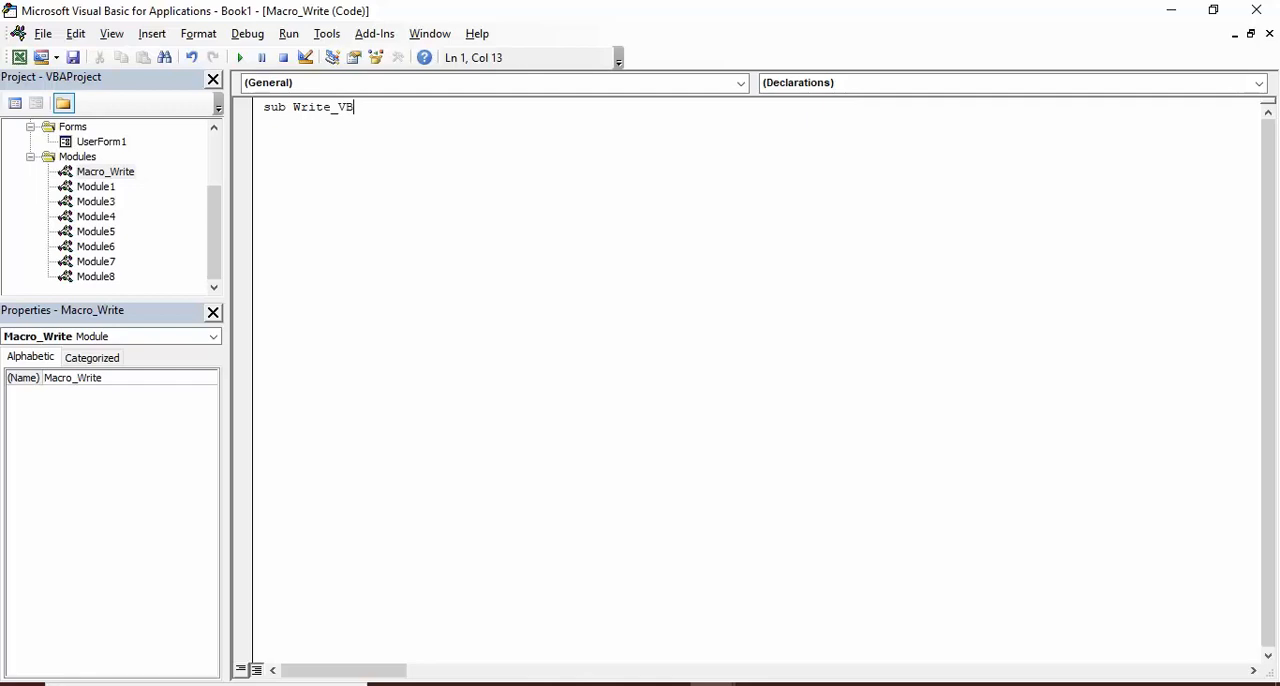
type("_Ma")
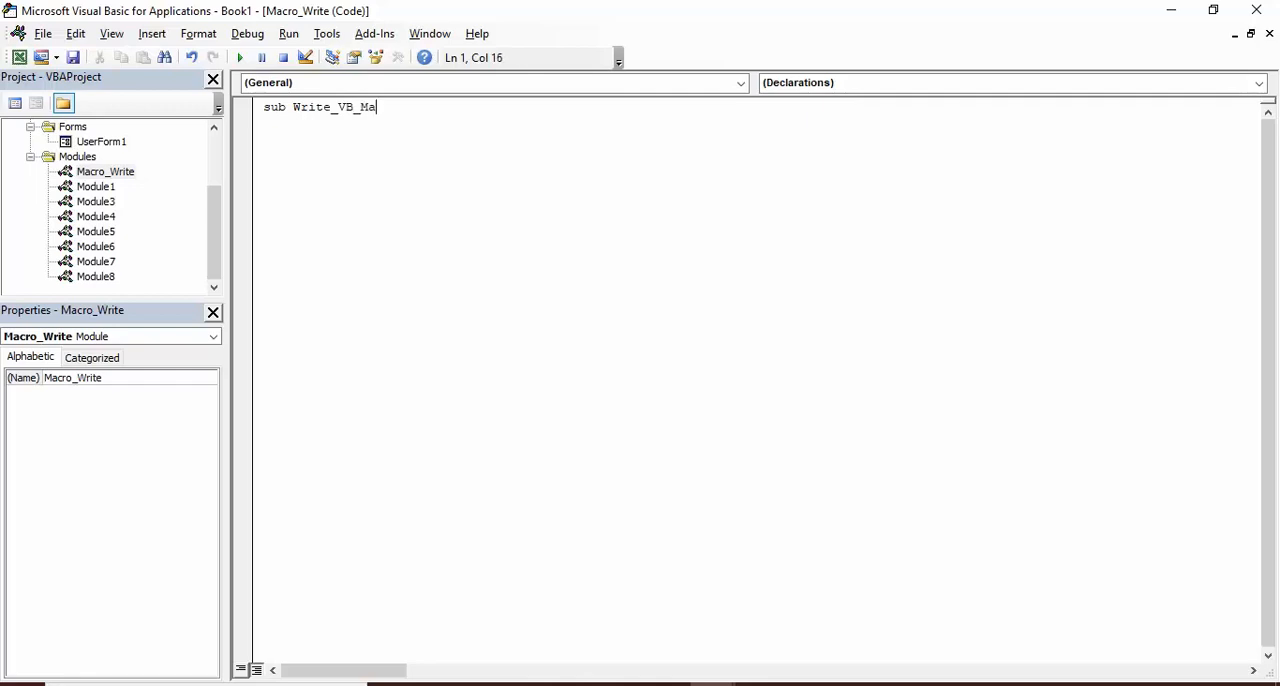
type("cro(")
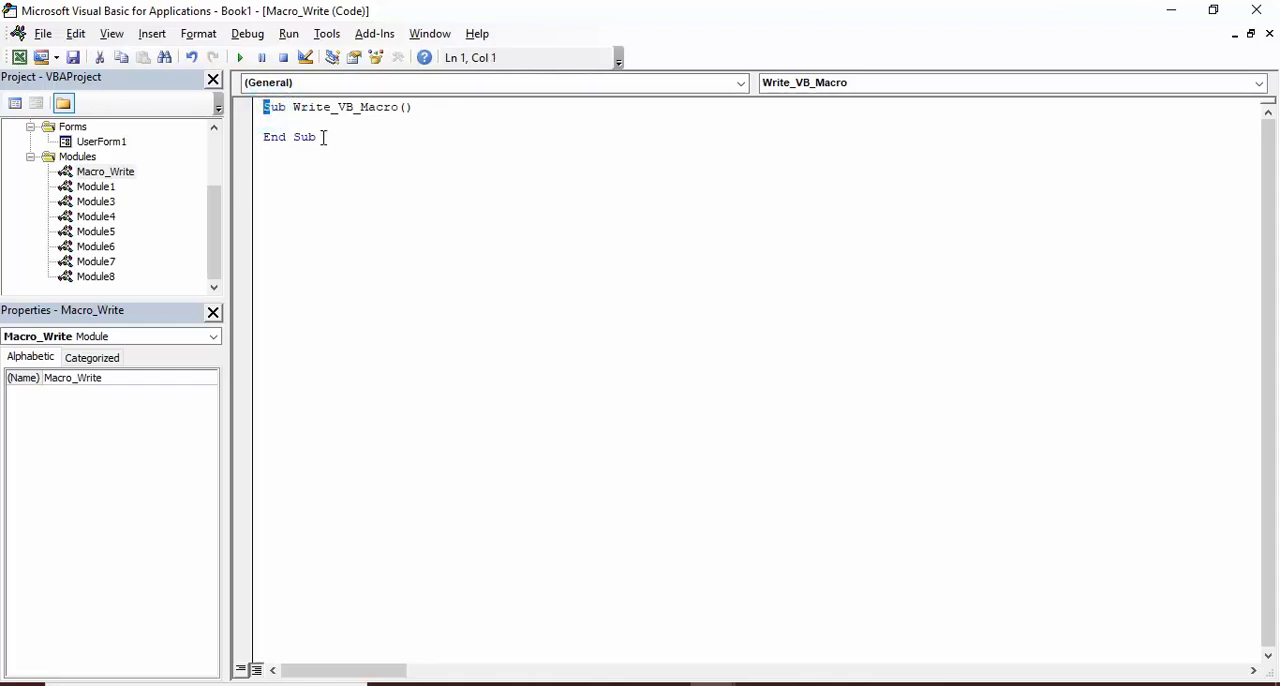
left_click(282, 122)
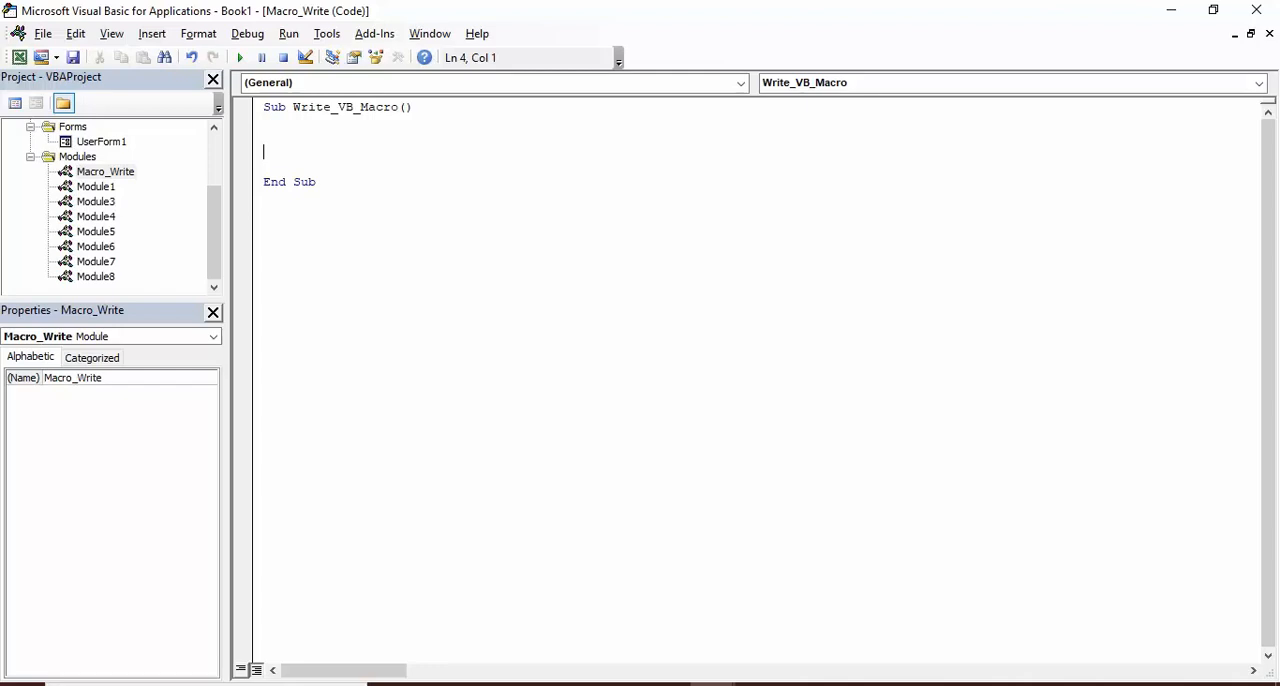
- Type MsgBox "Hello! I am ProgrammingKnowledge" inside Write_VB_Macro
type("Ms")
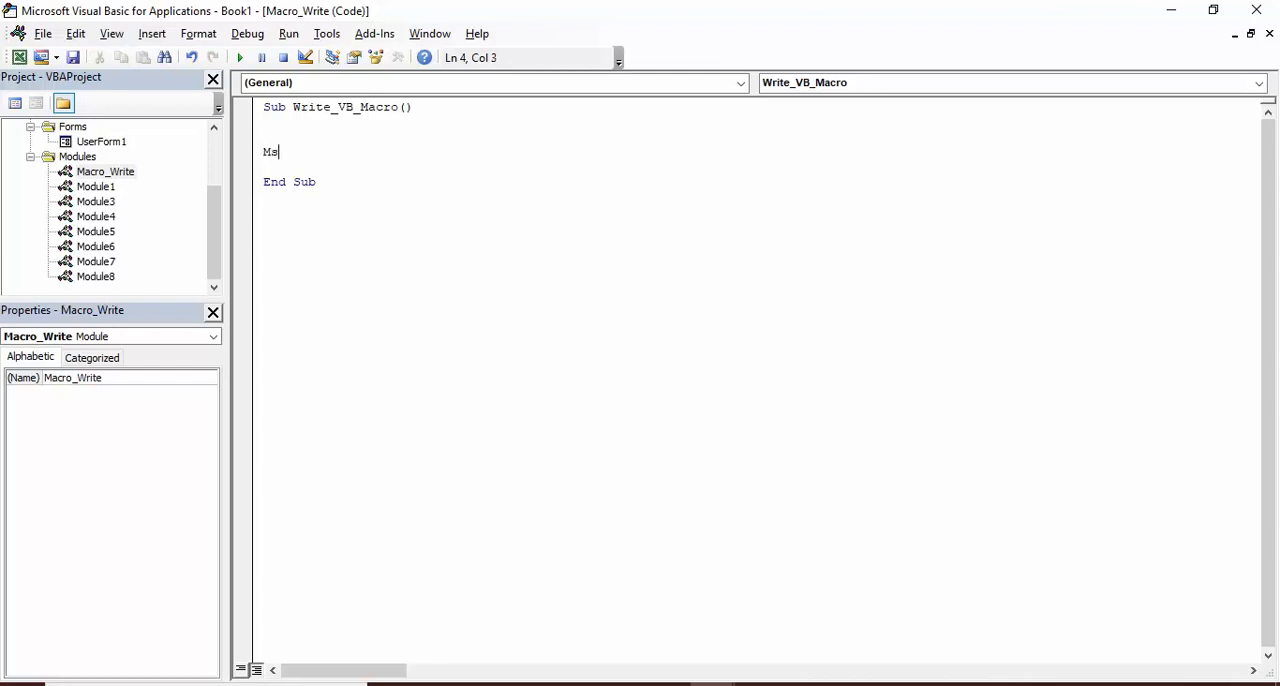
type("sgbox")
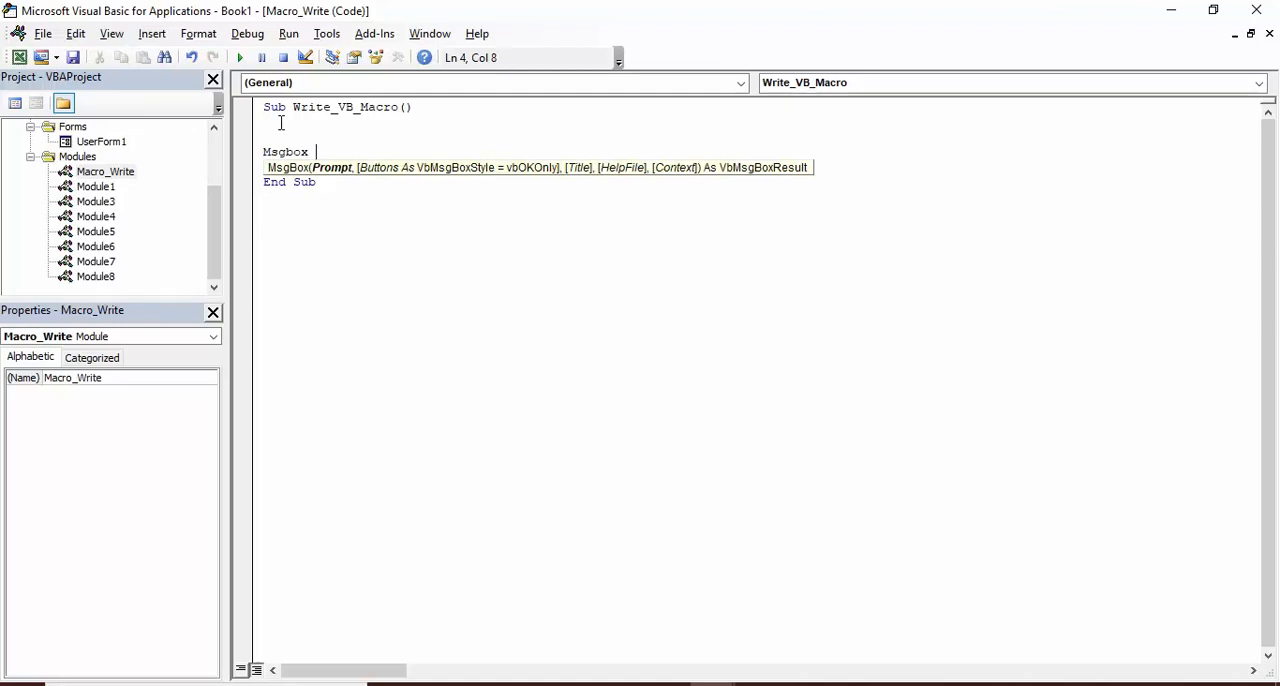
mouse_move(588, 180)
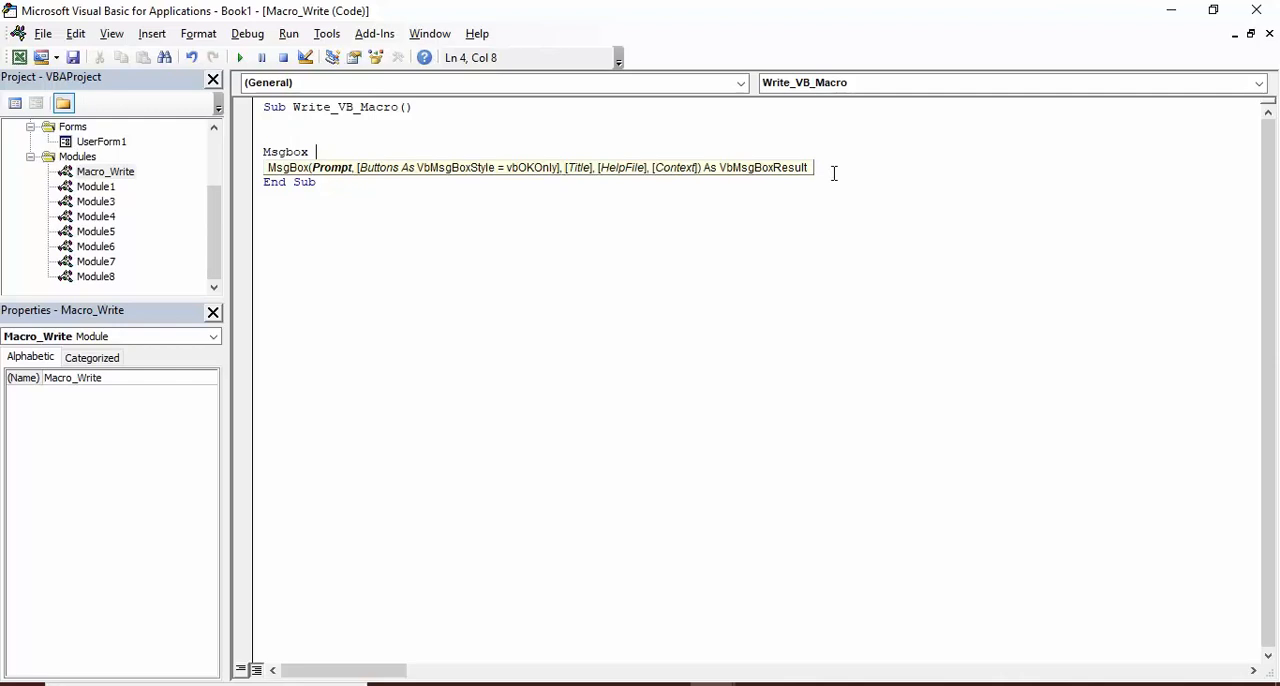
type("\"")
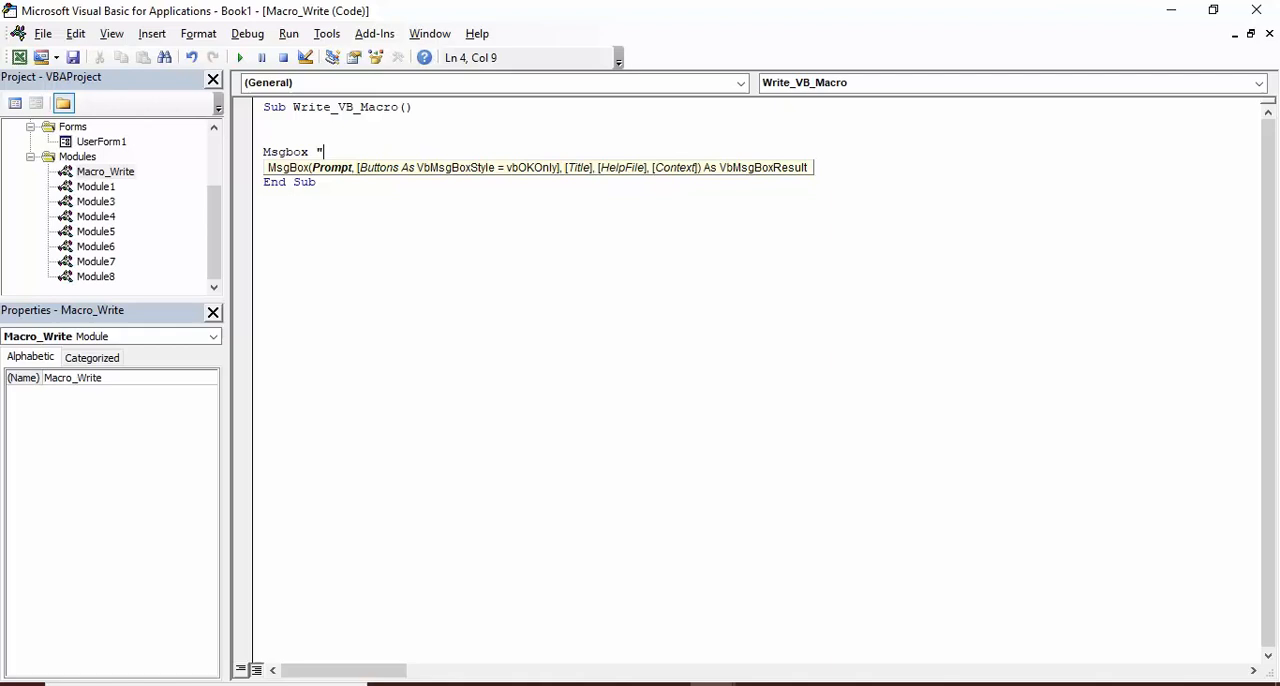
type("Hell")
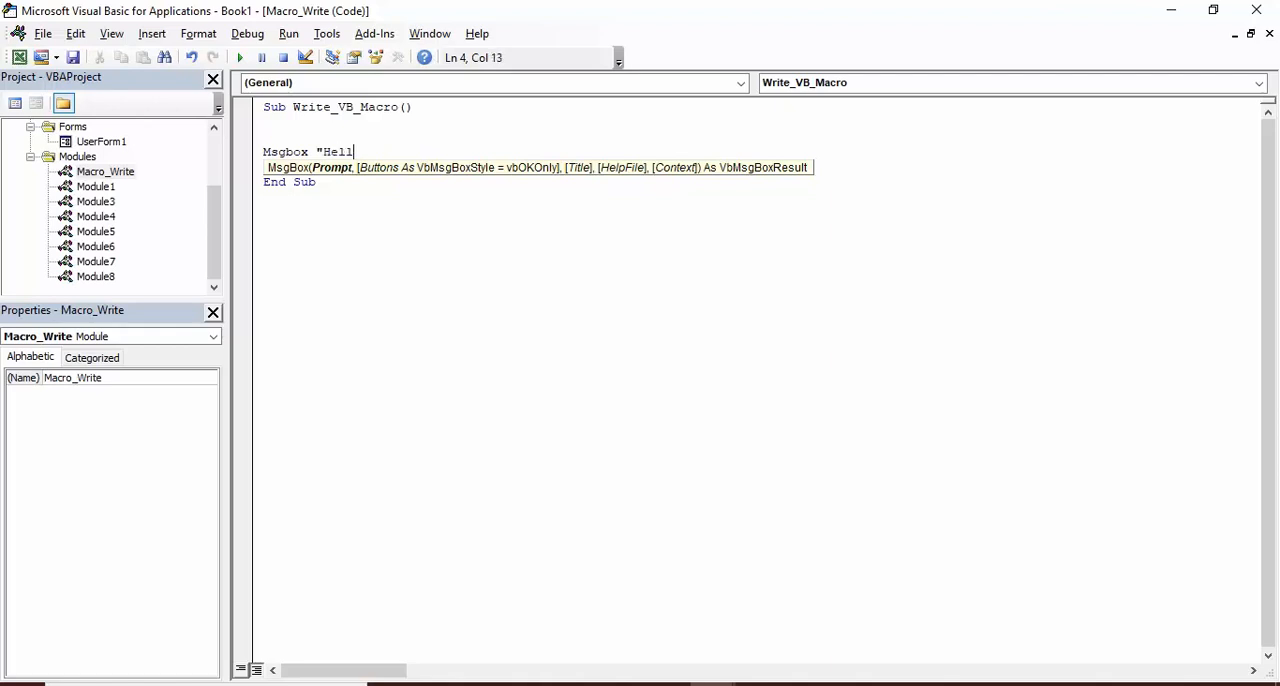
type("o!")
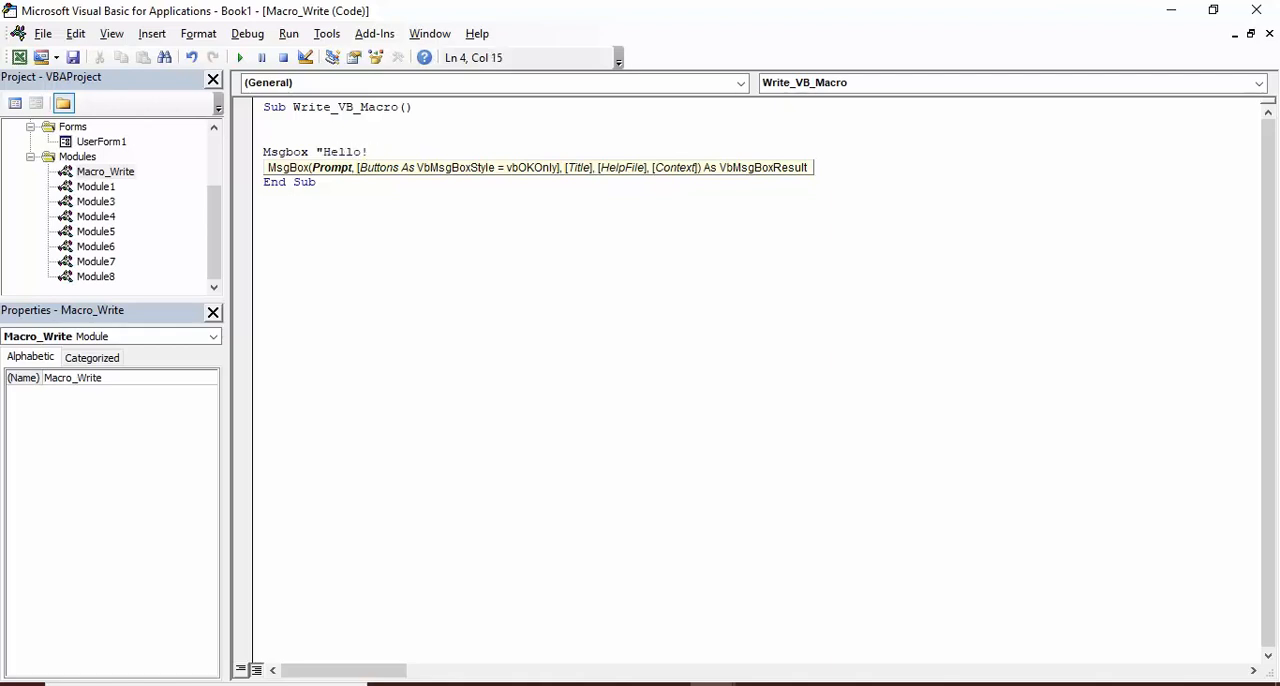
type("I am P")
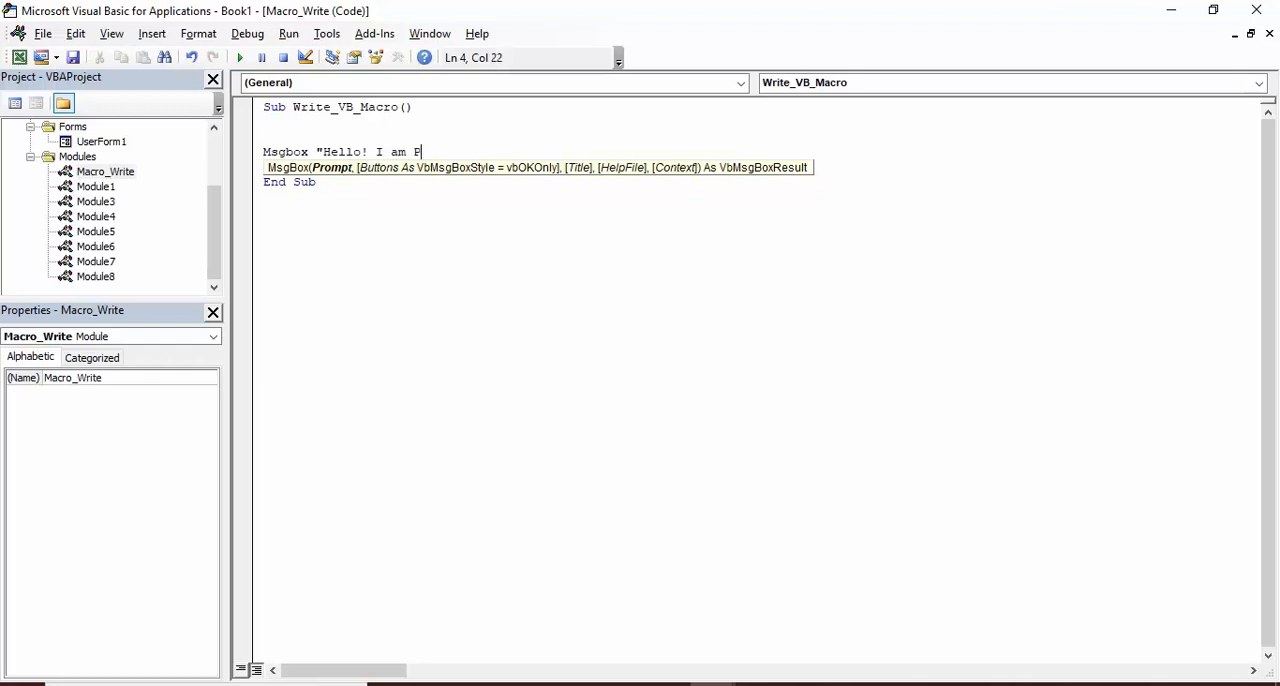
type("rogramm")
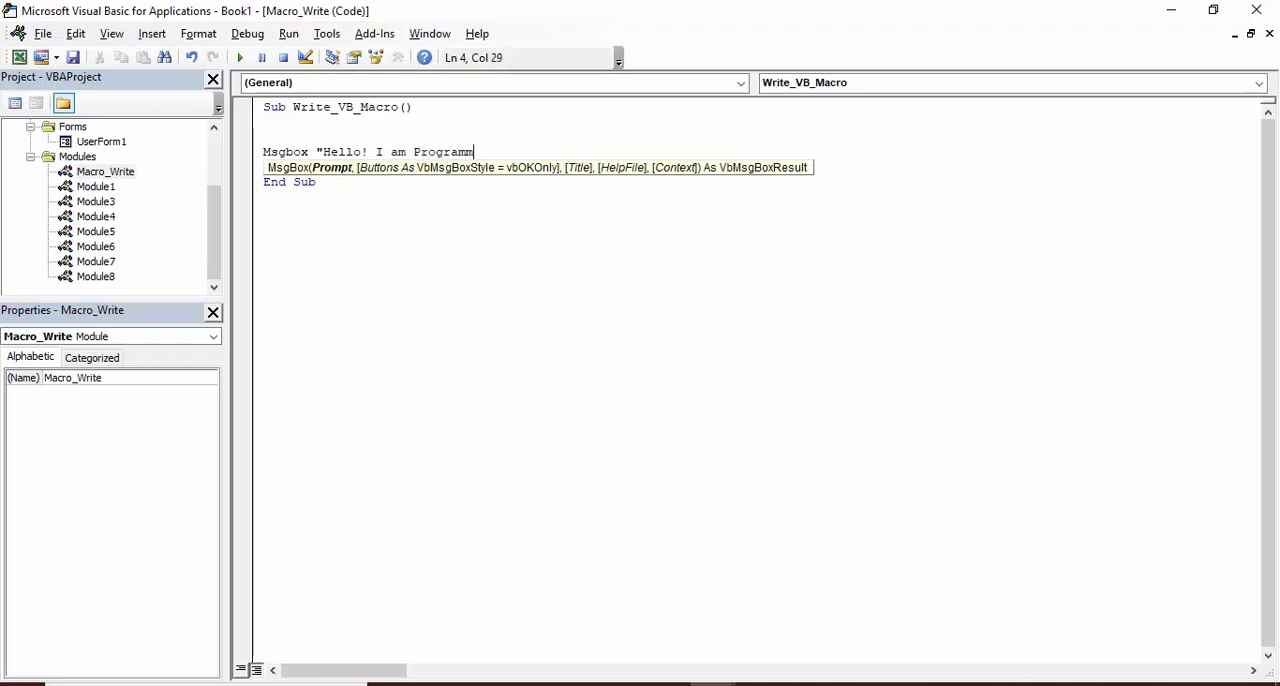
type("ingKnow")
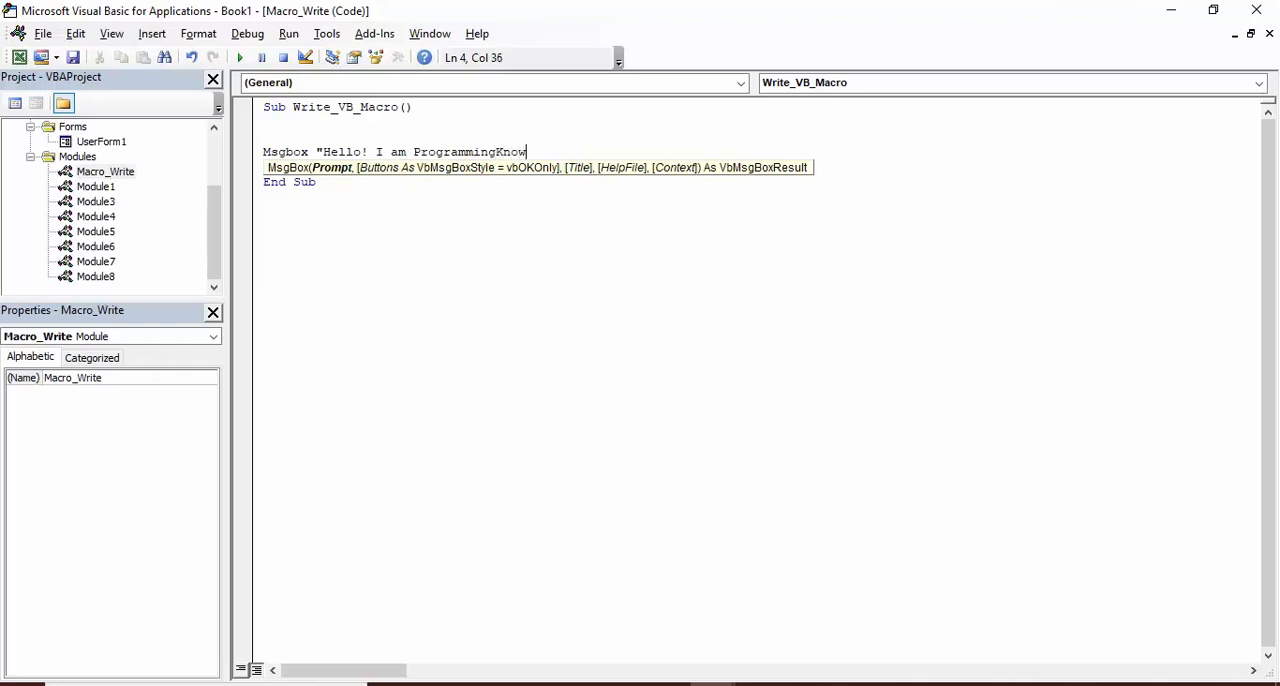
type("ledge")
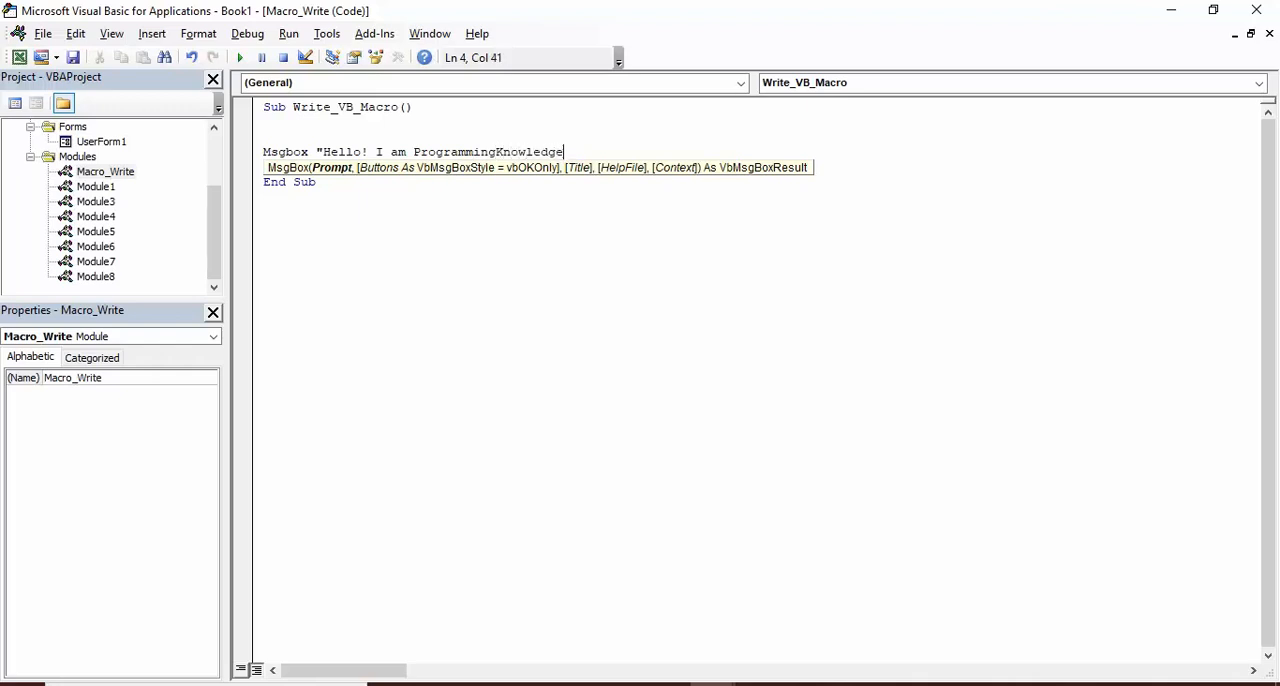
type("\"")
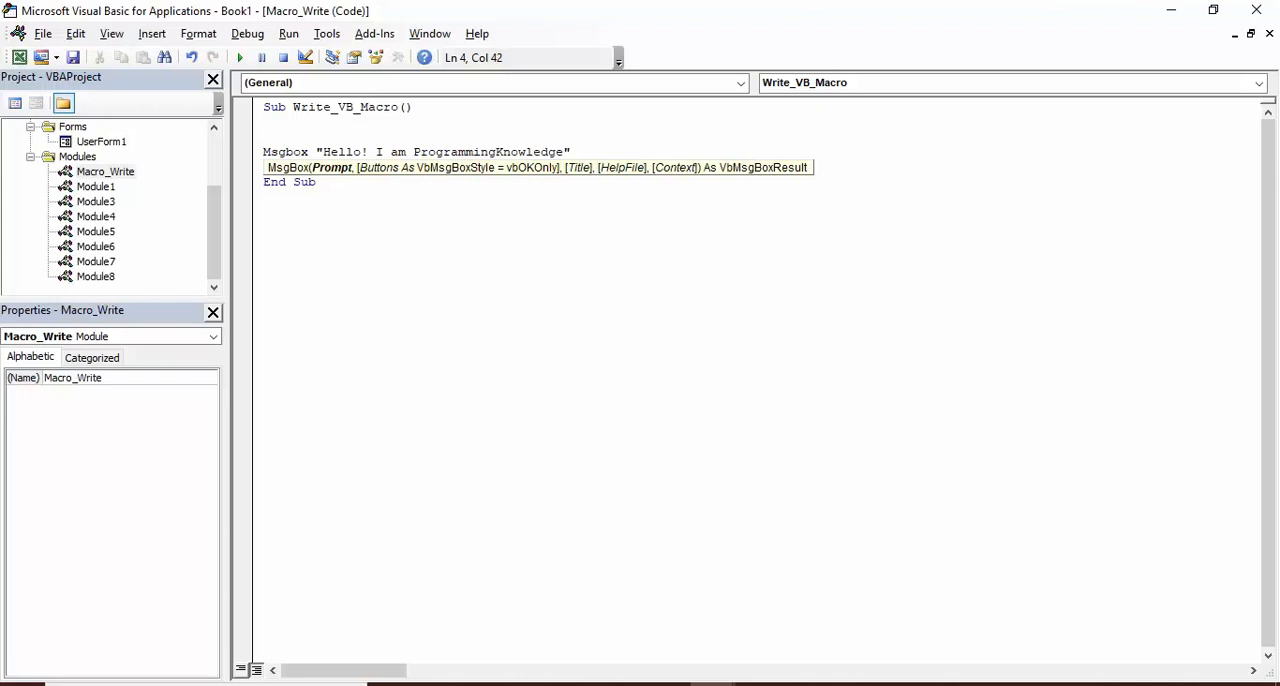
type(",")
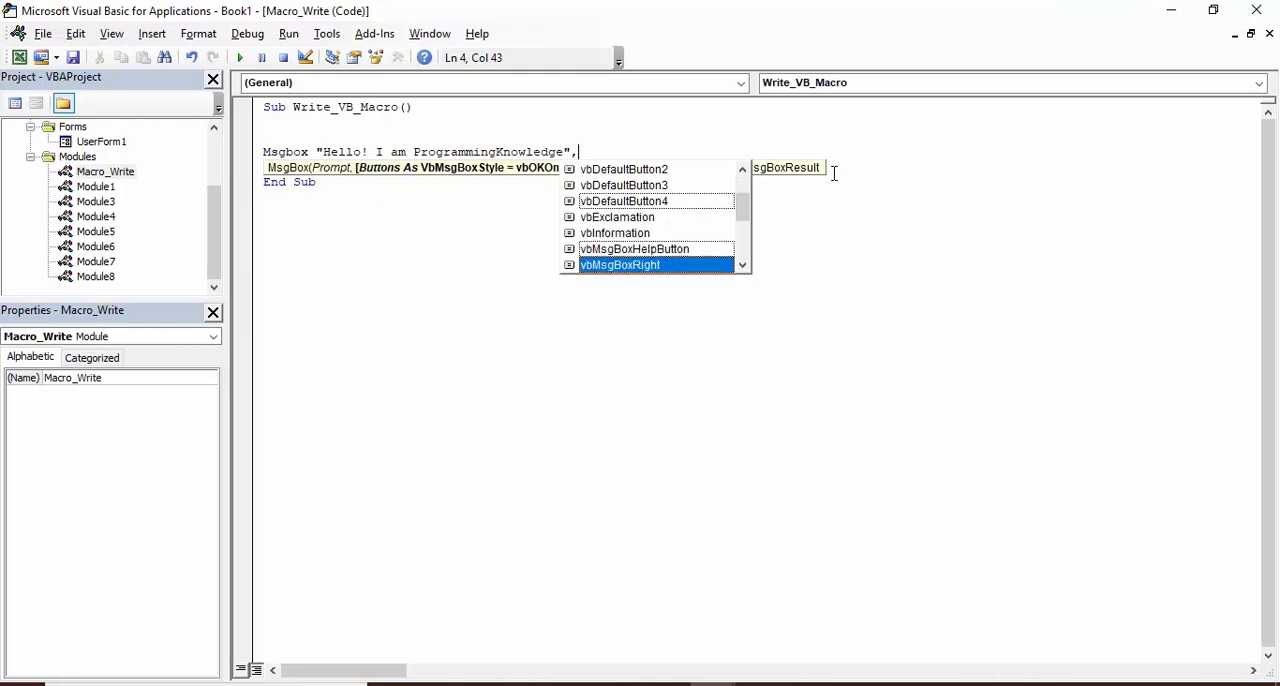
- Add the vbInformation icon and the 'Greetings' title to that MsgBox
scroll("down", 3)
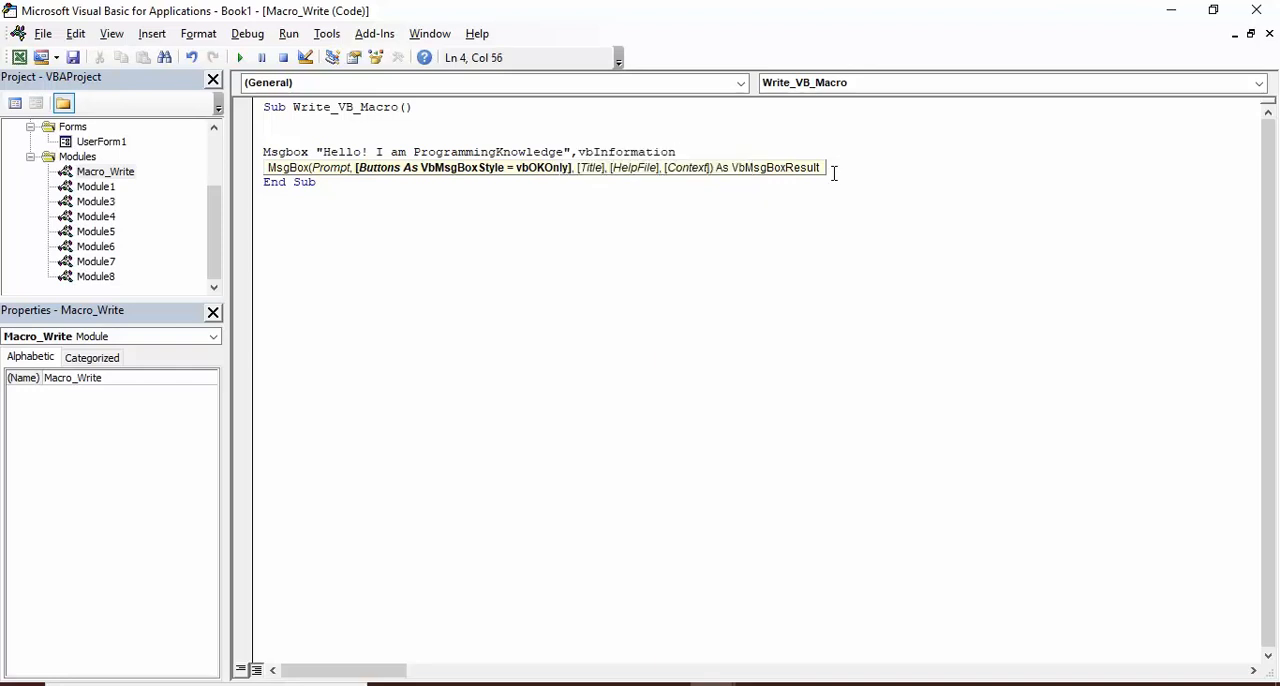
type(",")
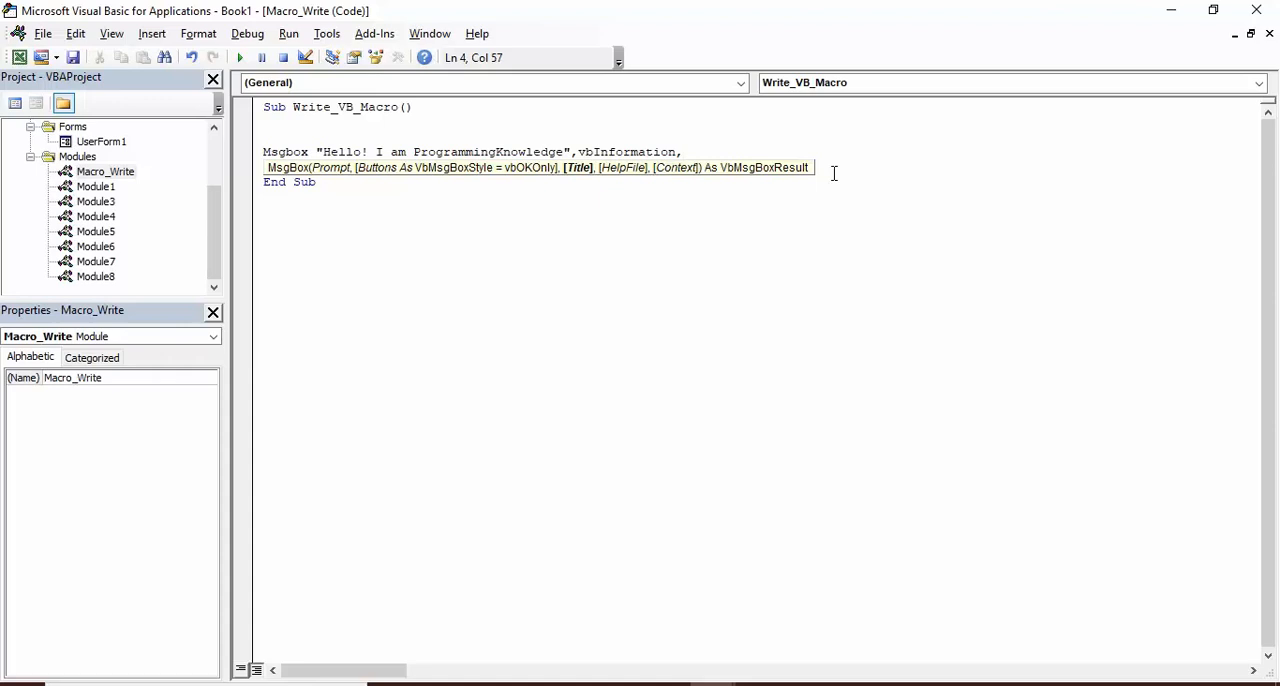
type("\"")
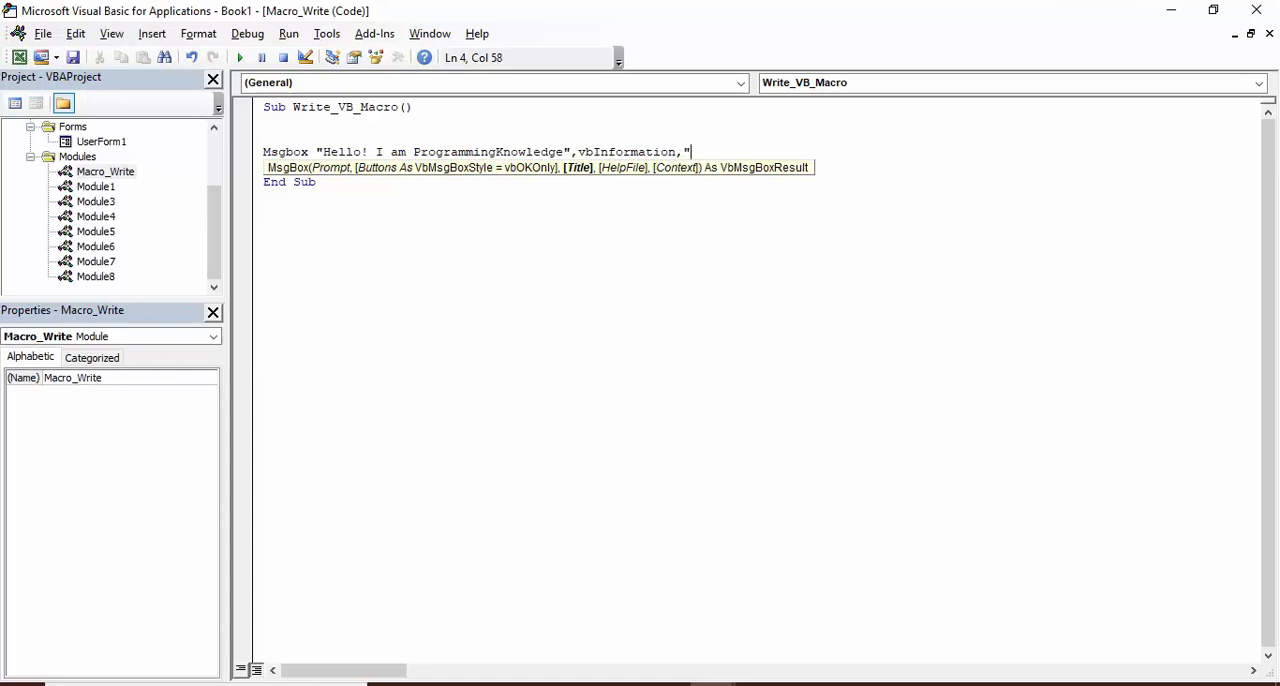
type("Greet")
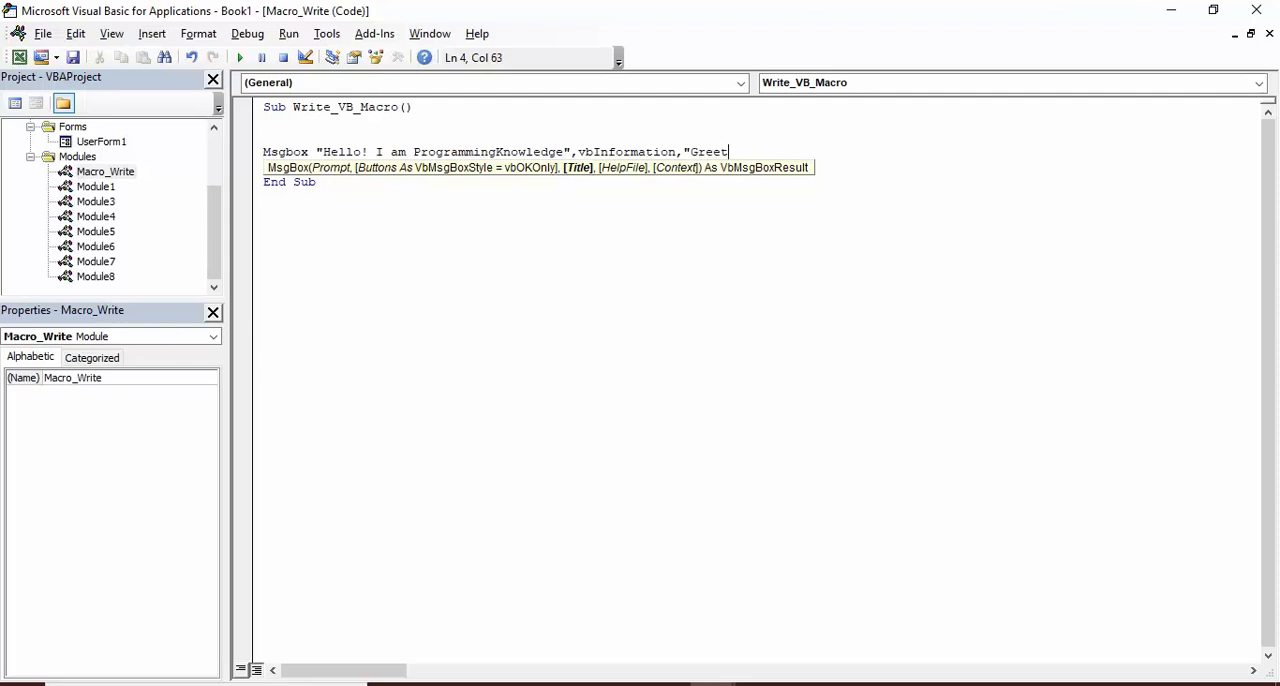
type("ings")
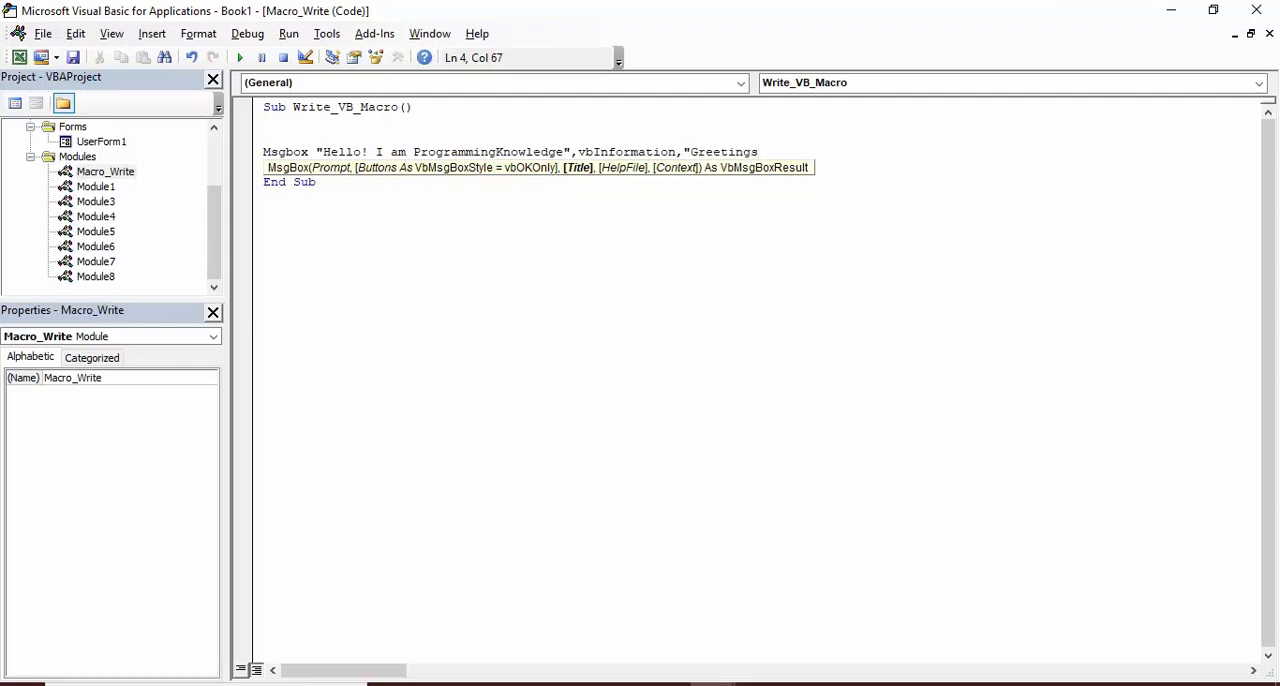
type("\"")
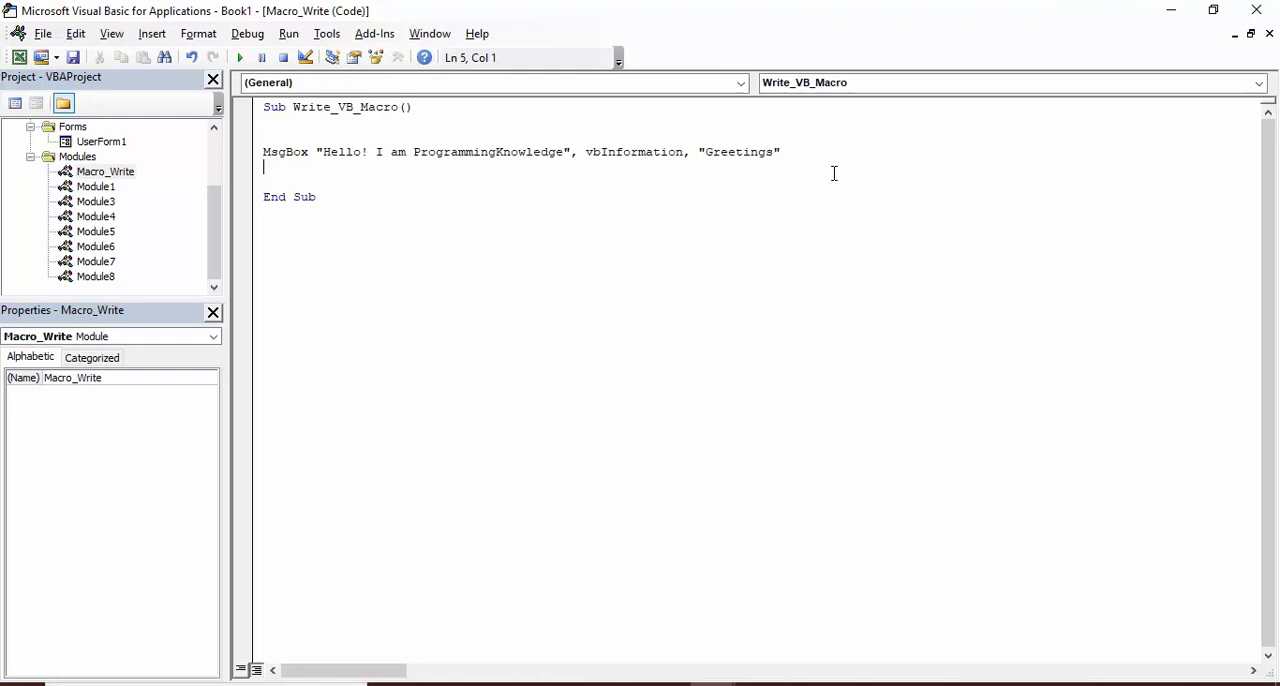
mouse_move(371, 17)
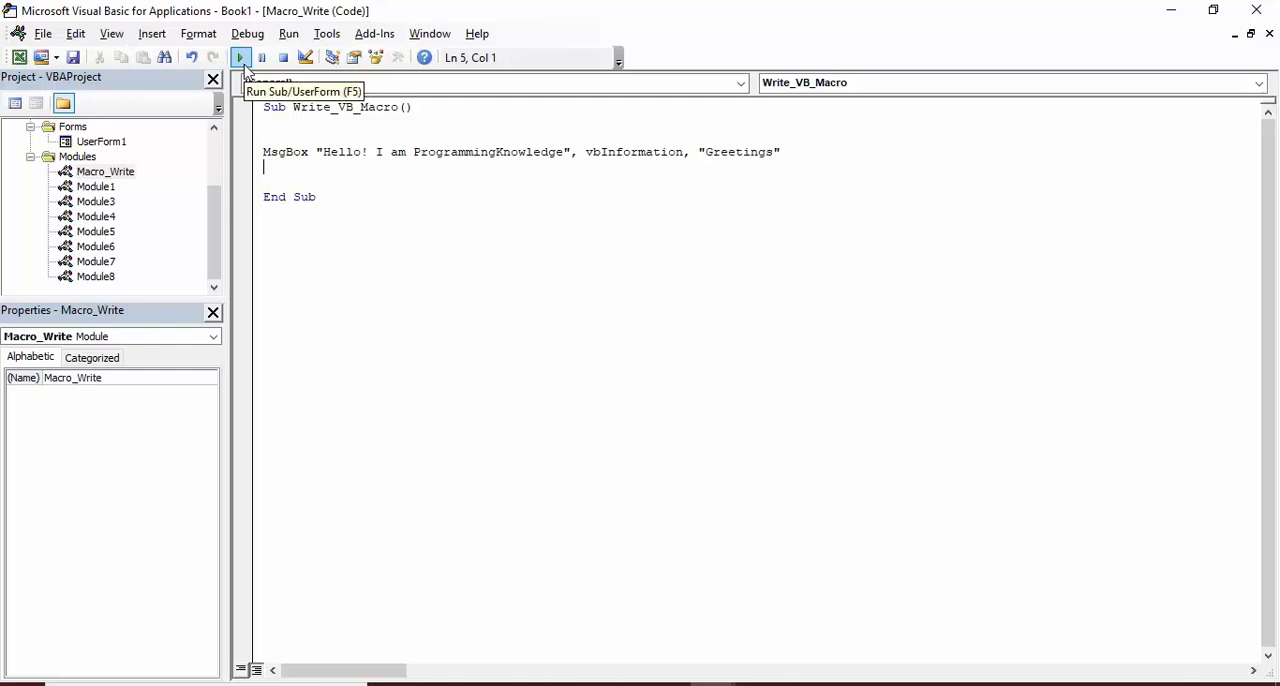
- Run Write_VB_Macro with Run Sub/UserForm and dismiss the Greetings message
left_click(288, 33)
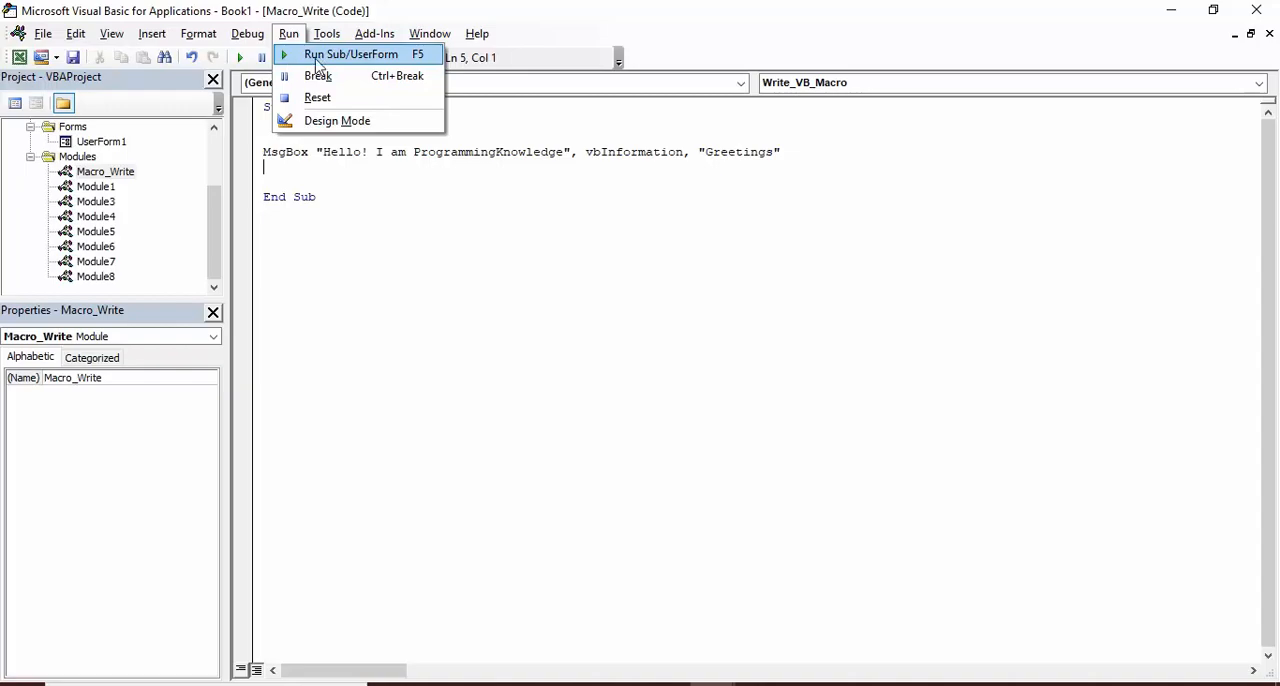
left_click(350, 54)
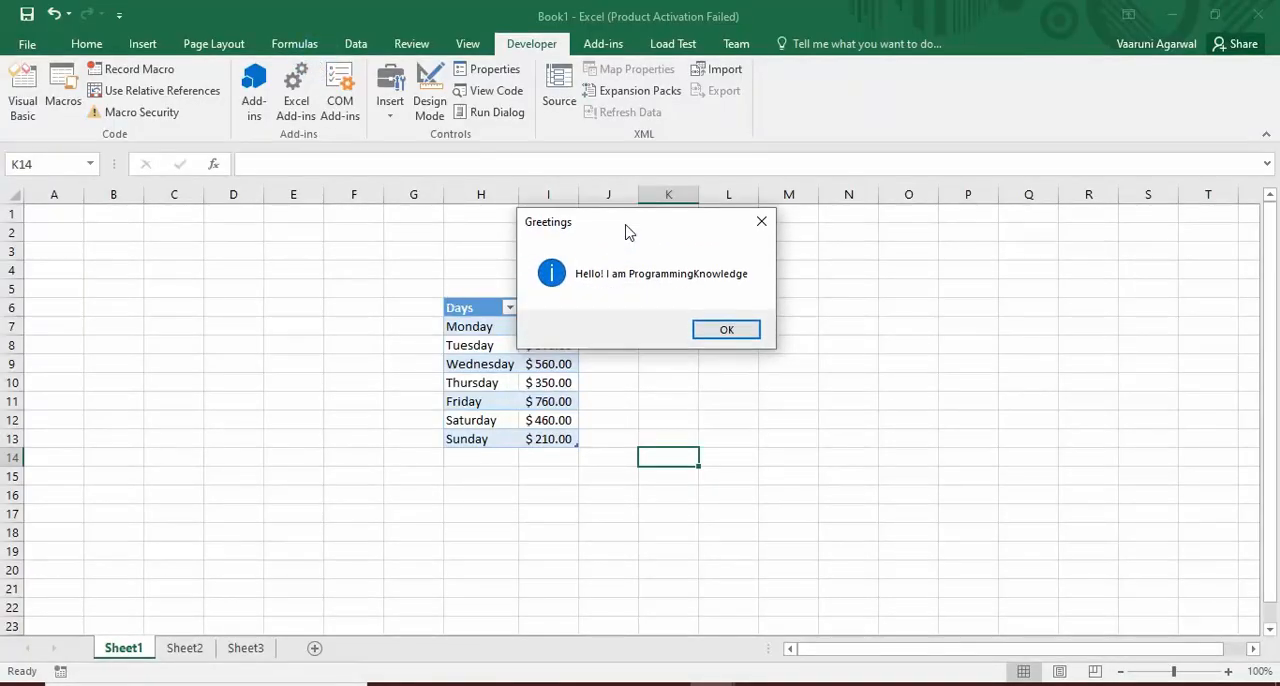
mouse_move(538, 238)
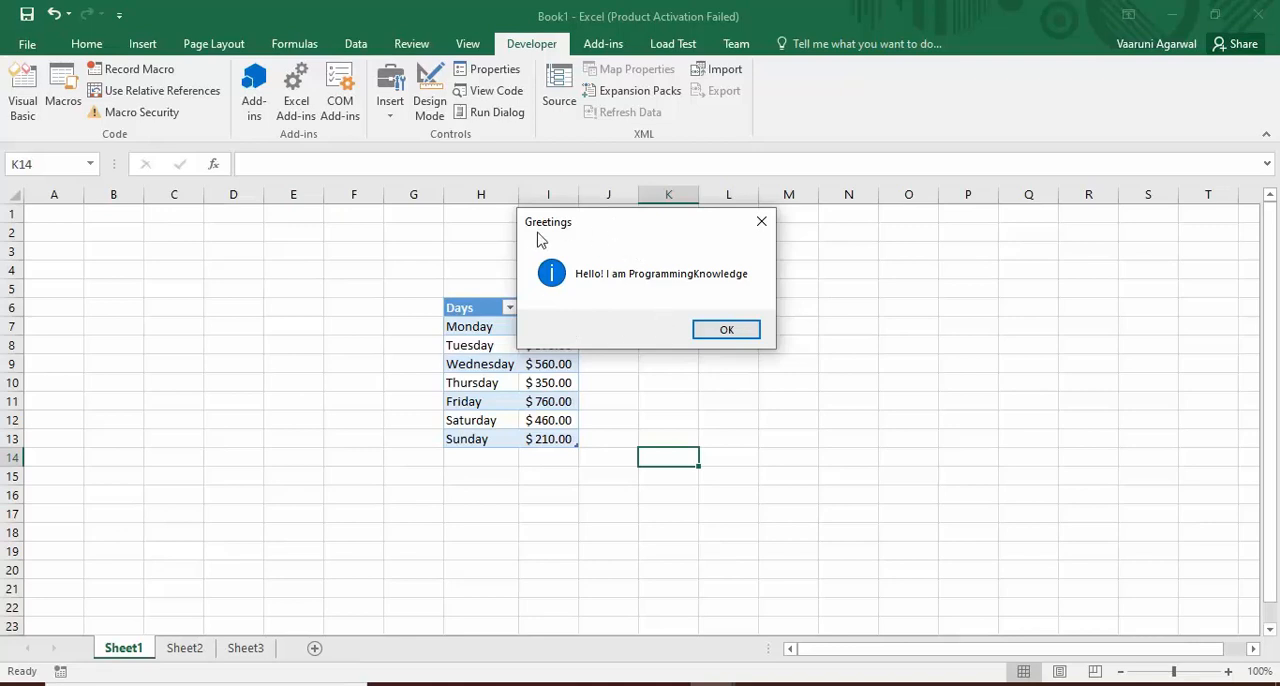
mouse_move(569, 237)
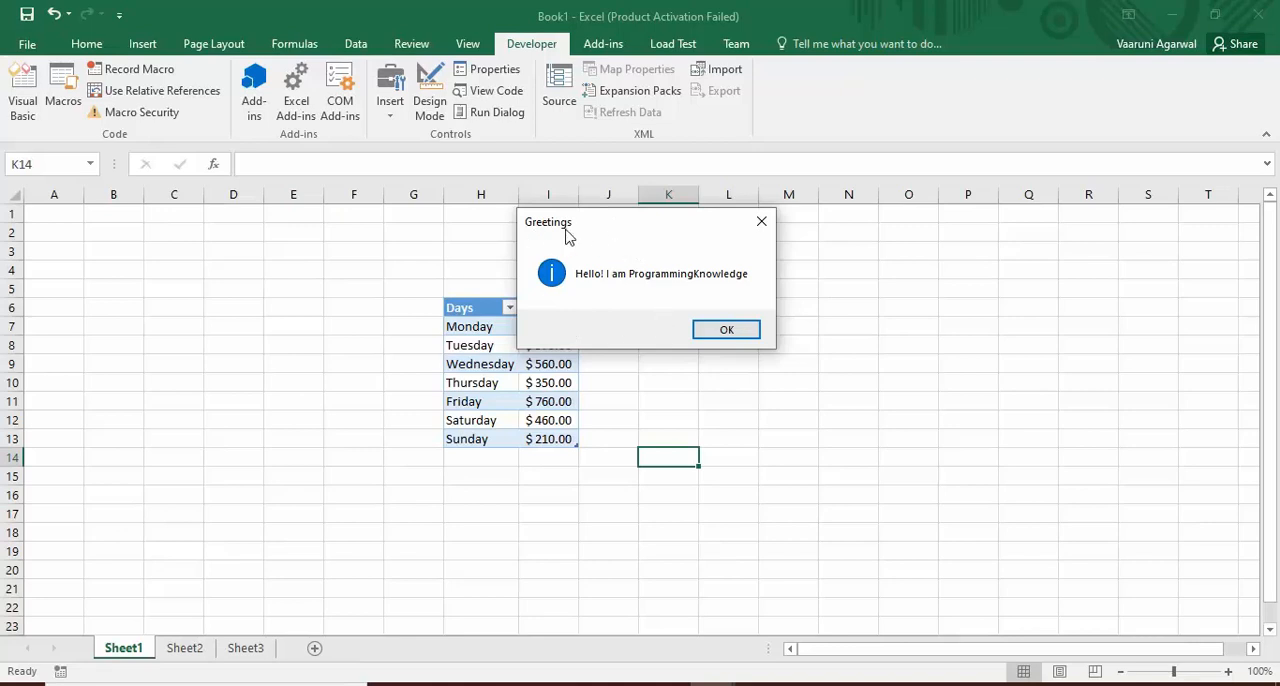
mouse_move(557, 296)
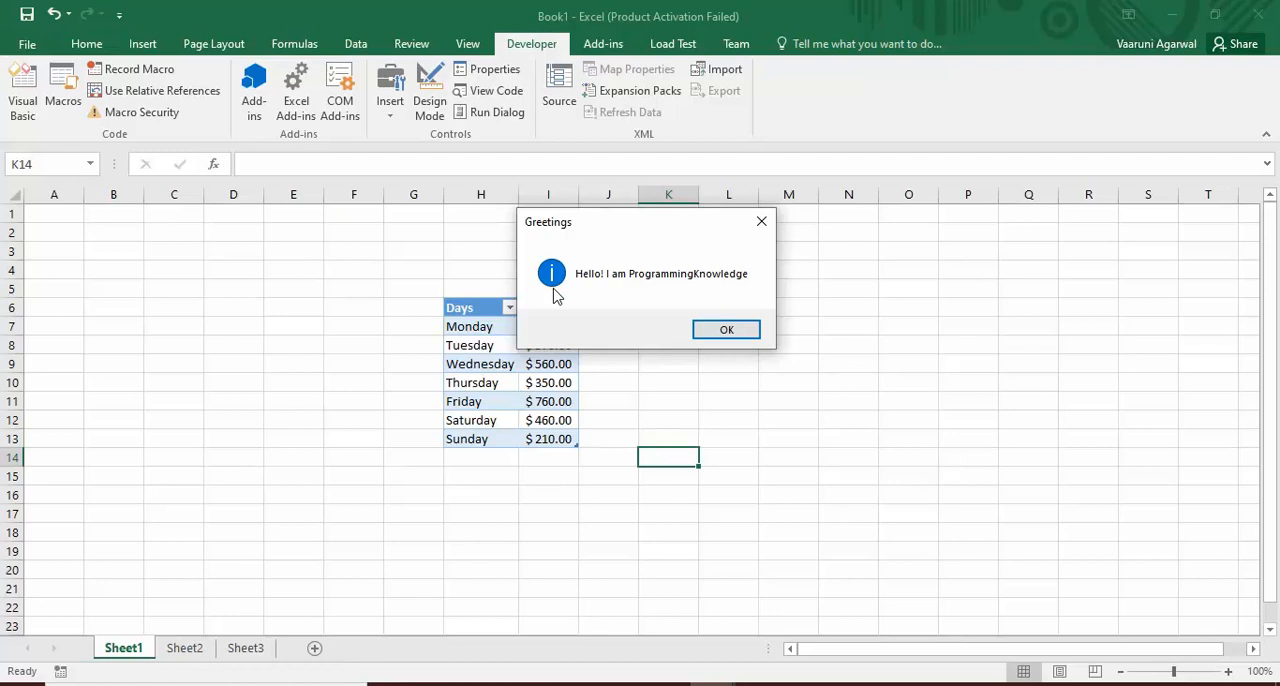
mouse_move(560, 270)
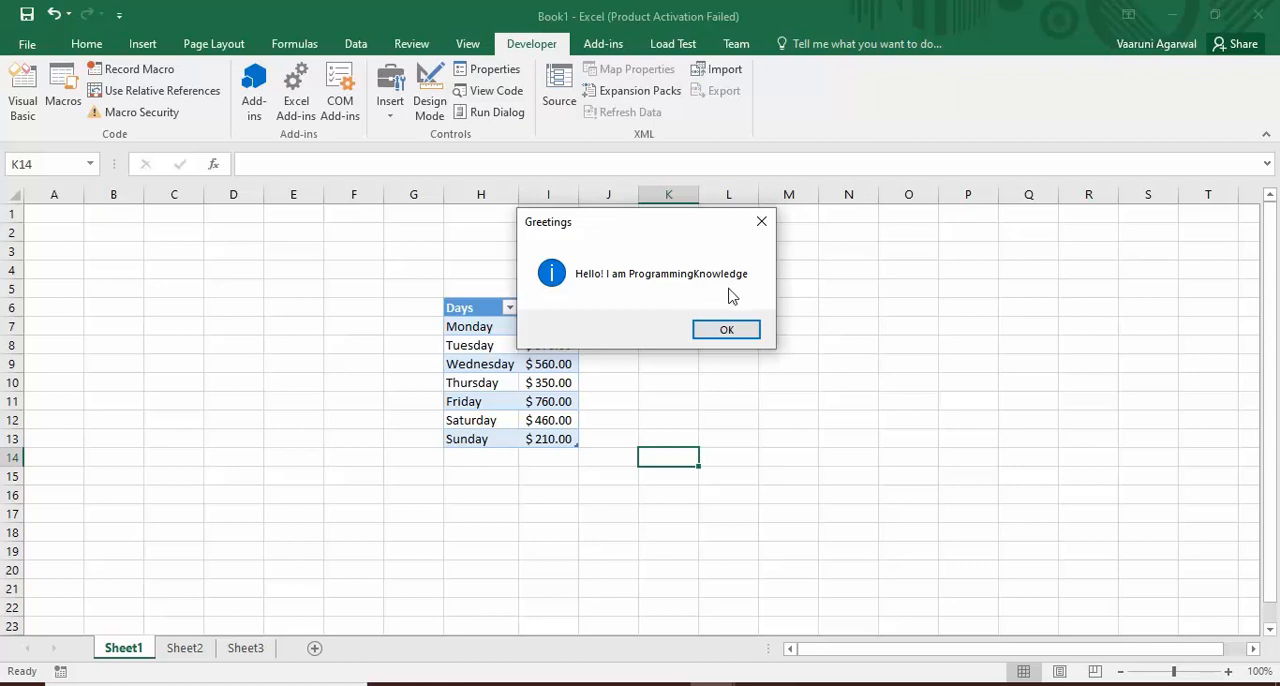
left_click(727, 329)
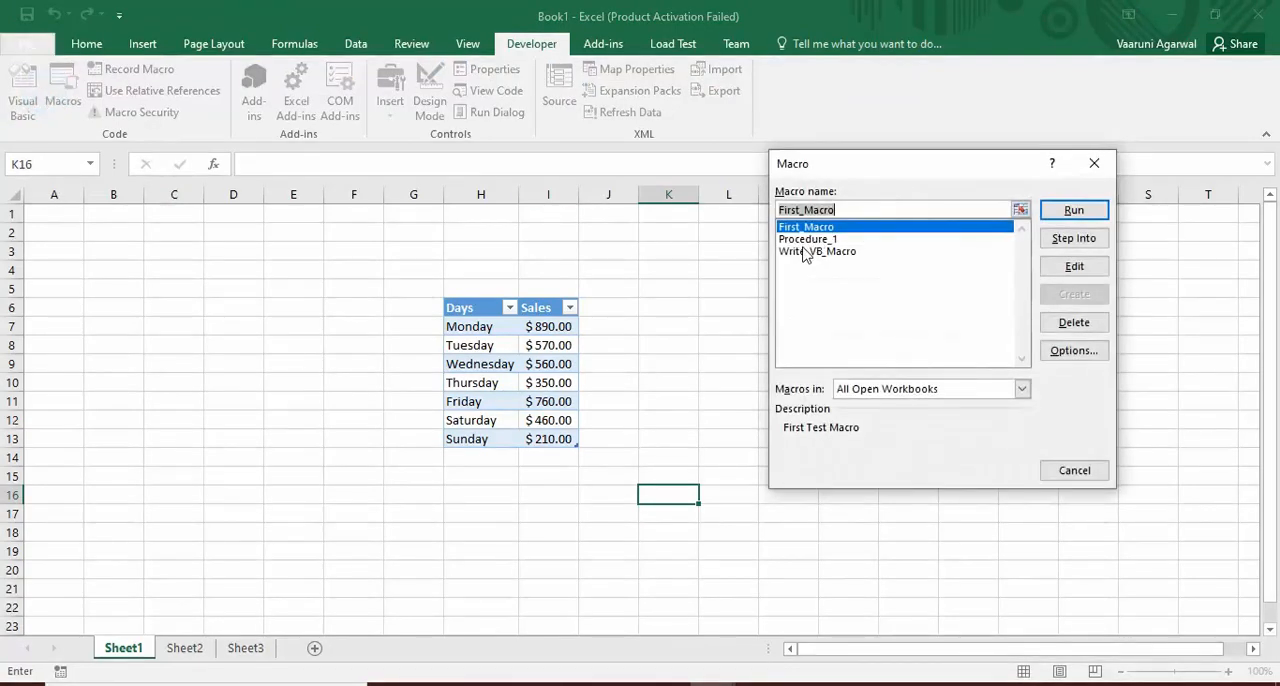
- Run Write_VB_Macro from Excel's macro list and dismiss the Greetings message
left_click(817, 251)
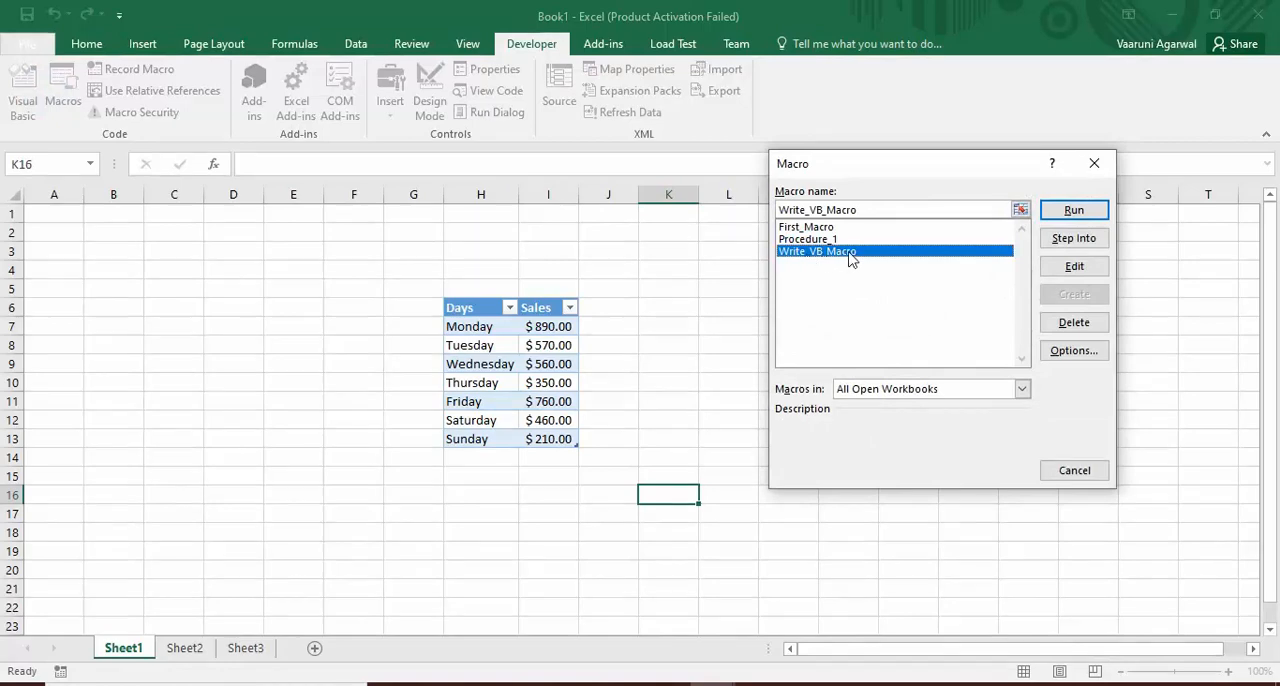
left_click(1073, 210)
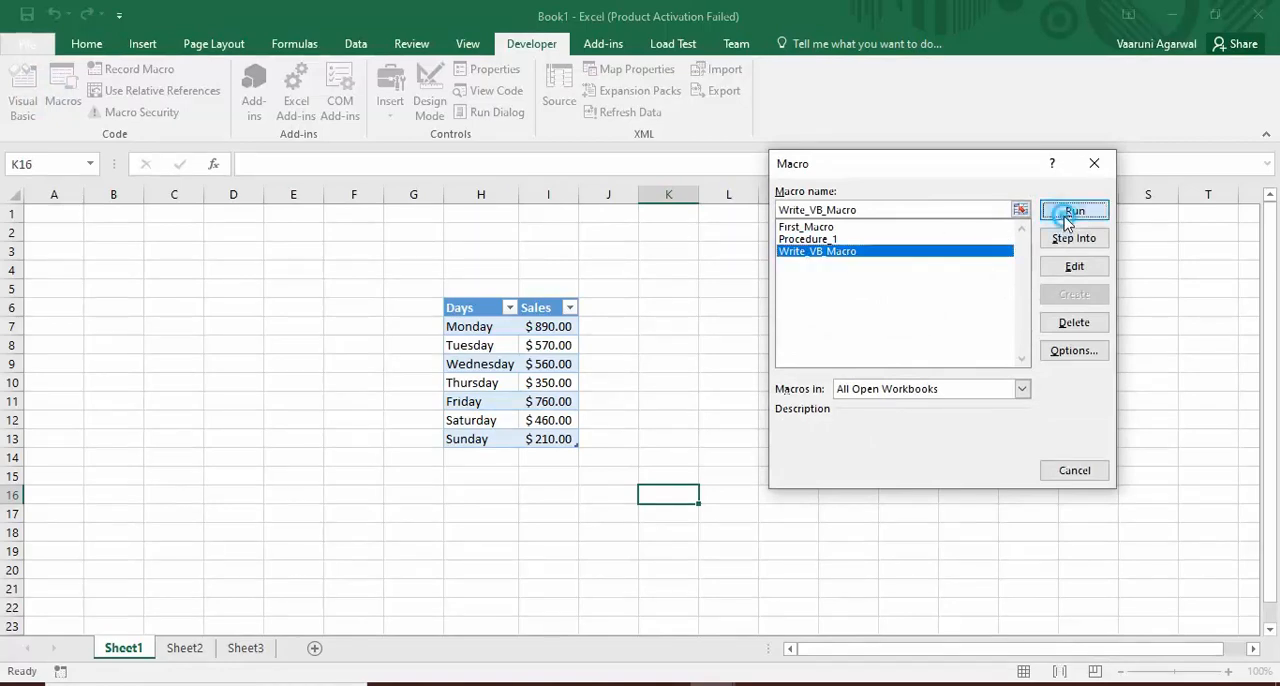
left_click(1074, 211)
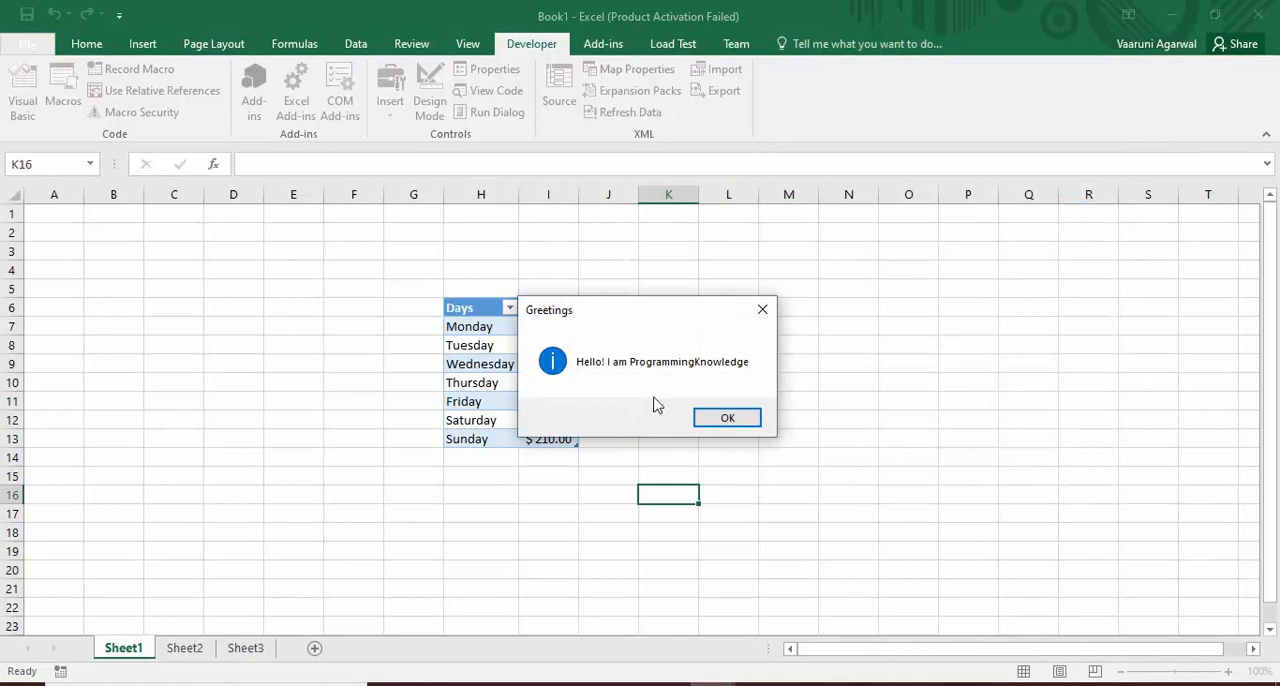
left_click(727, 417)
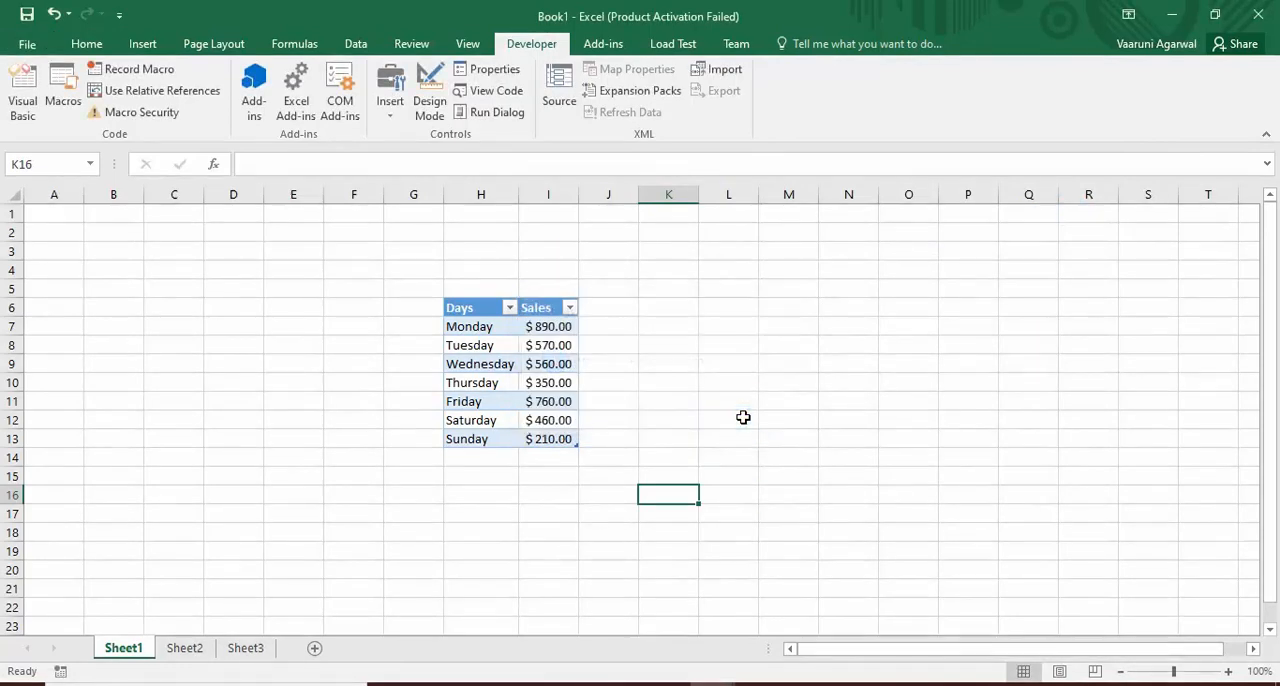
mouse_move(627, 439)
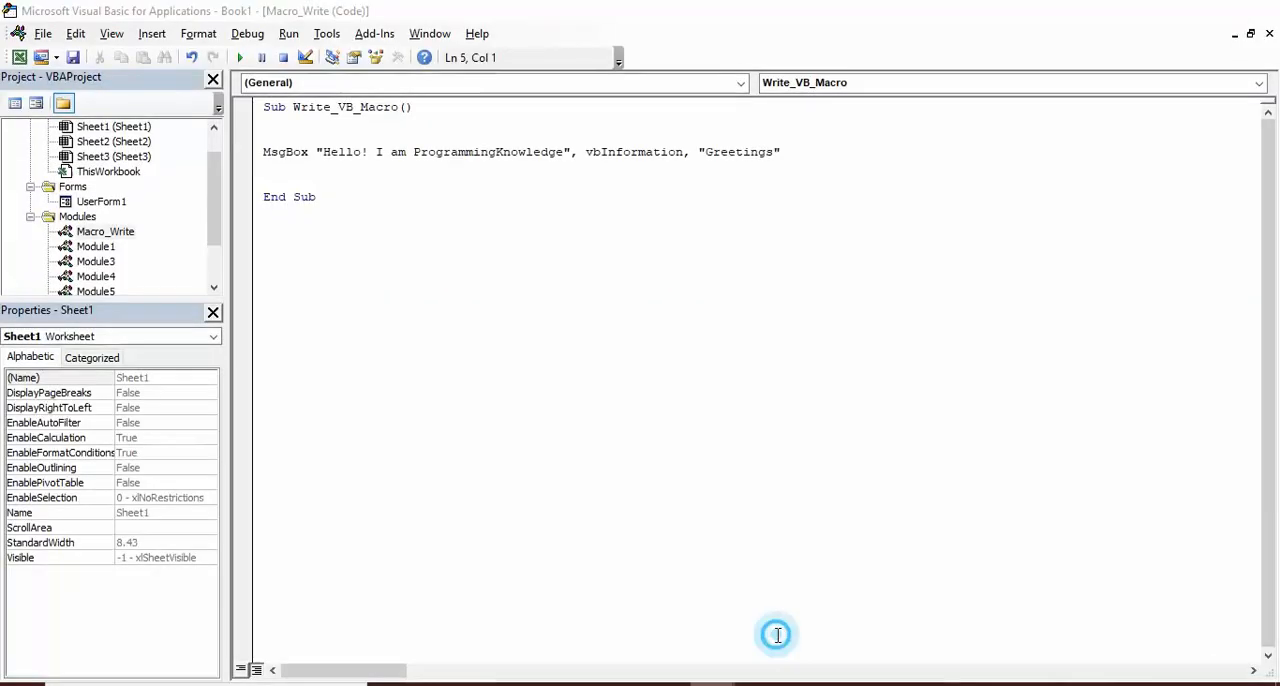
- On a new line, type MsgBox "I am a YouTube Channel"
left_click(105, 231)
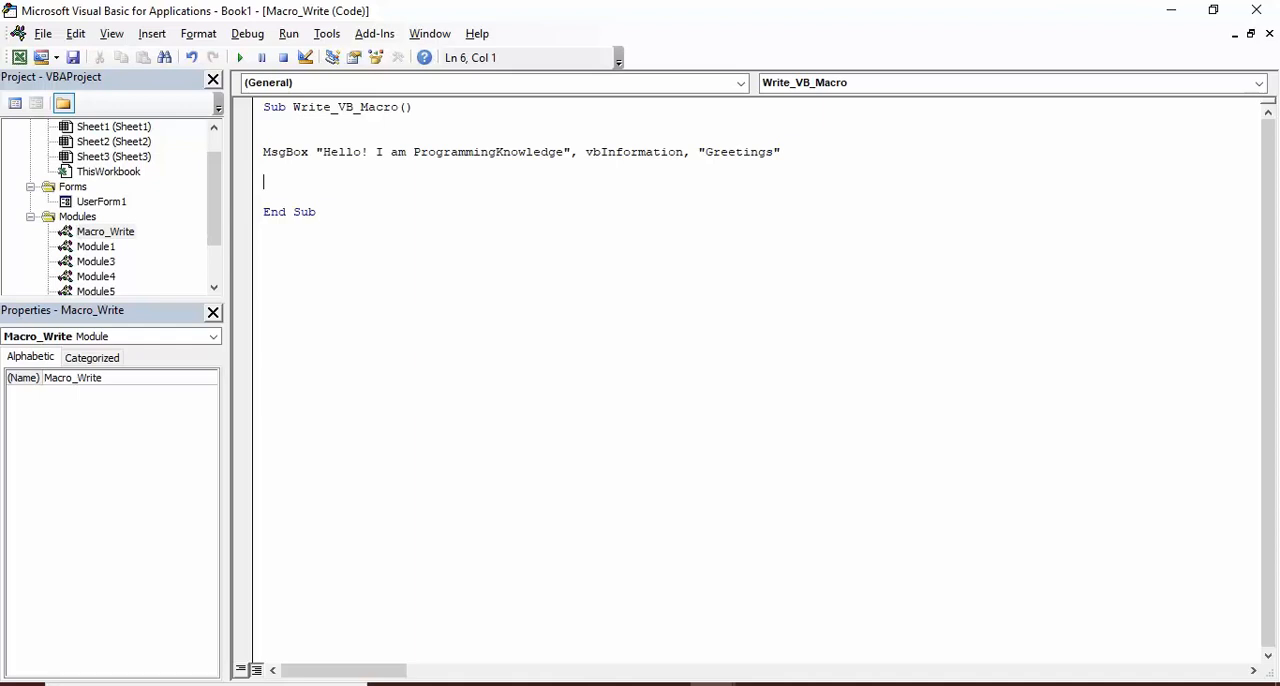
type("MsgBox")
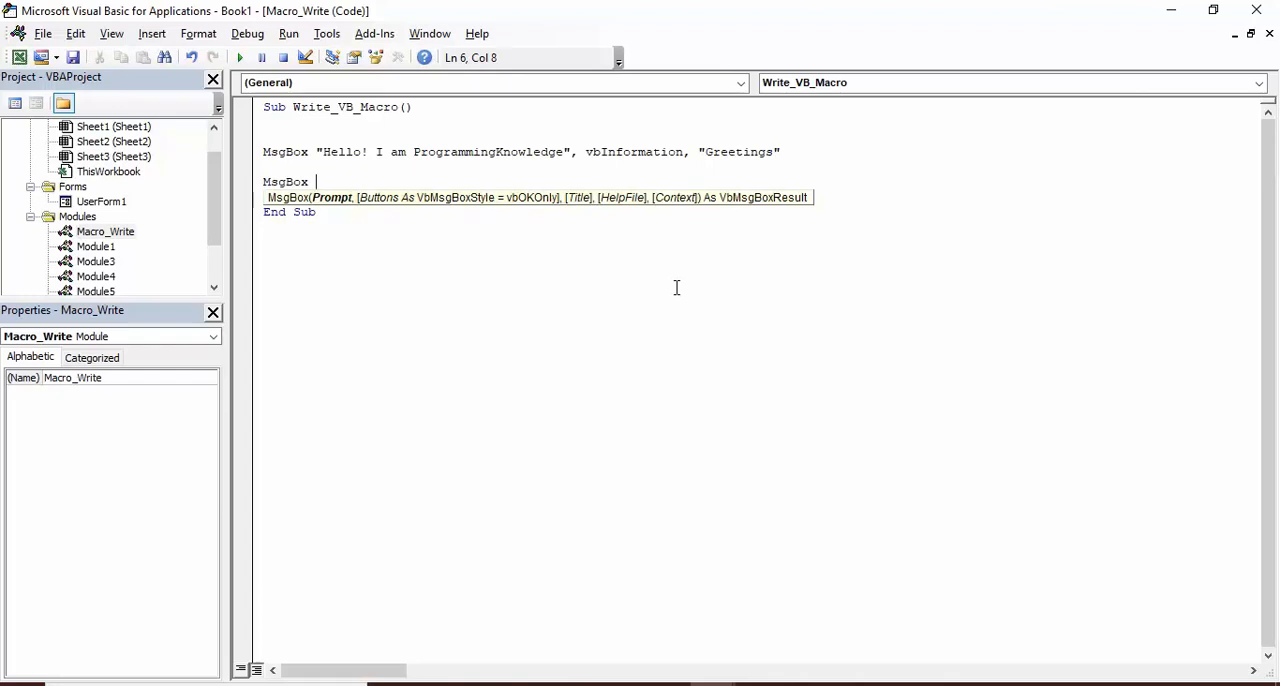
type("\"I")
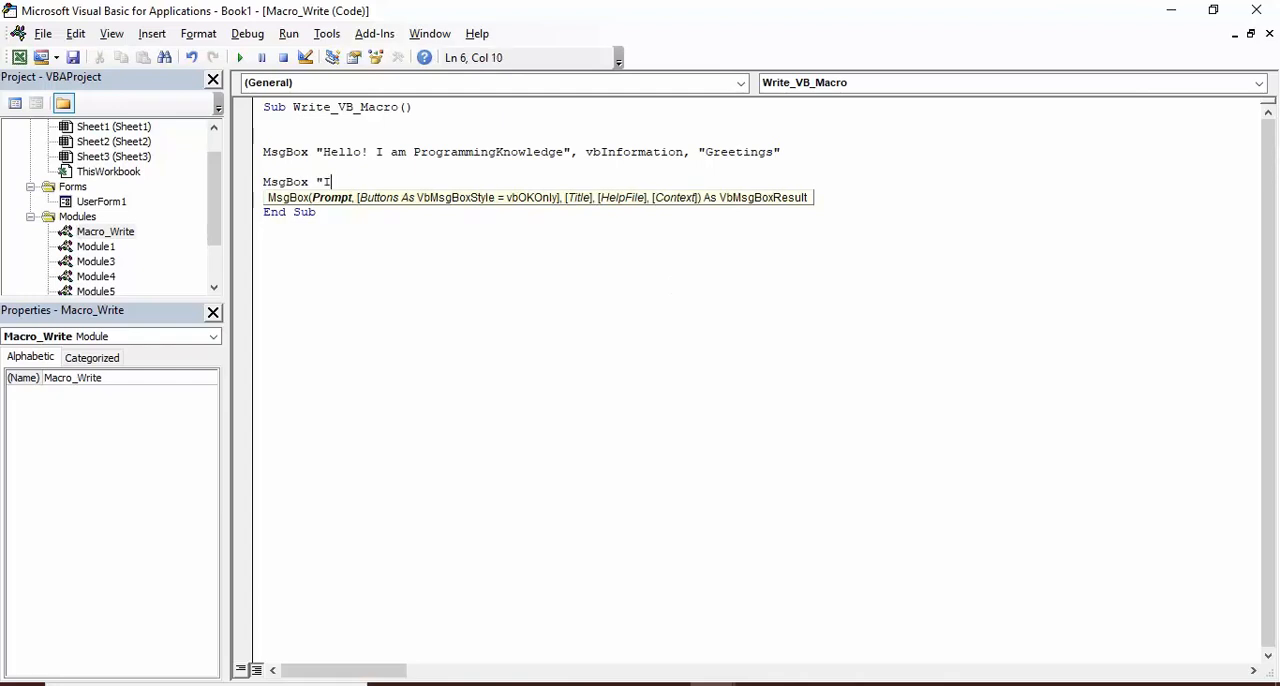
type("am")
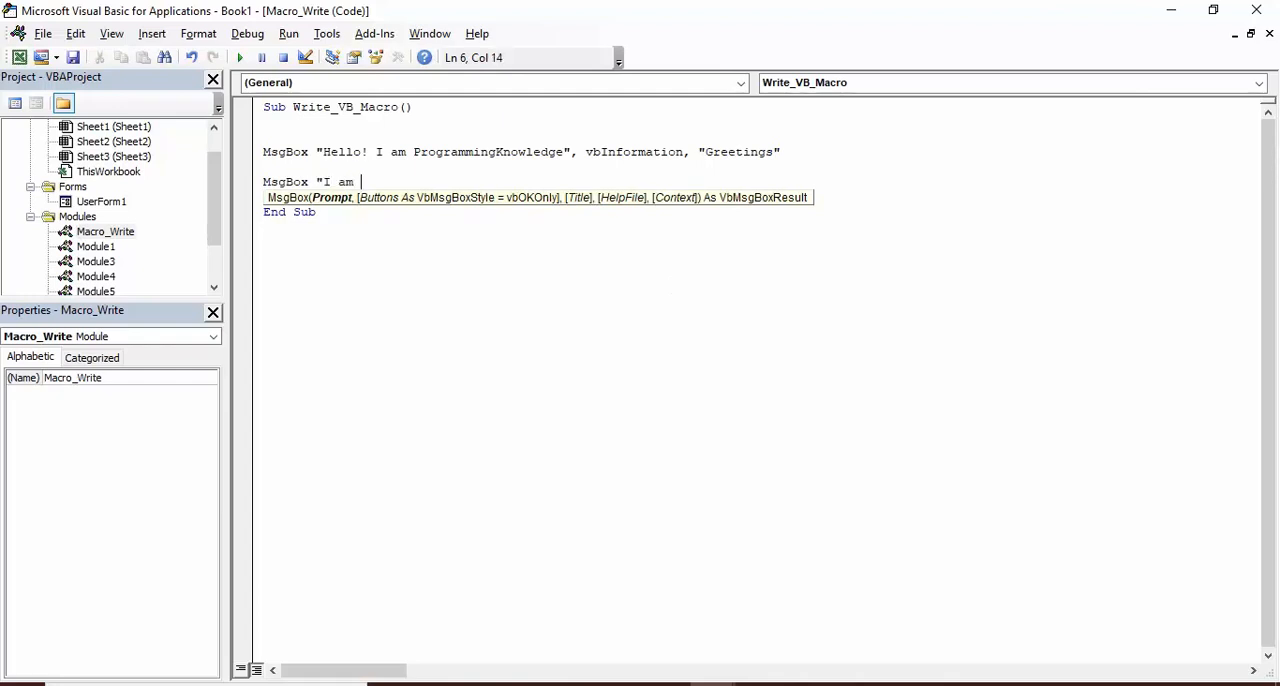
type("a You")
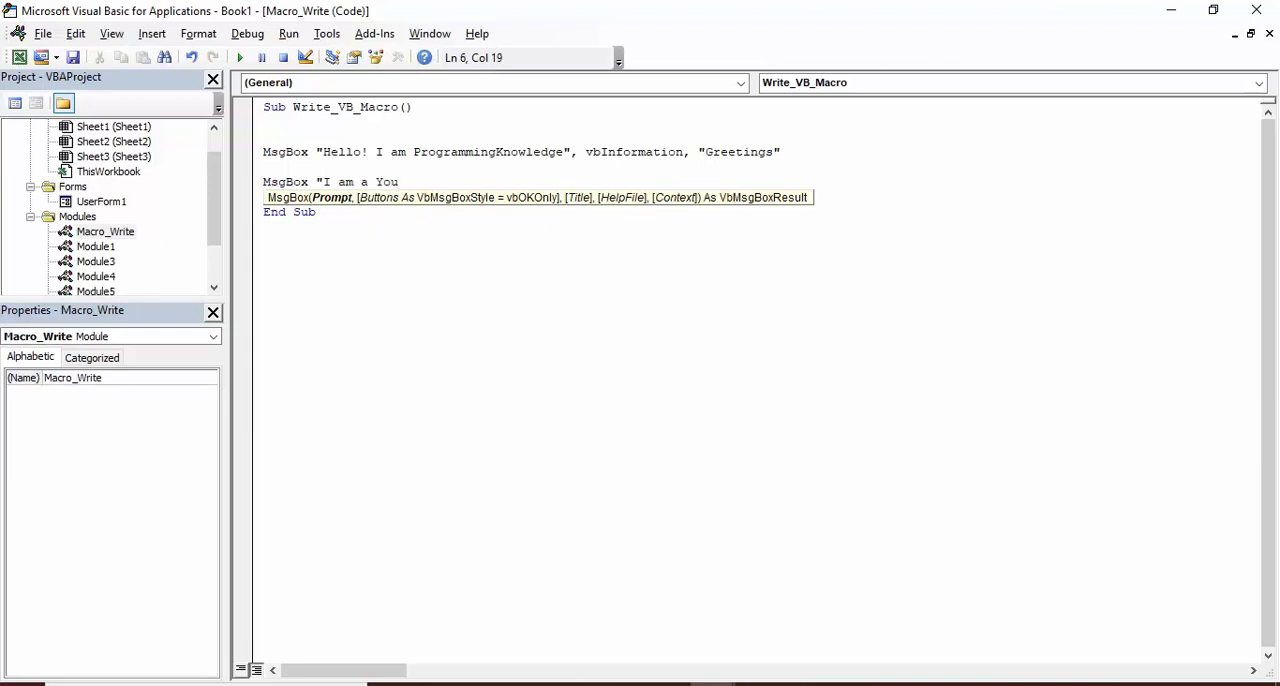
type("Tube")
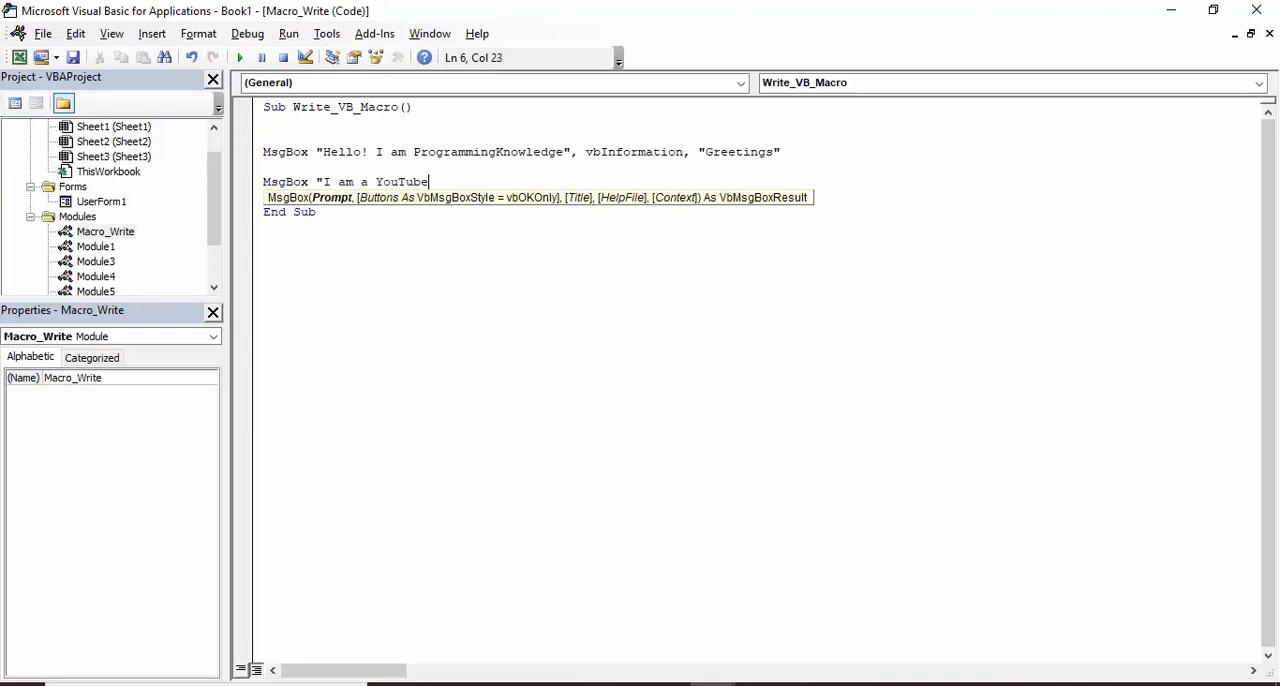
type("Cha")
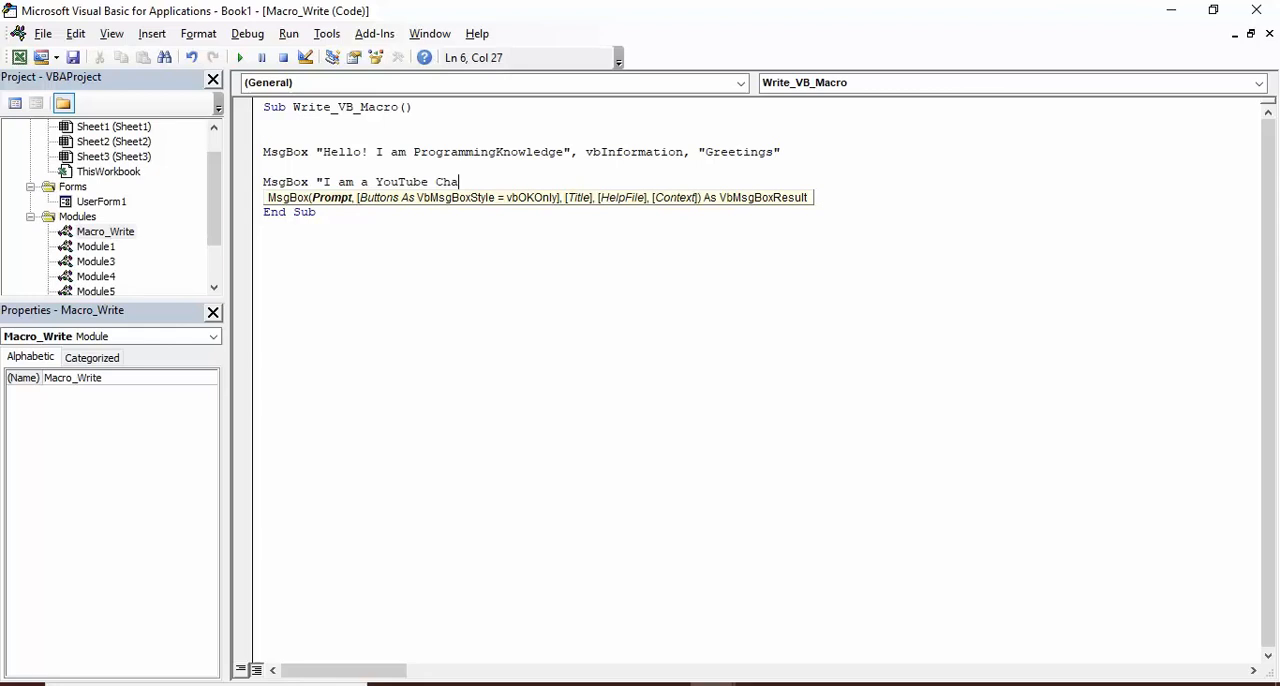
type("nnel\",")
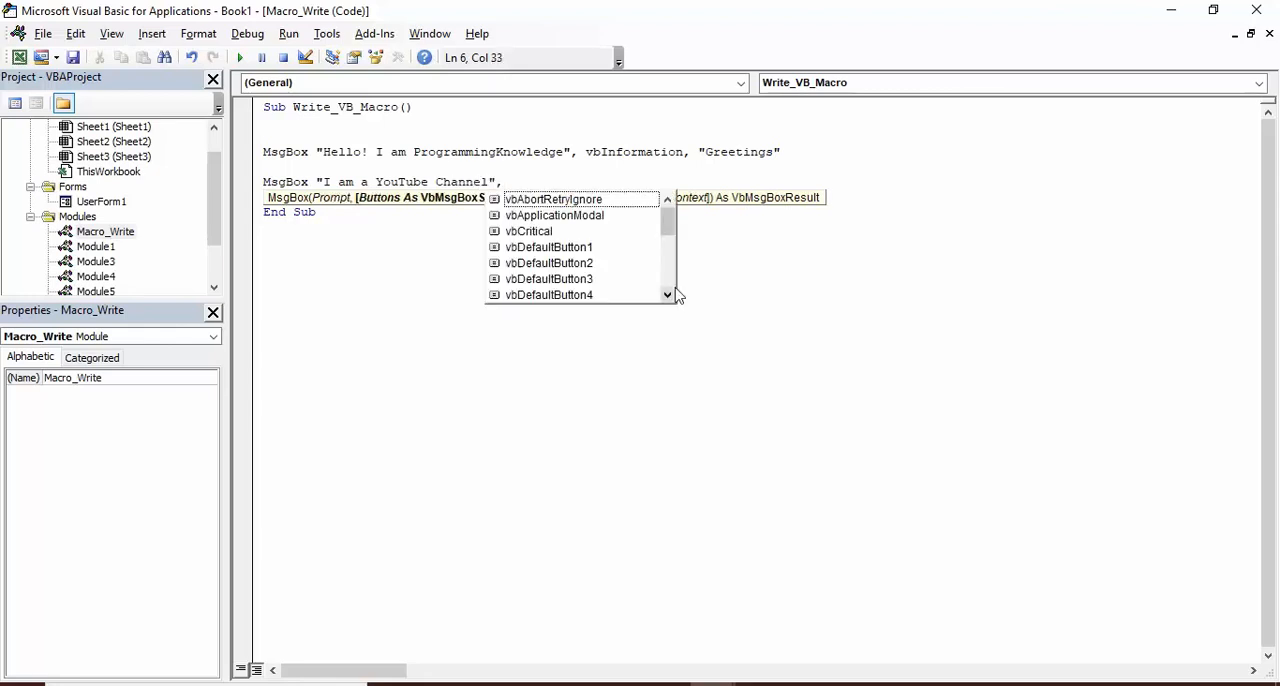
- Give it a vbQuestion icon and 'Question' title, then run and dismiss both messages
left_click(549, 247)
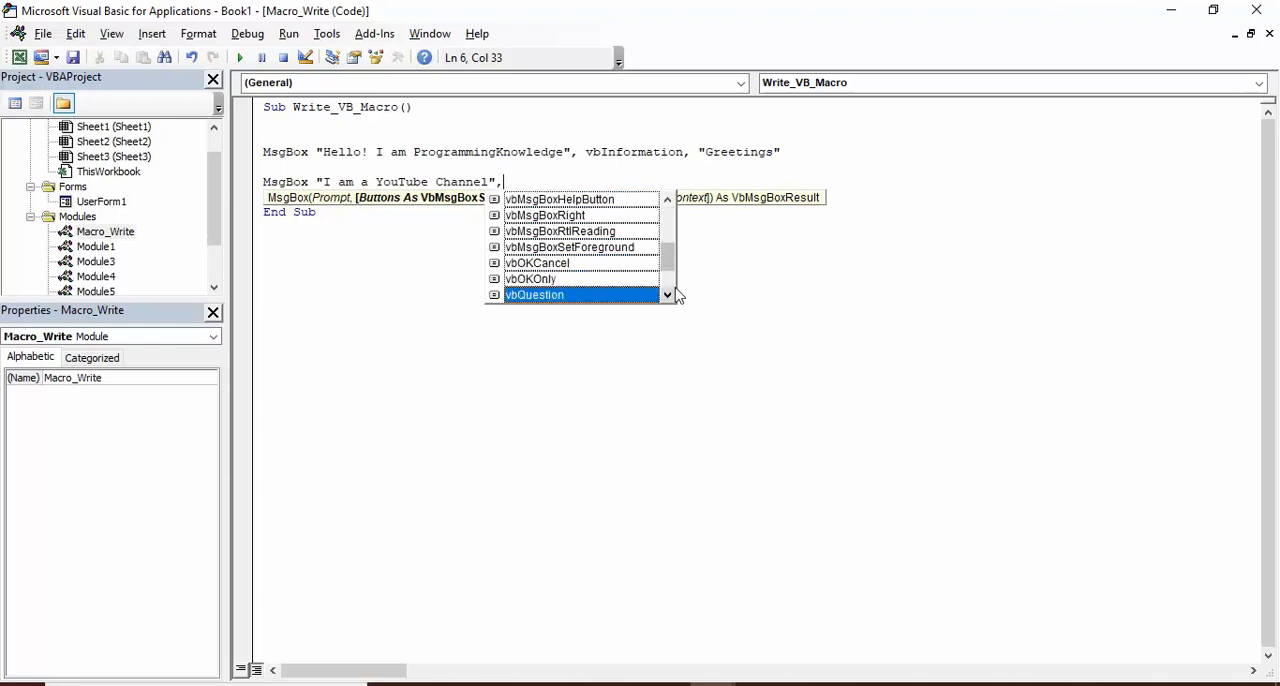
scroll("down", 3)
type(" vbQuestion")
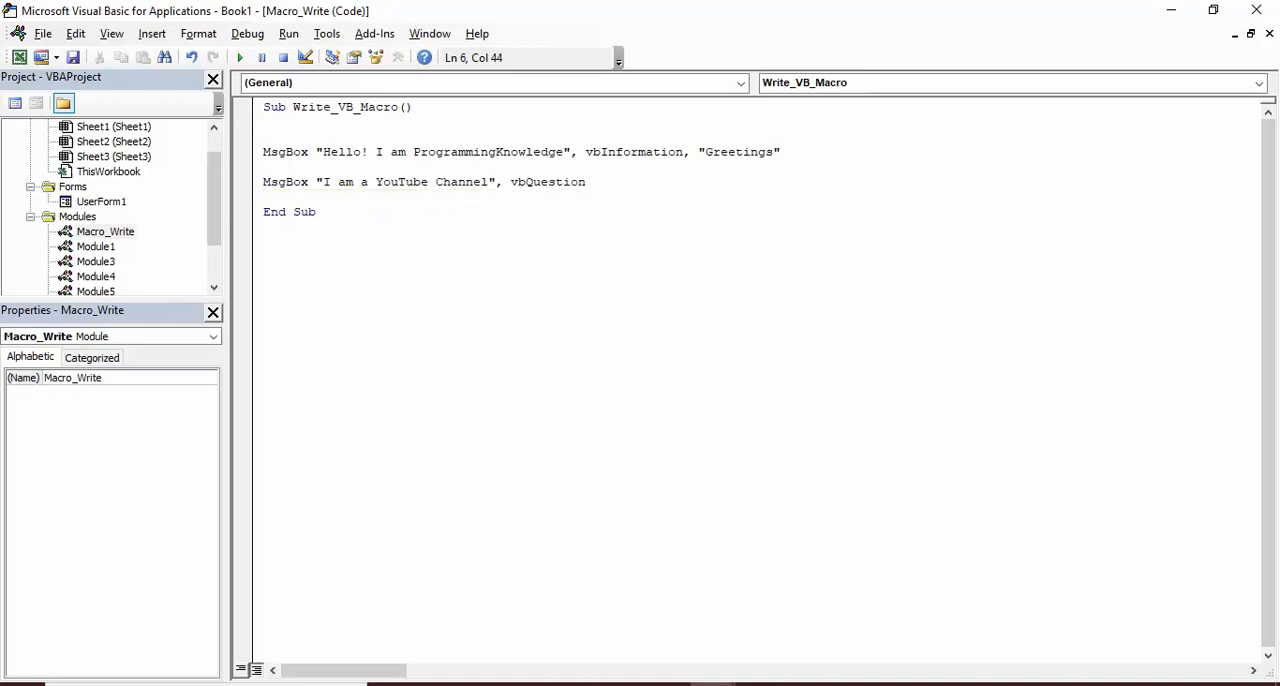
type(",")
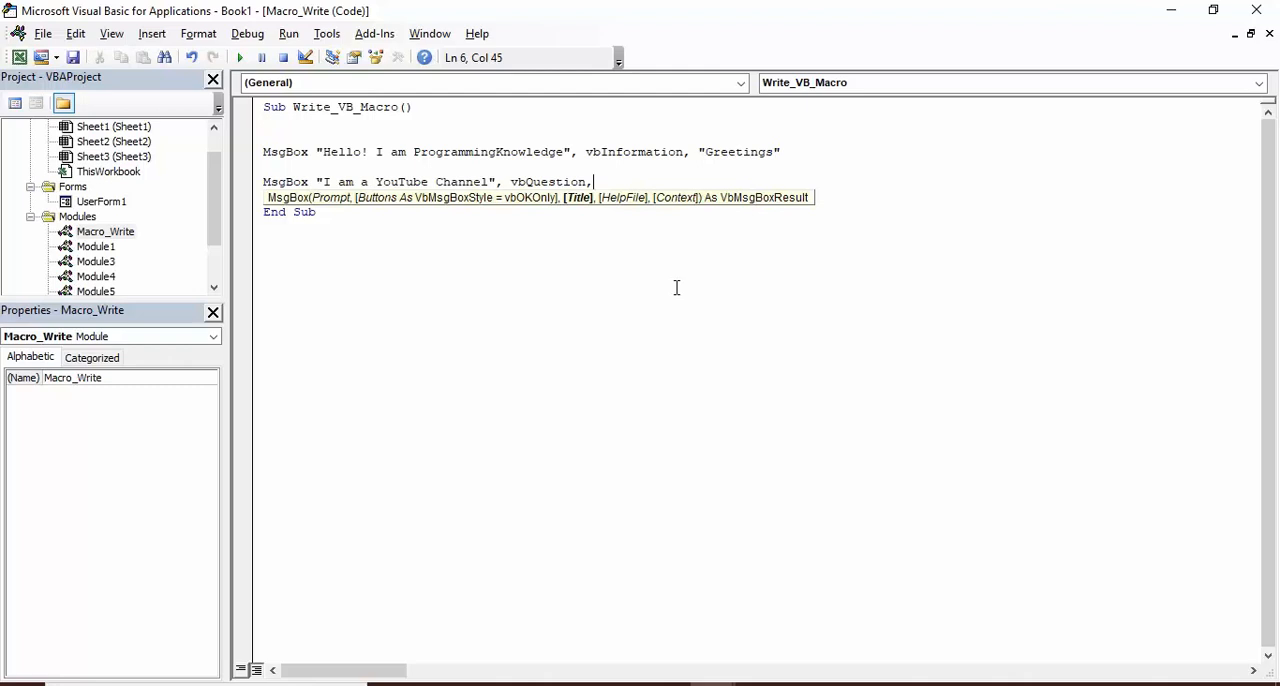
type("\"Q")
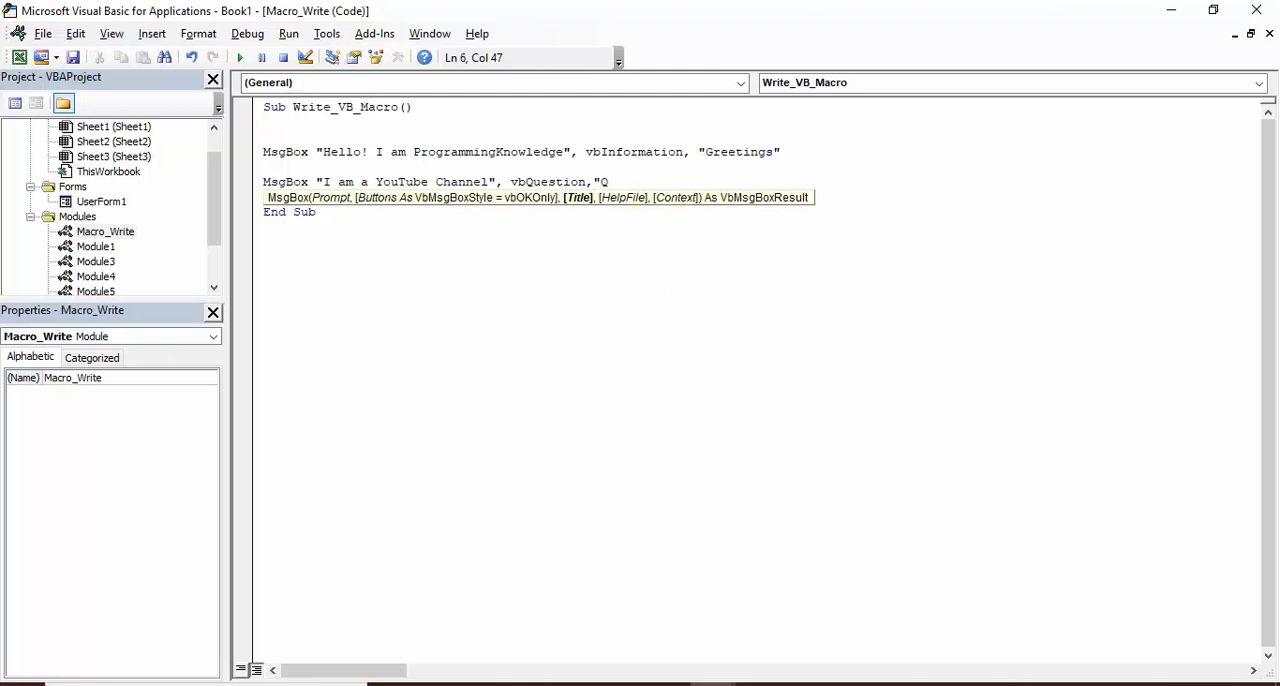
type("uestio")
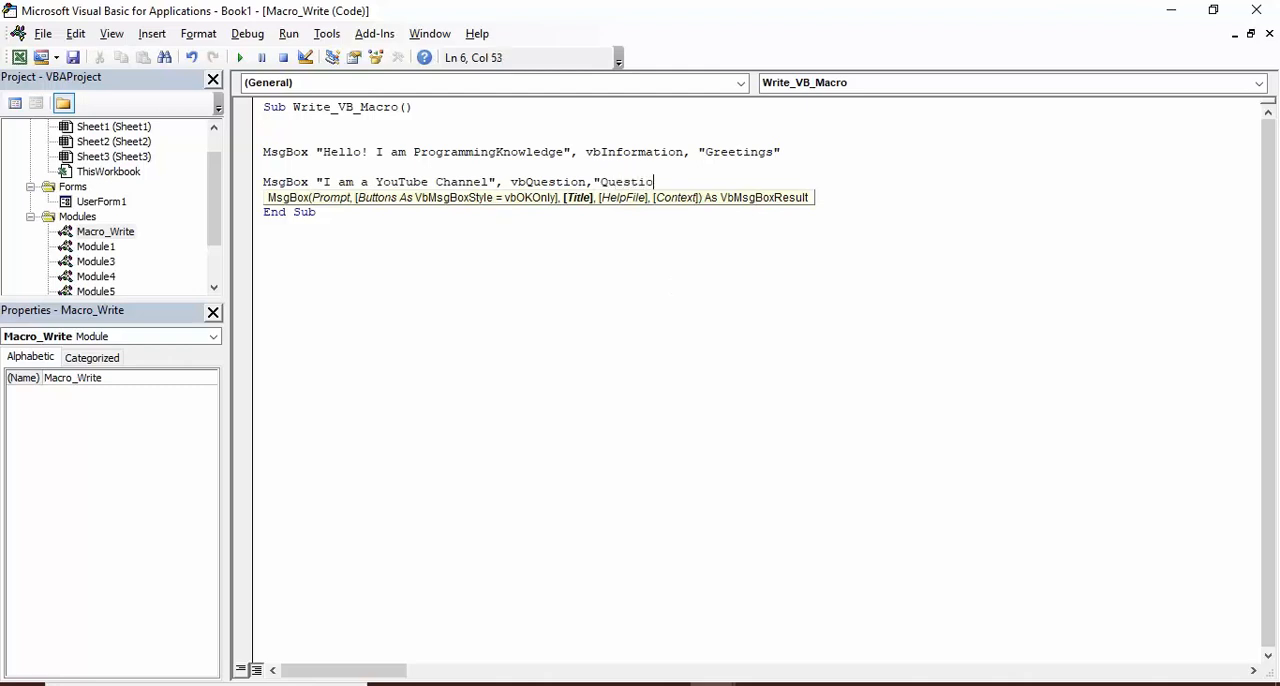
type("n\"")
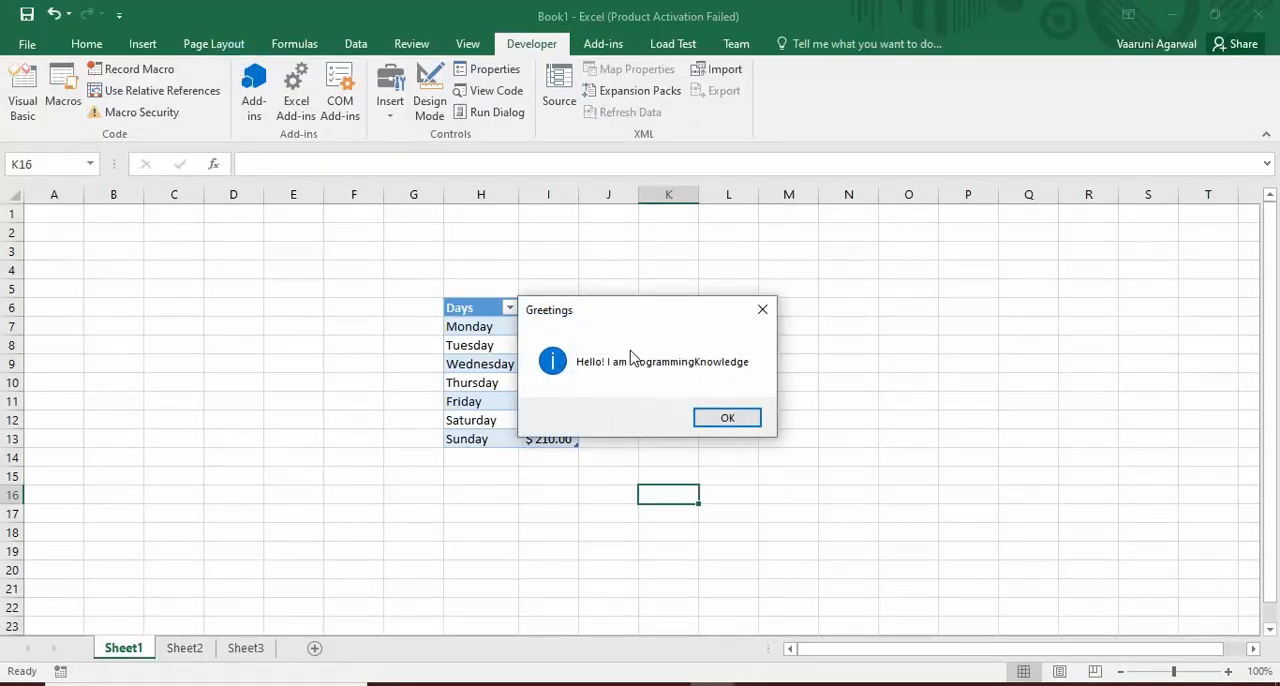
mouse_move(670, 415)
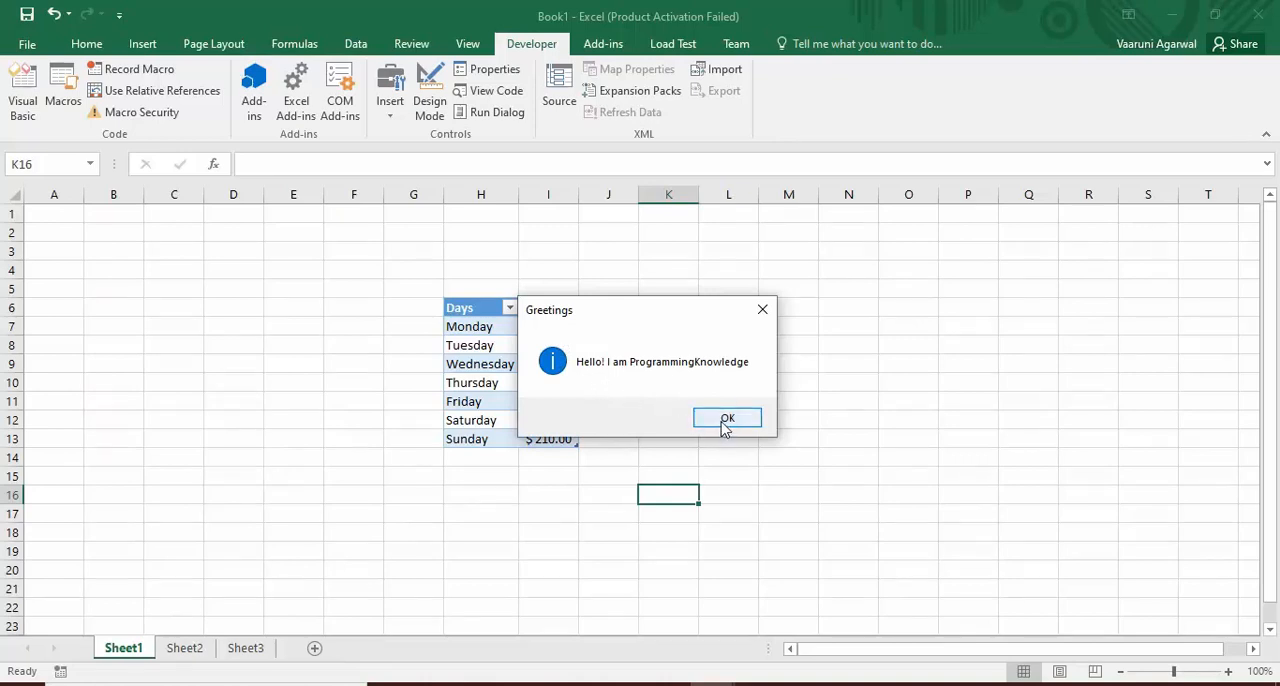
left_click(727, 417)
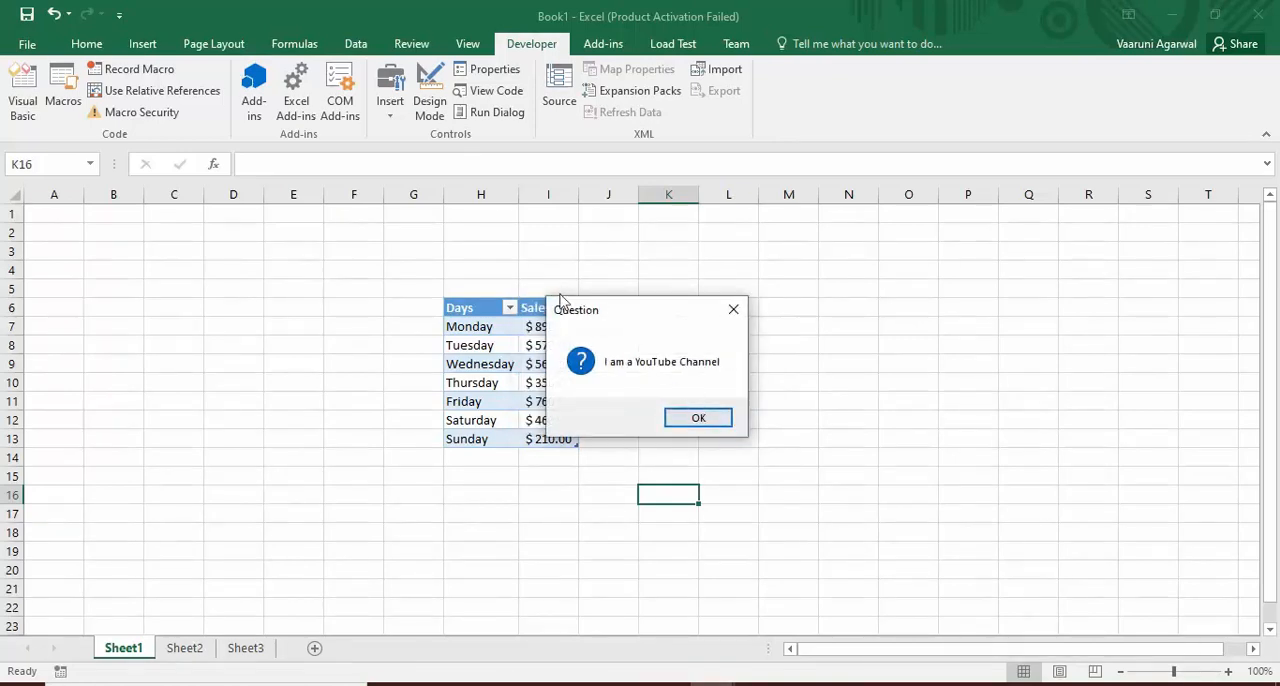
mouse_move(600, 323)
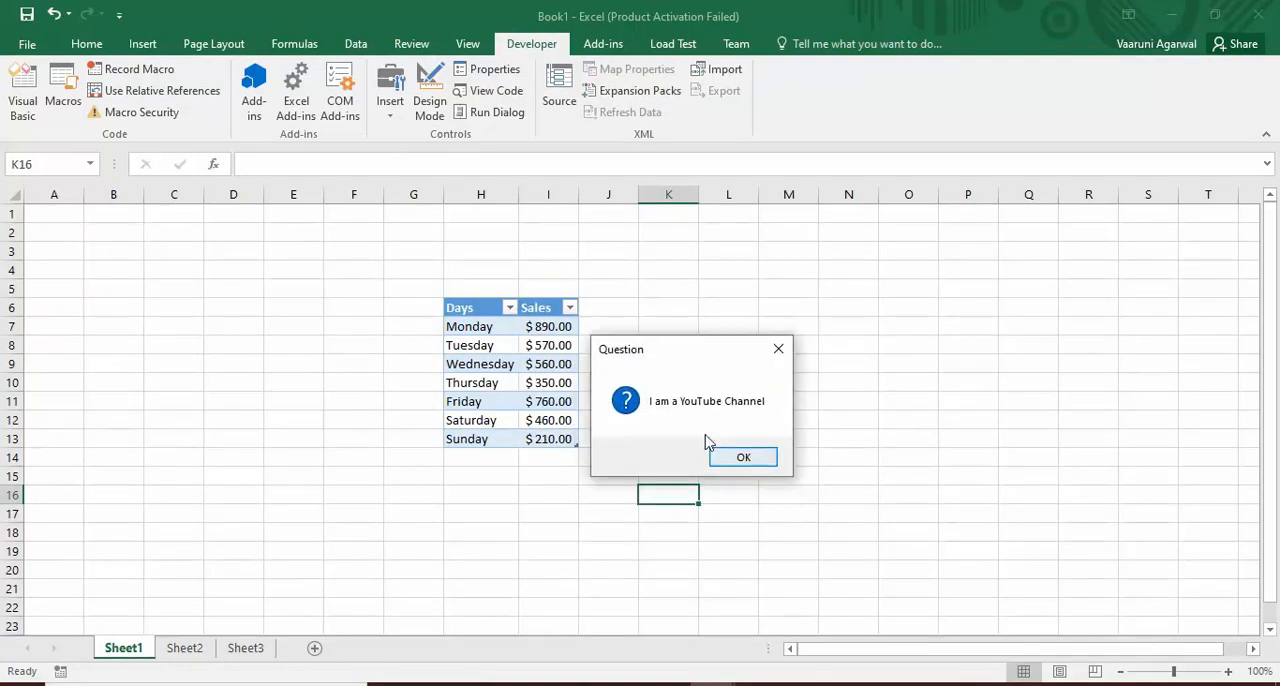
left_click(743, 457)
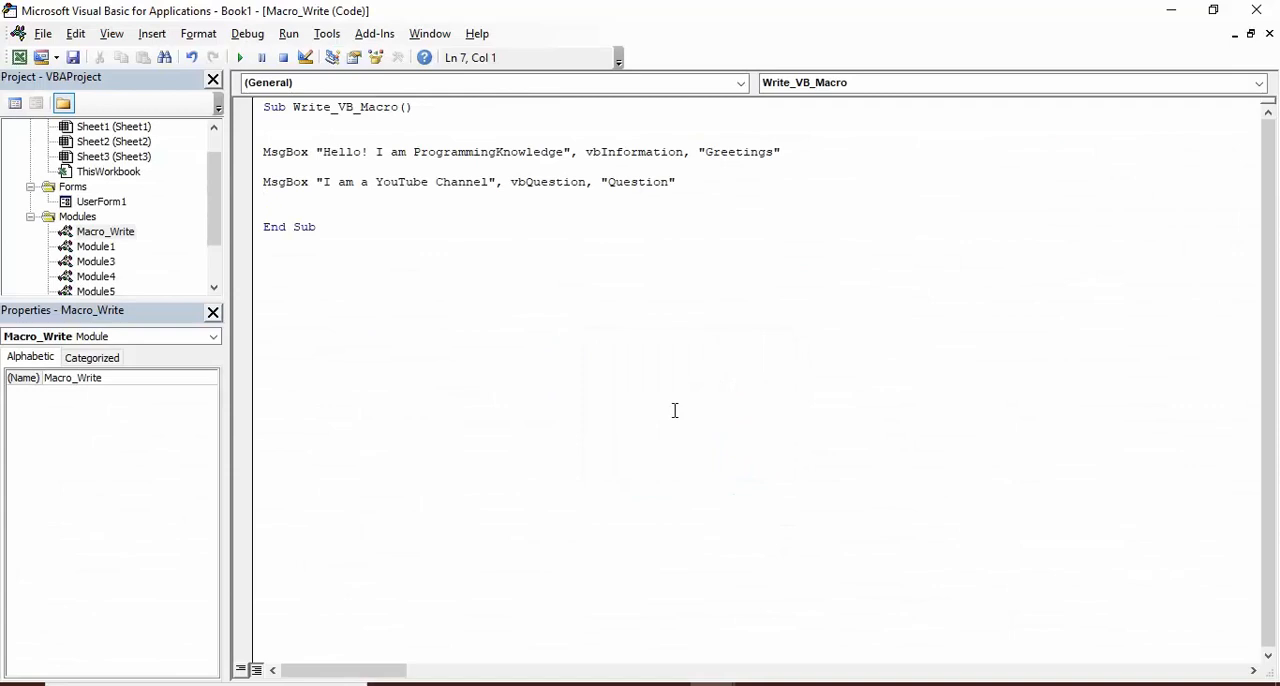
- Add a blank line before End Sub and type MsgBox "Sentence"
key("enter")
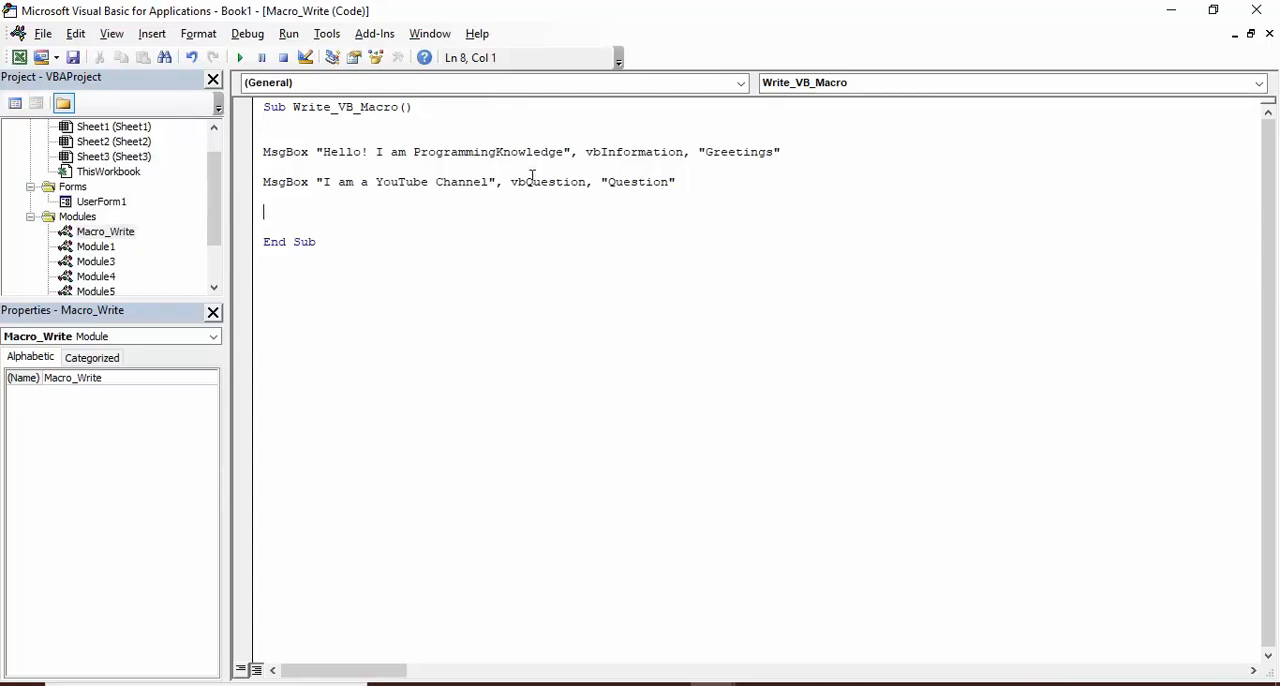
left_click(578, 191)
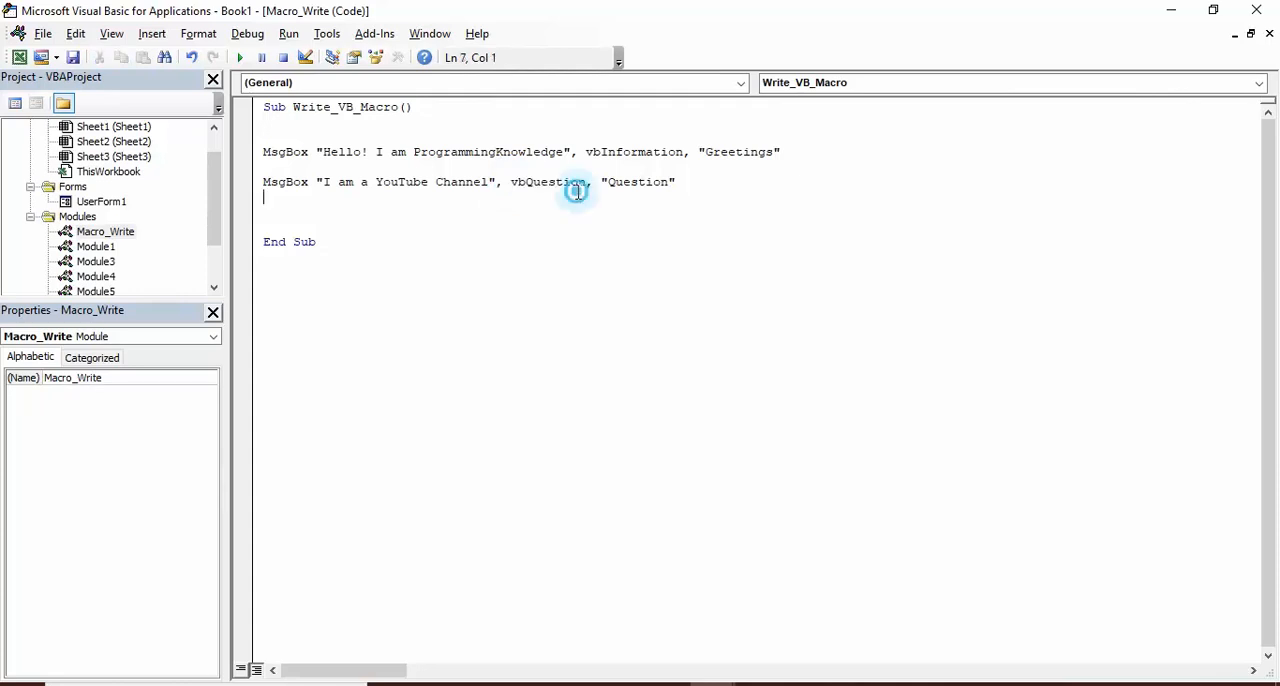
key("enter")
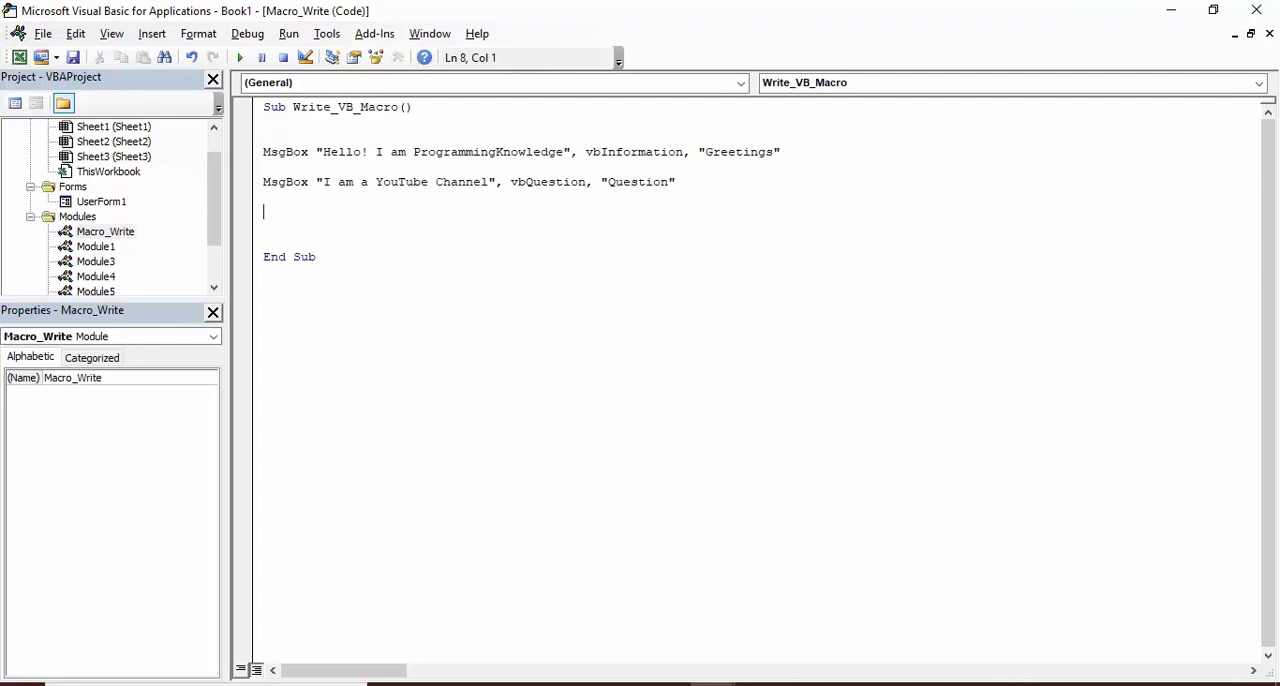
type("Ms")
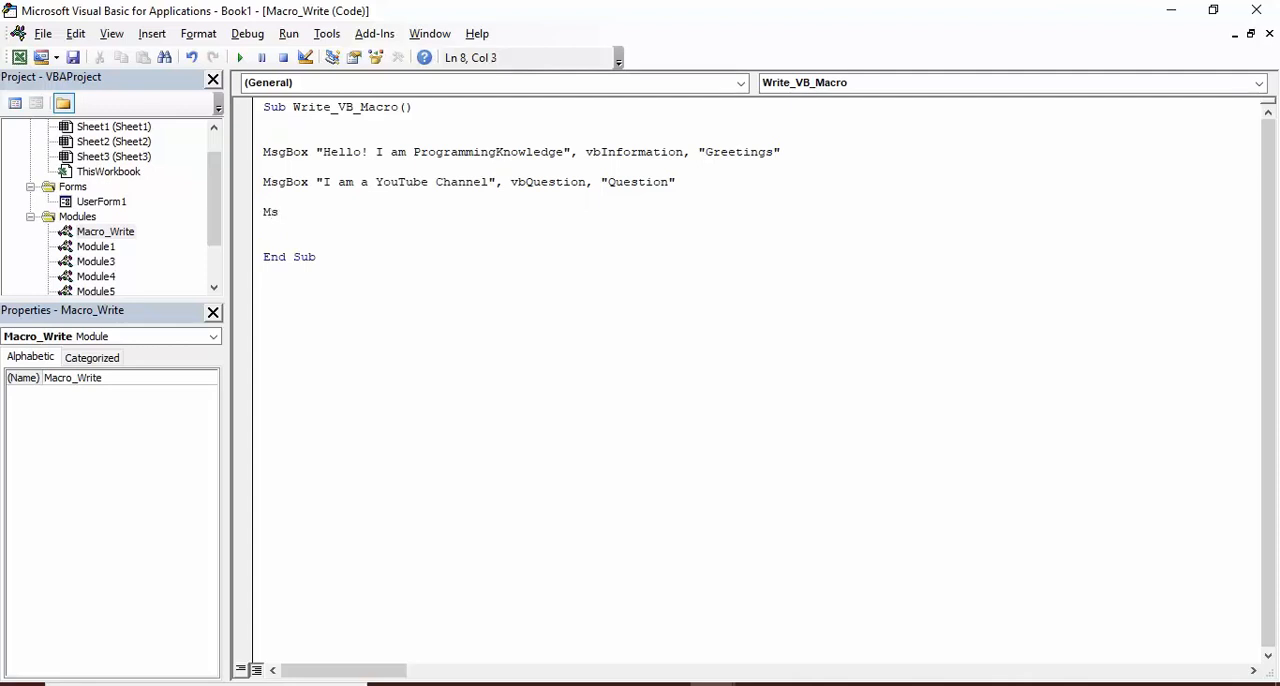
type("gBox")
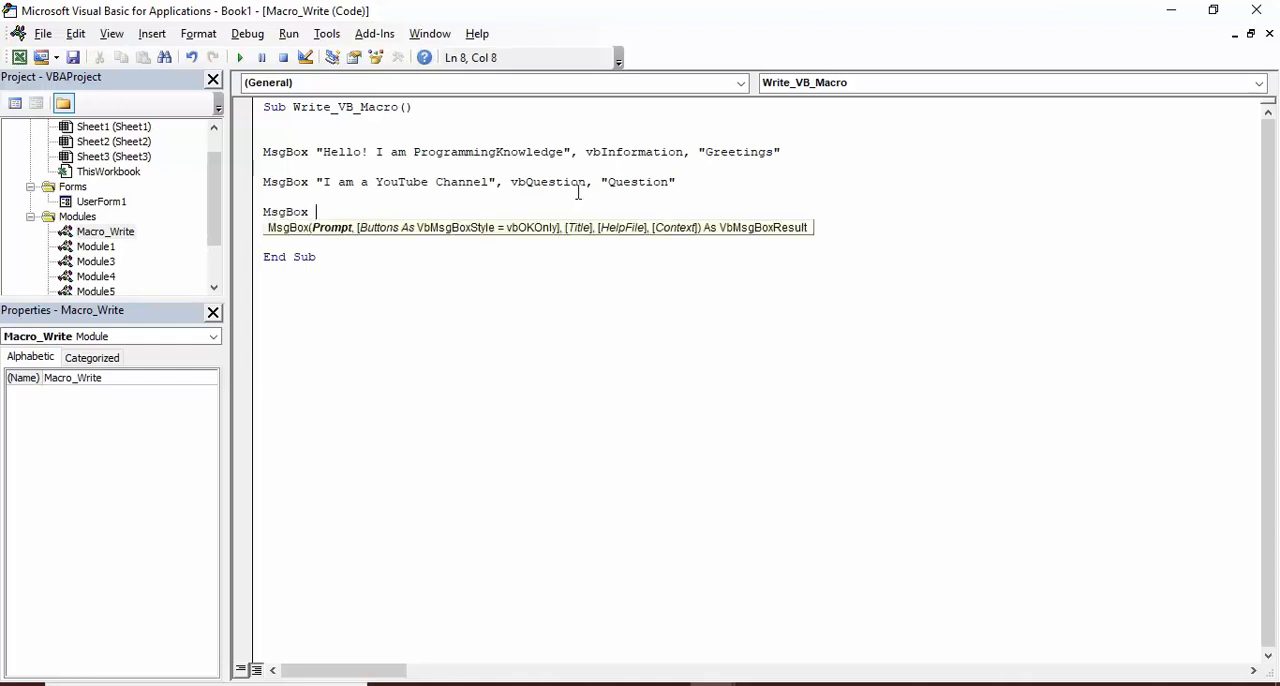
type("\"")
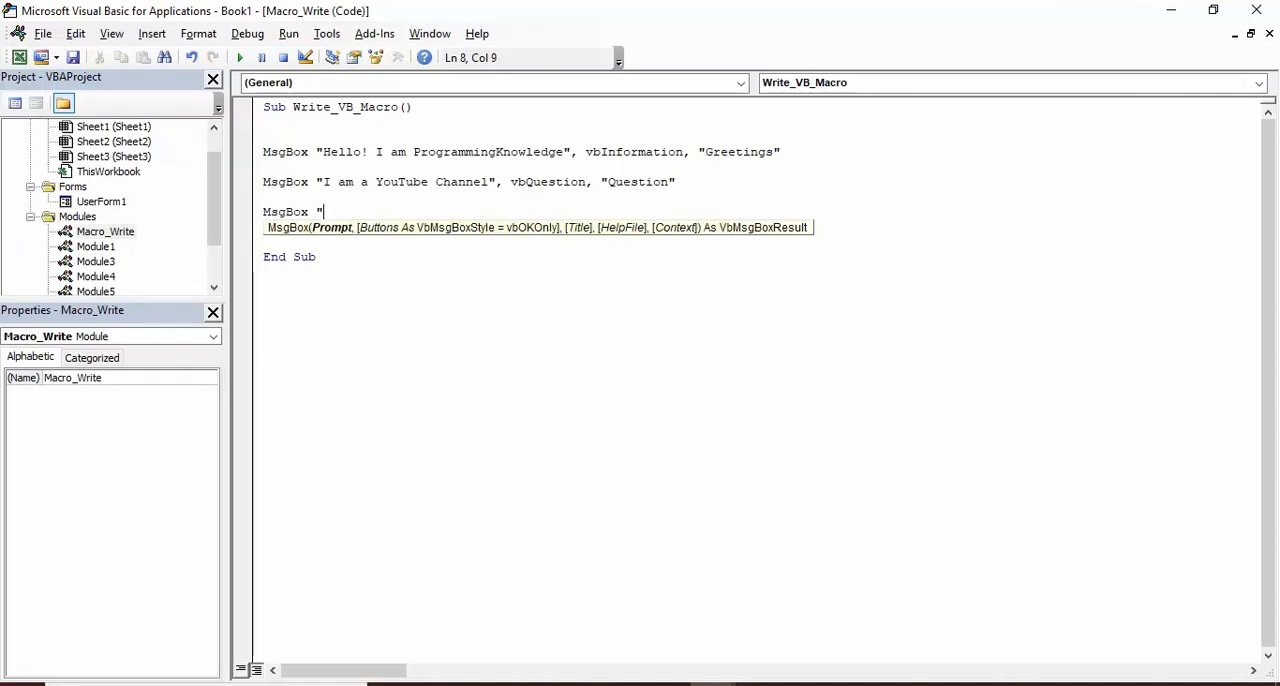
type("S")
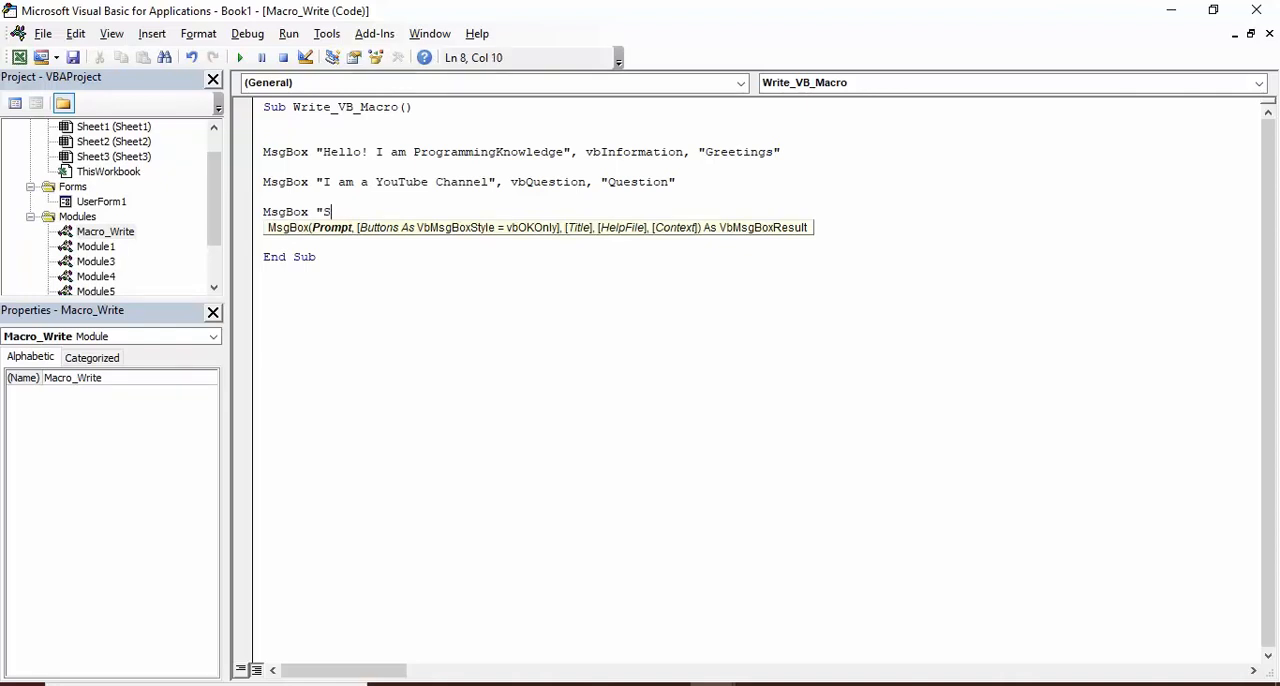
type("entenc")
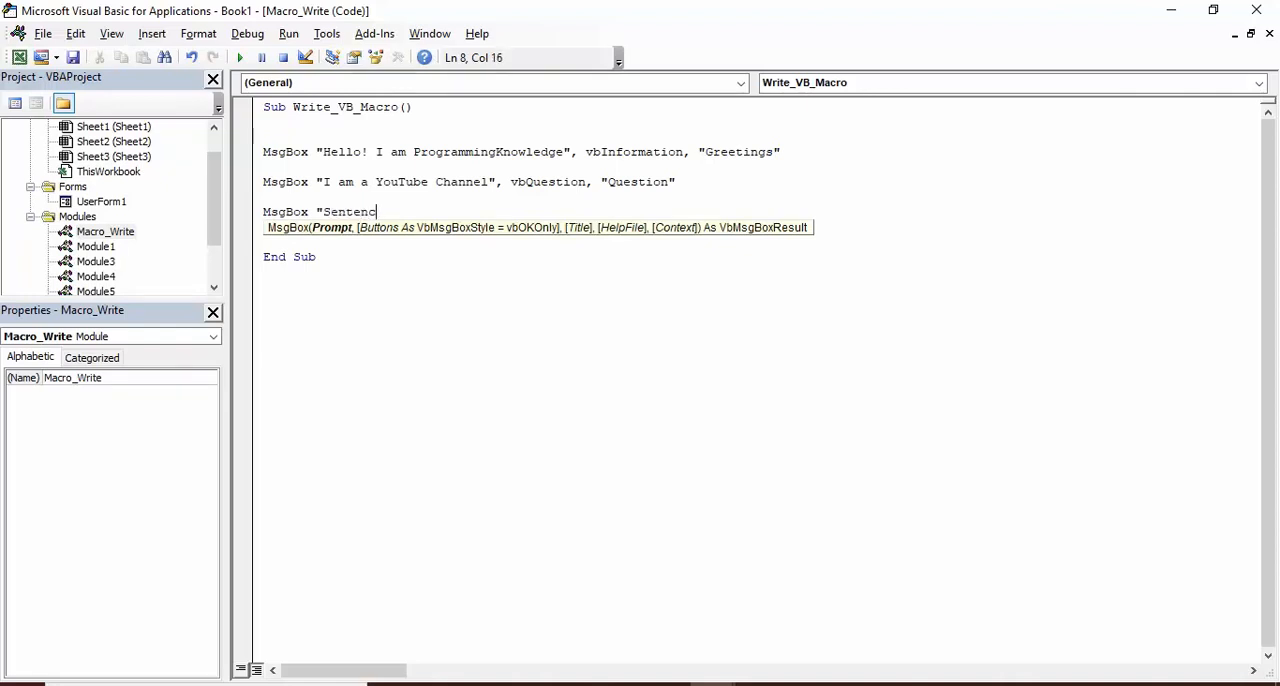
- Give the Sentence message vbOKCancel buttons and the title 'Info'
type("\",vbOKCancel")
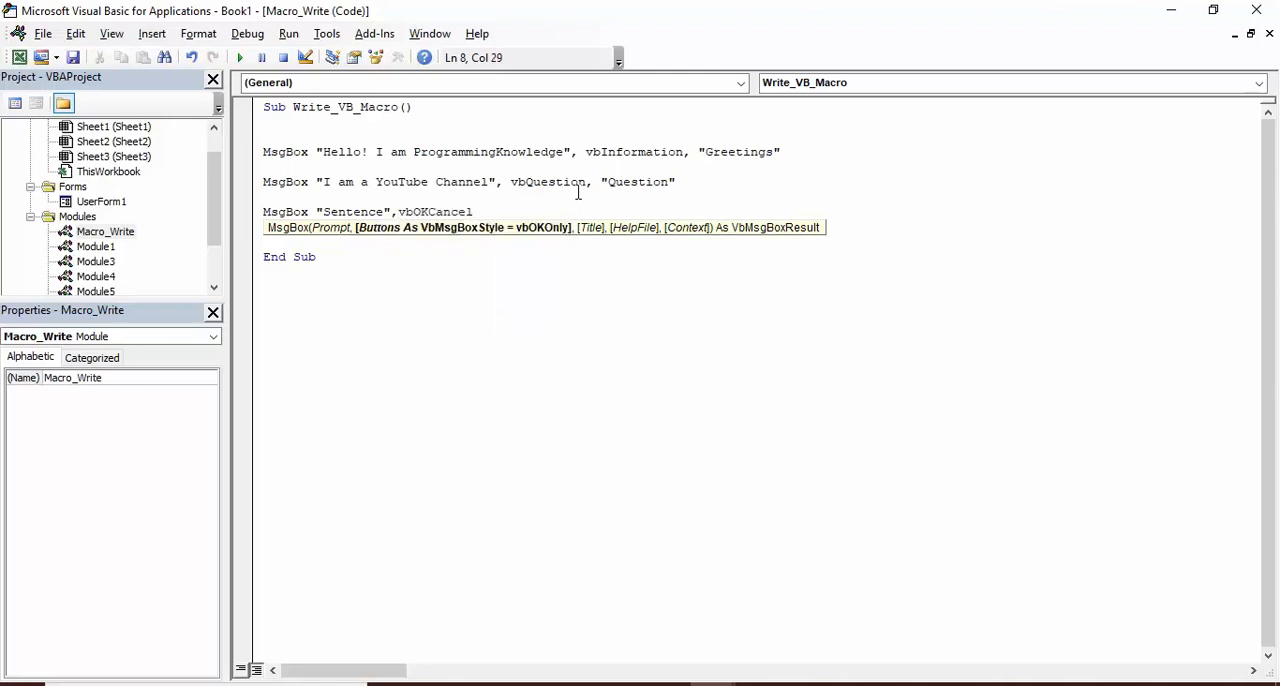
type(",")
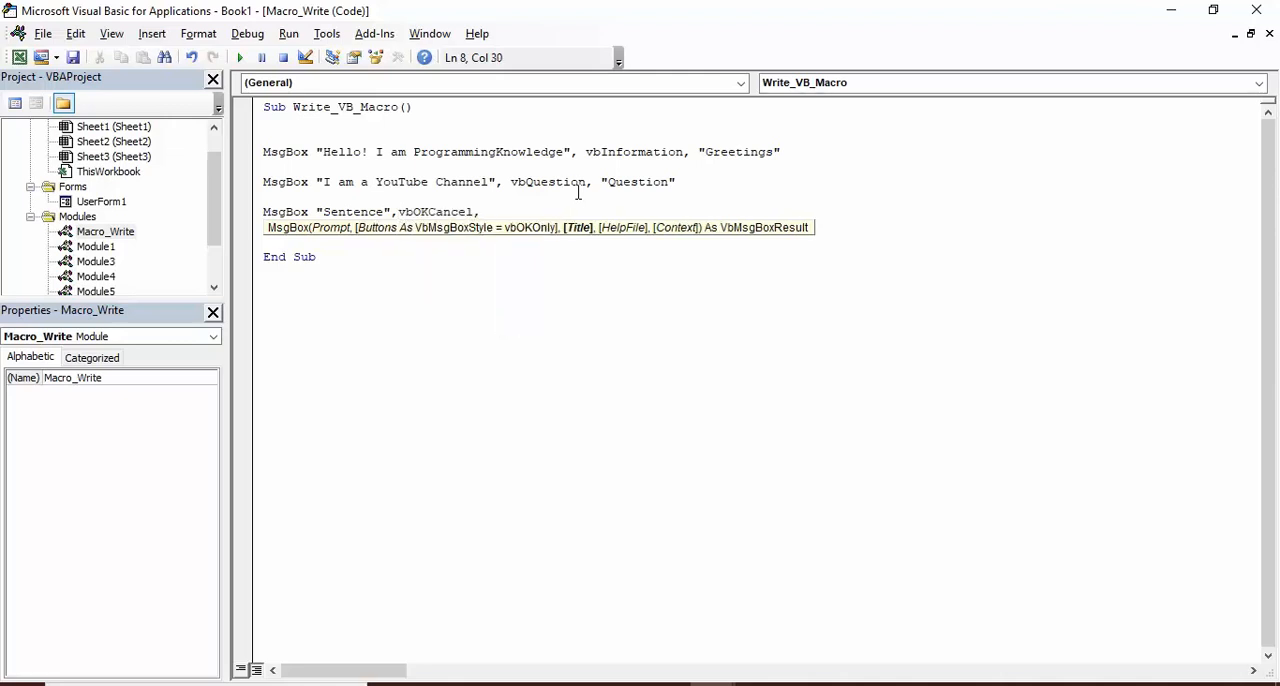
type("\"")
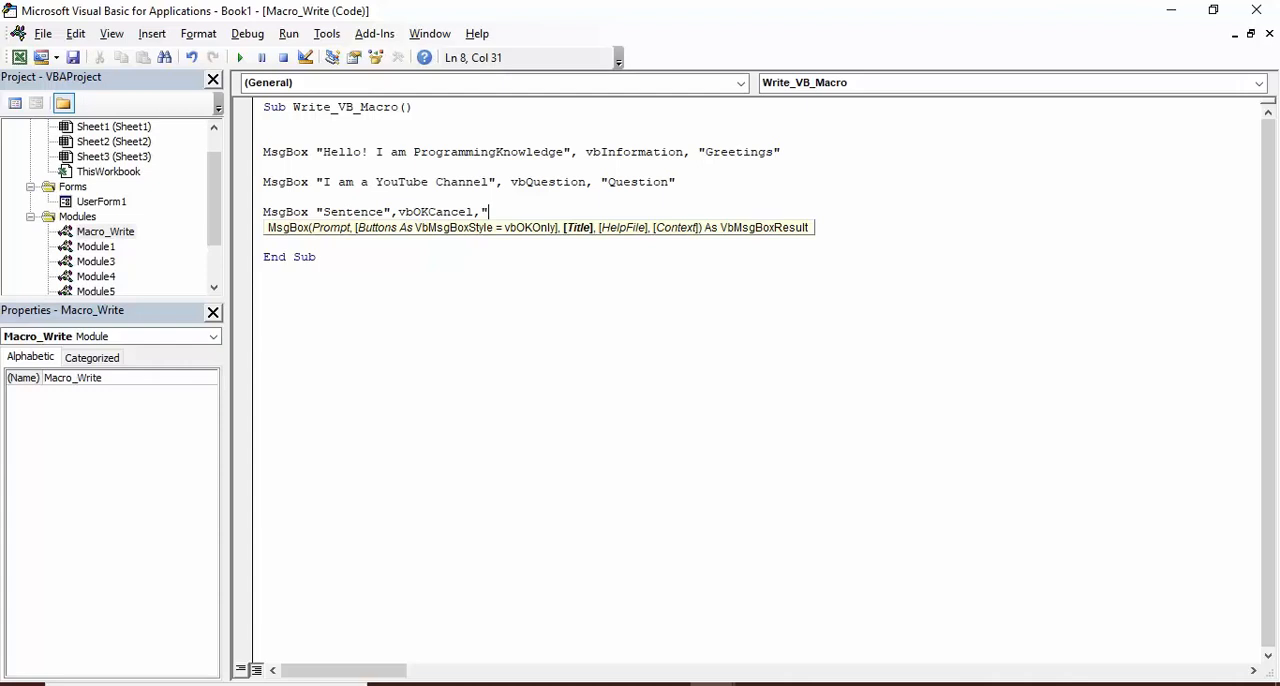
type("Info")
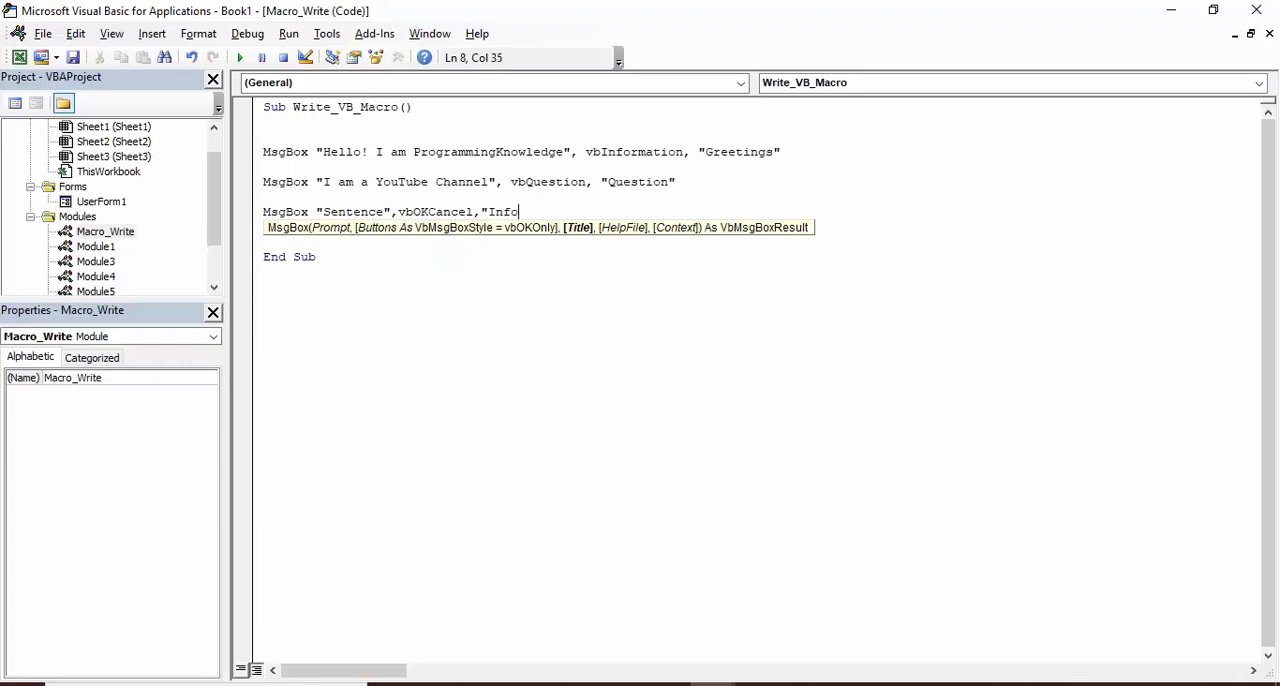
type("\"")
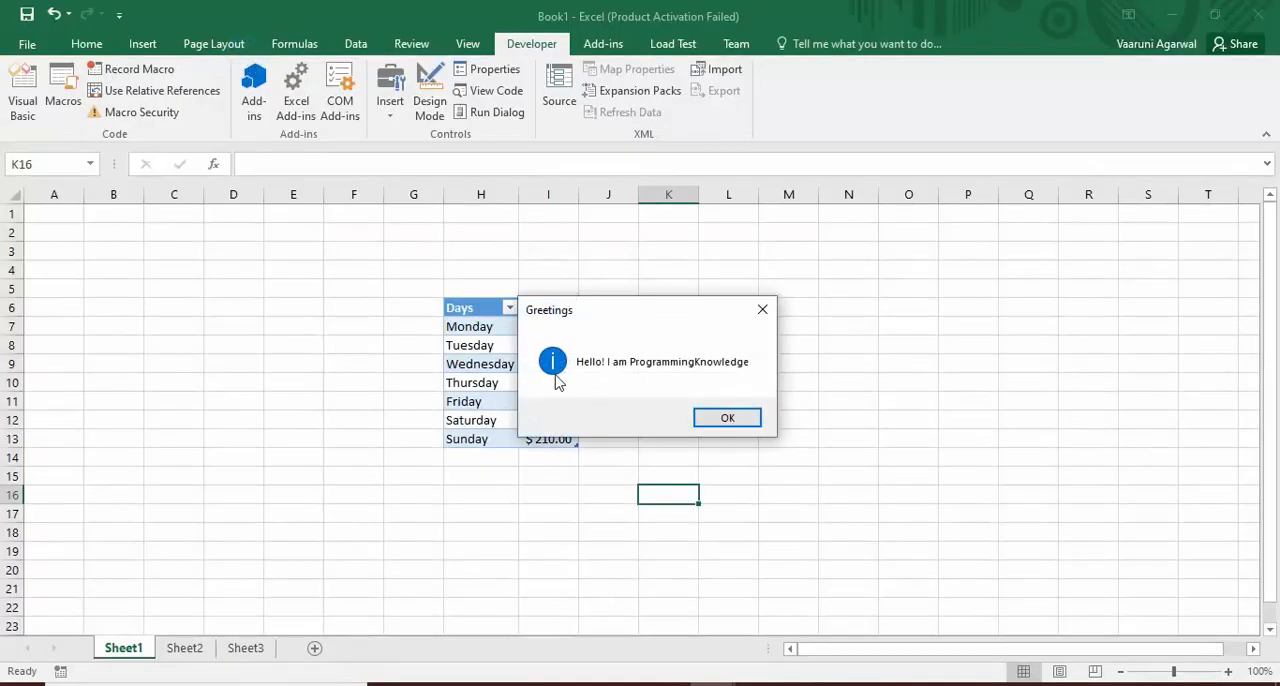
- Click OK on the Greetings, Question and Info 'Sentence' message boxes
left_click(727, 417)
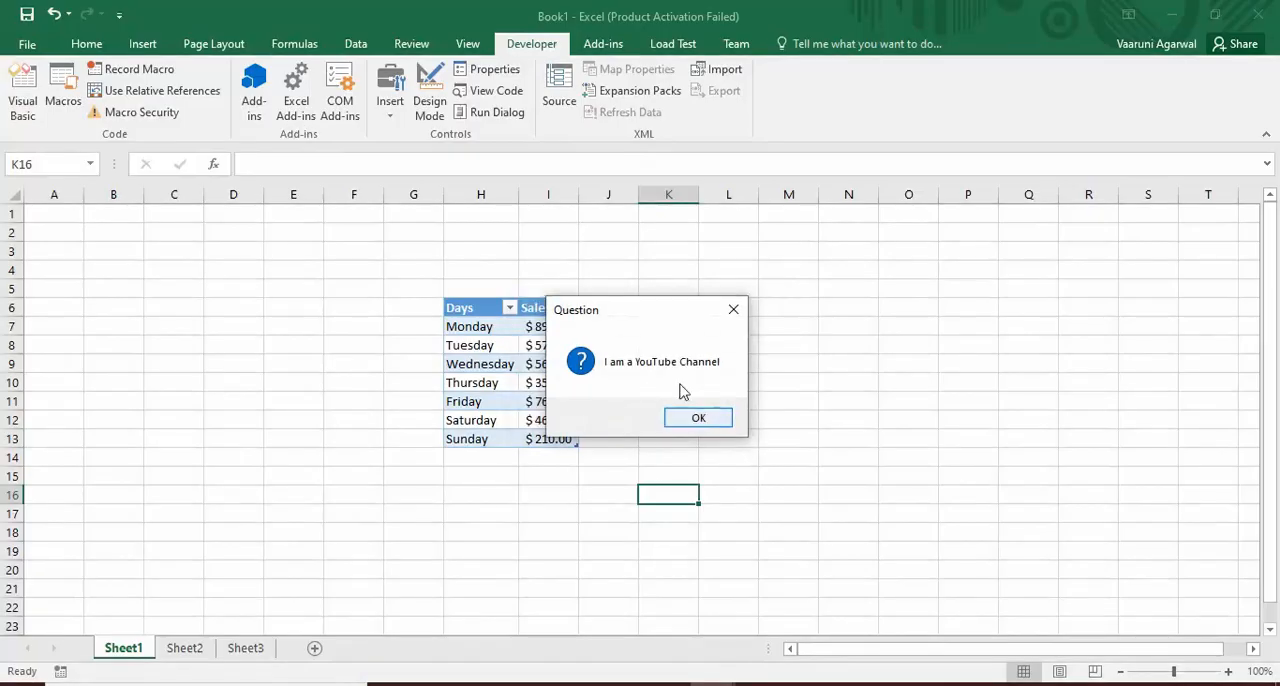
left_click(698, 417)
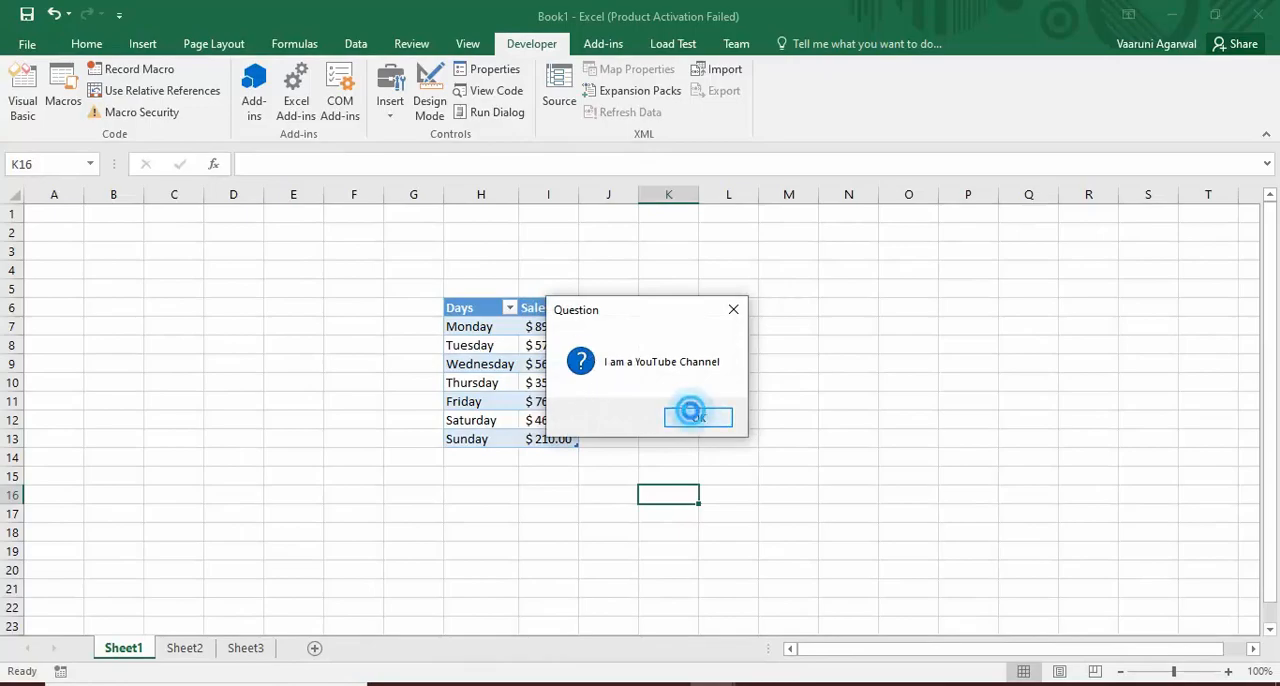
left_click(697, 417)
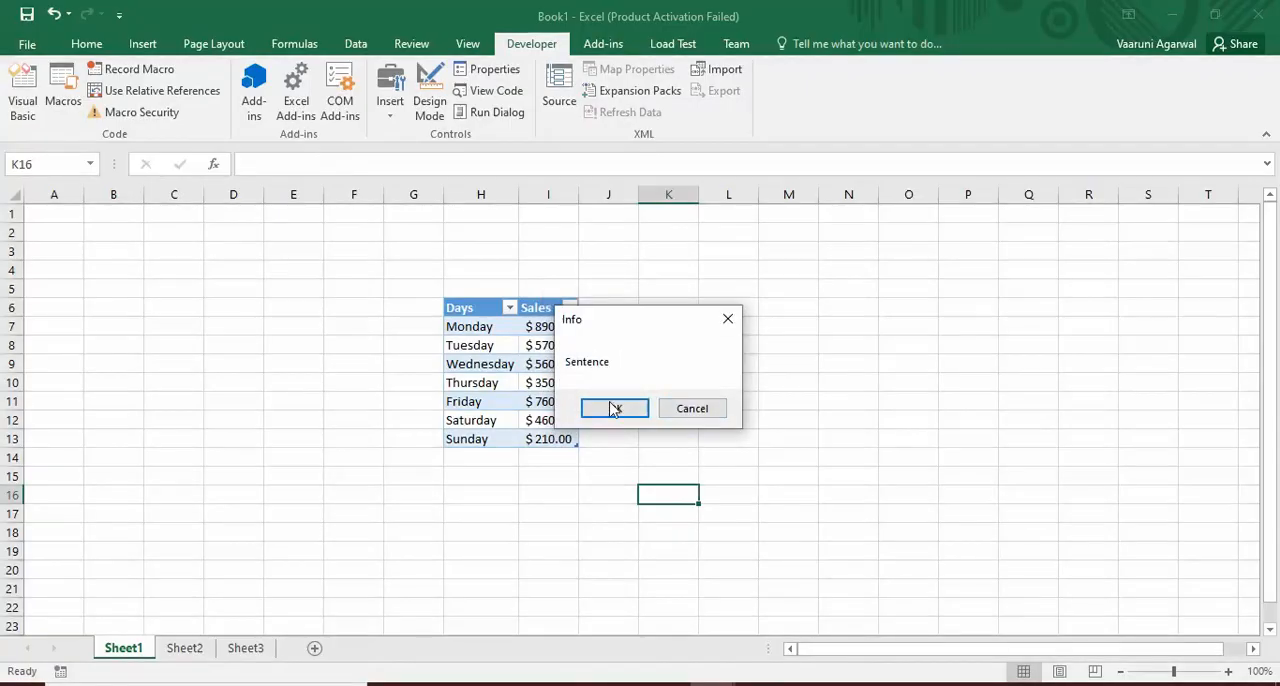
mouse_move(692, 408)
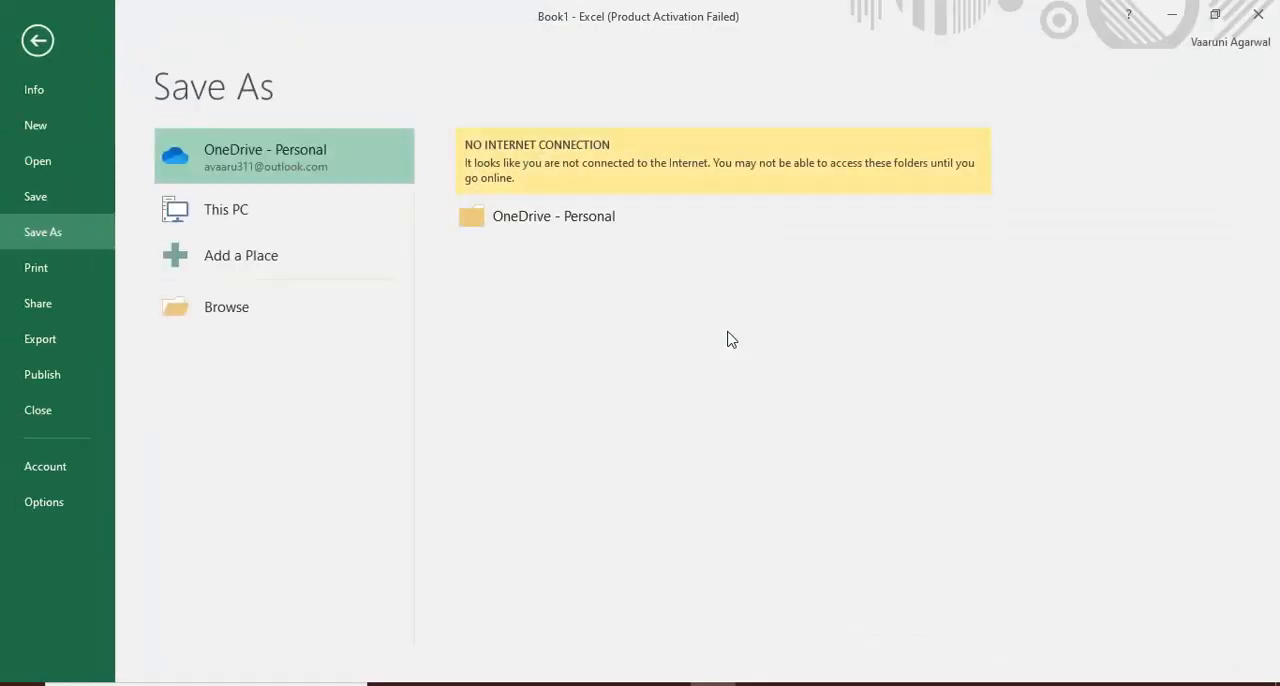
- Browse to Documents and save as Book1, raising the macro-free workbook warning
left_click(226, 307)
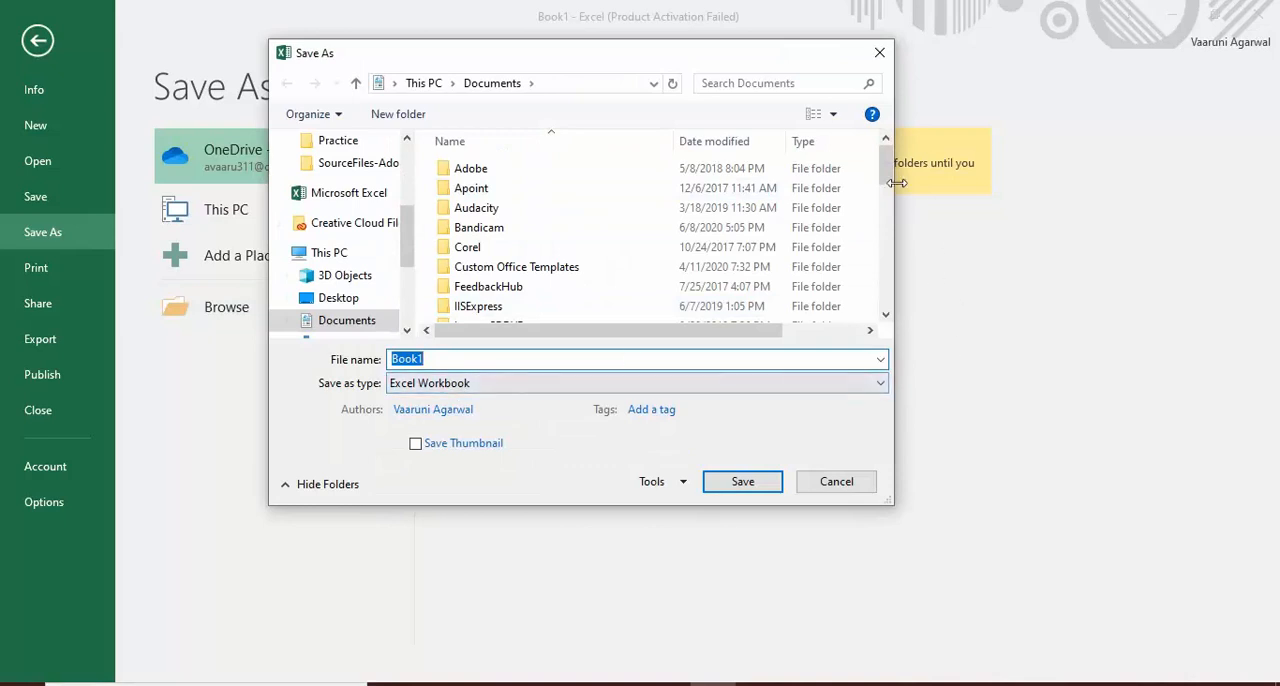
left_click(742, 481)
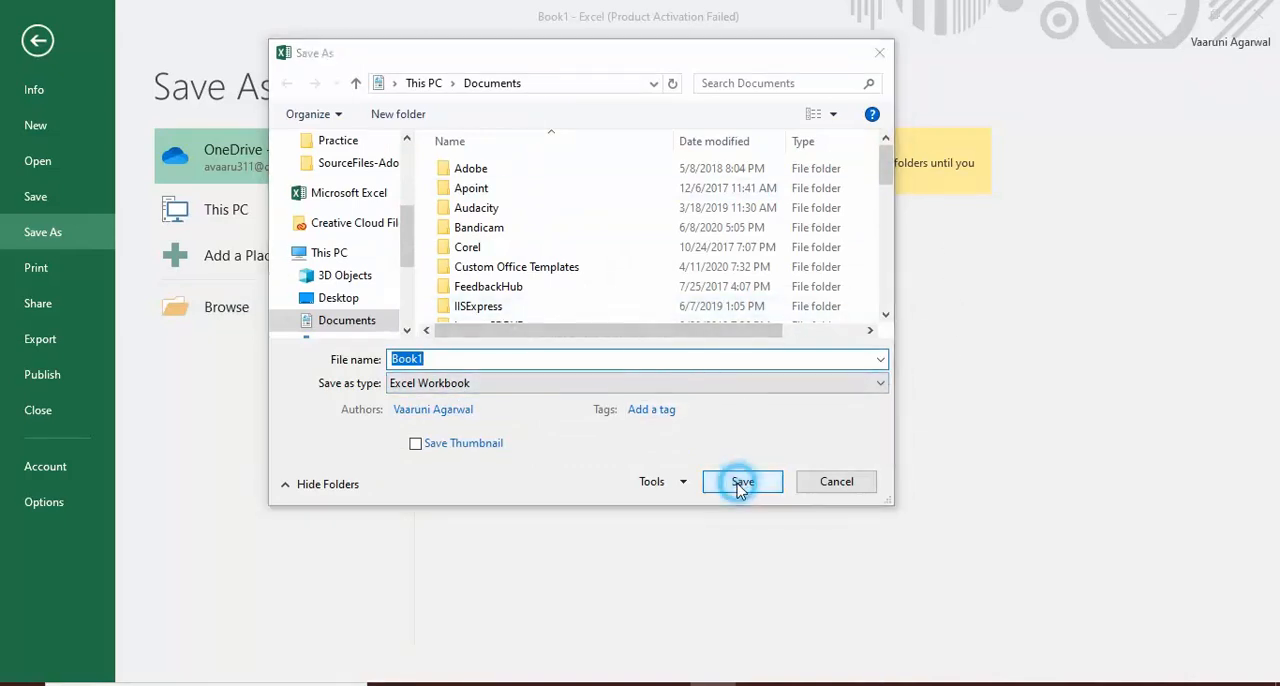
left_click(742, 481)
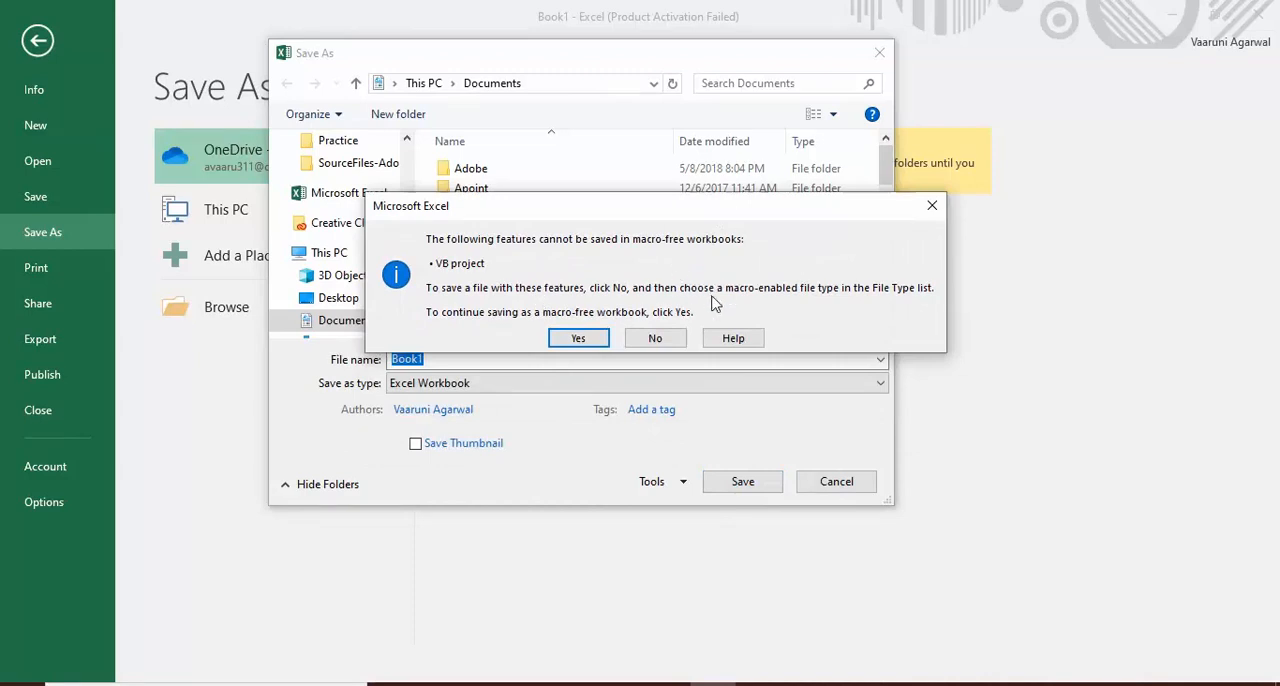
mouse_move(460, 300)
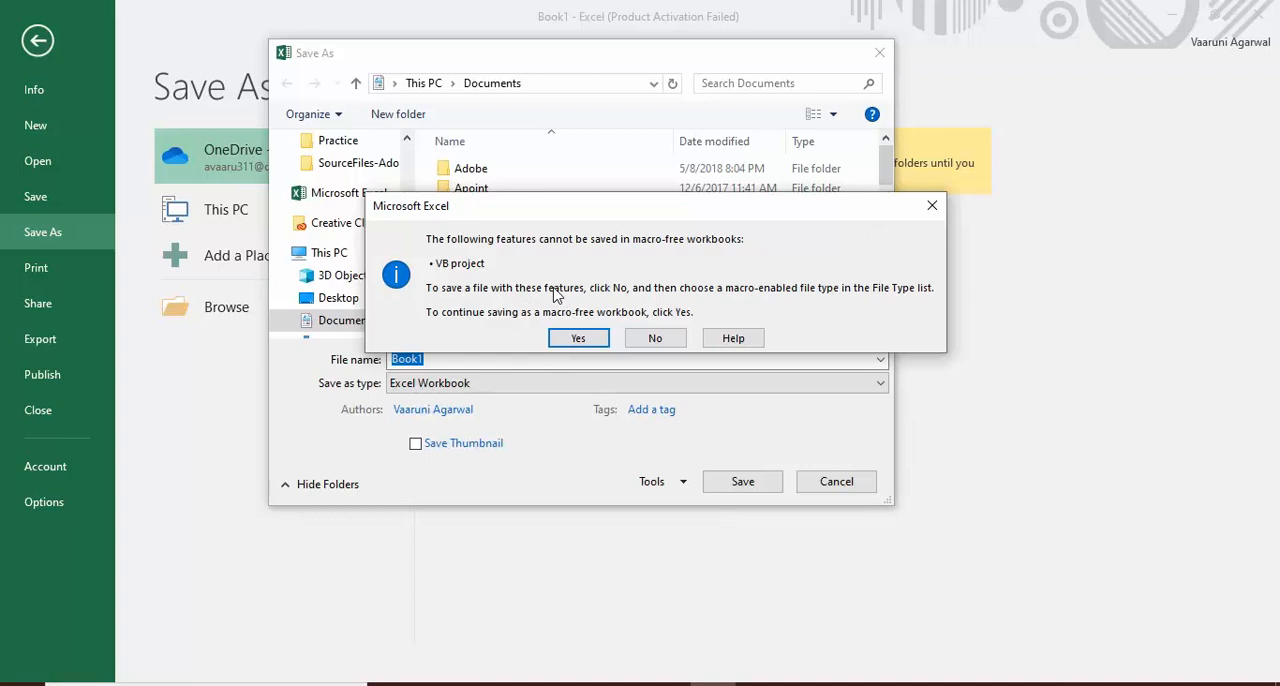
mouse_move(550, 291)
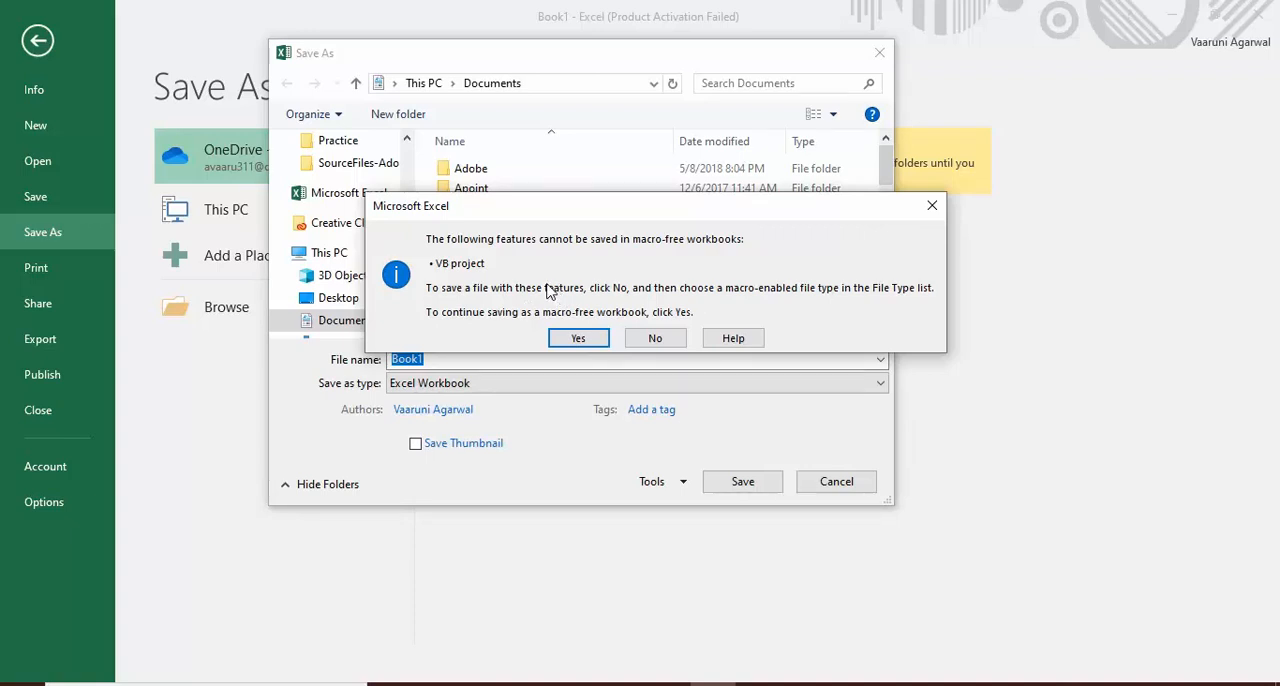
mouse_move(822, 297)
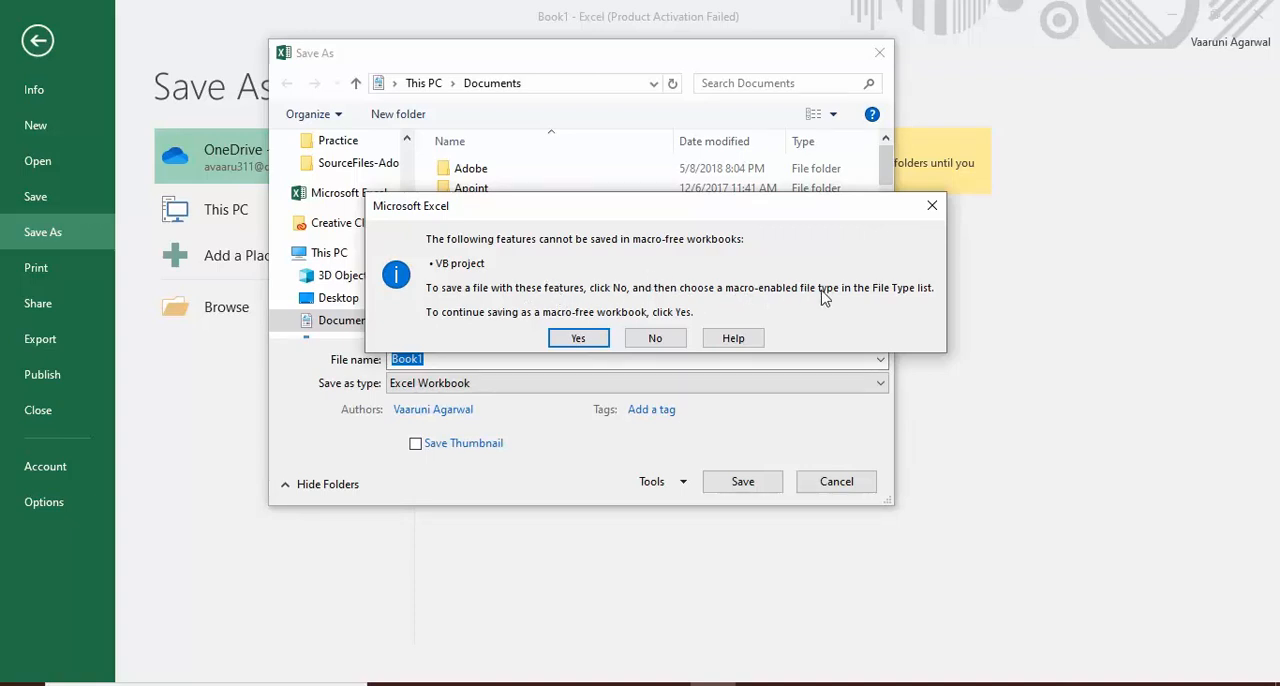
mouse_move(458, 330)
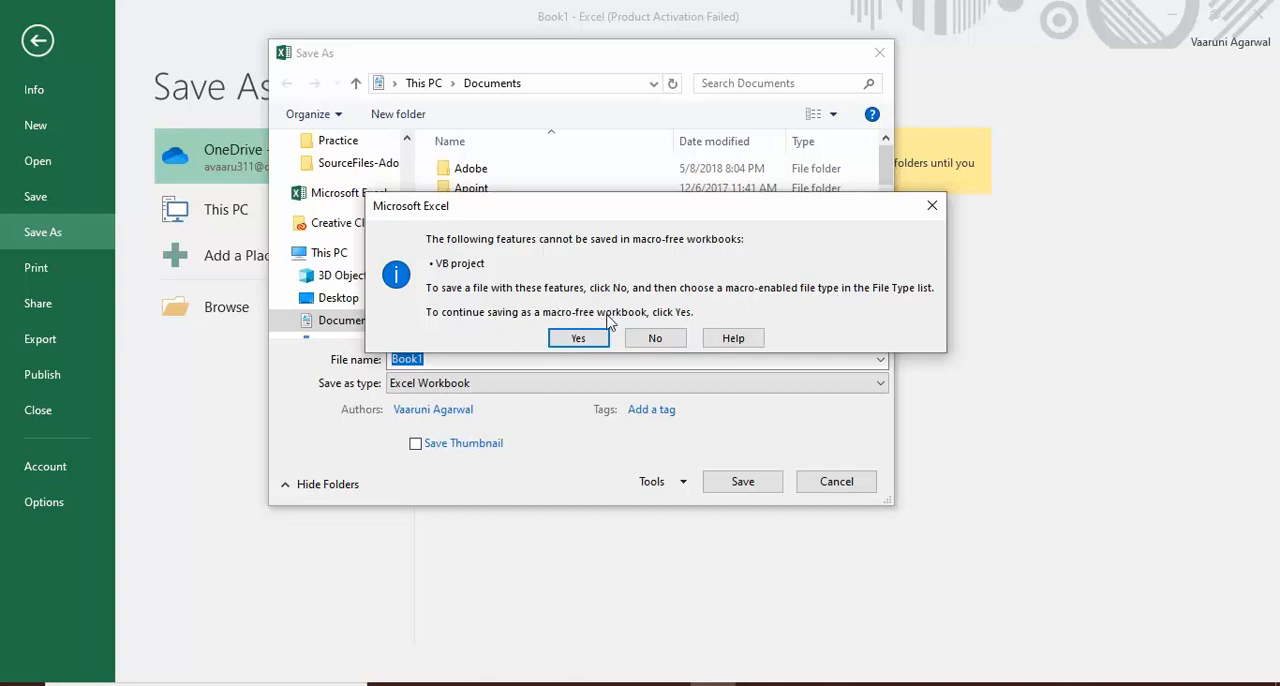
mouse_move(693, 327)
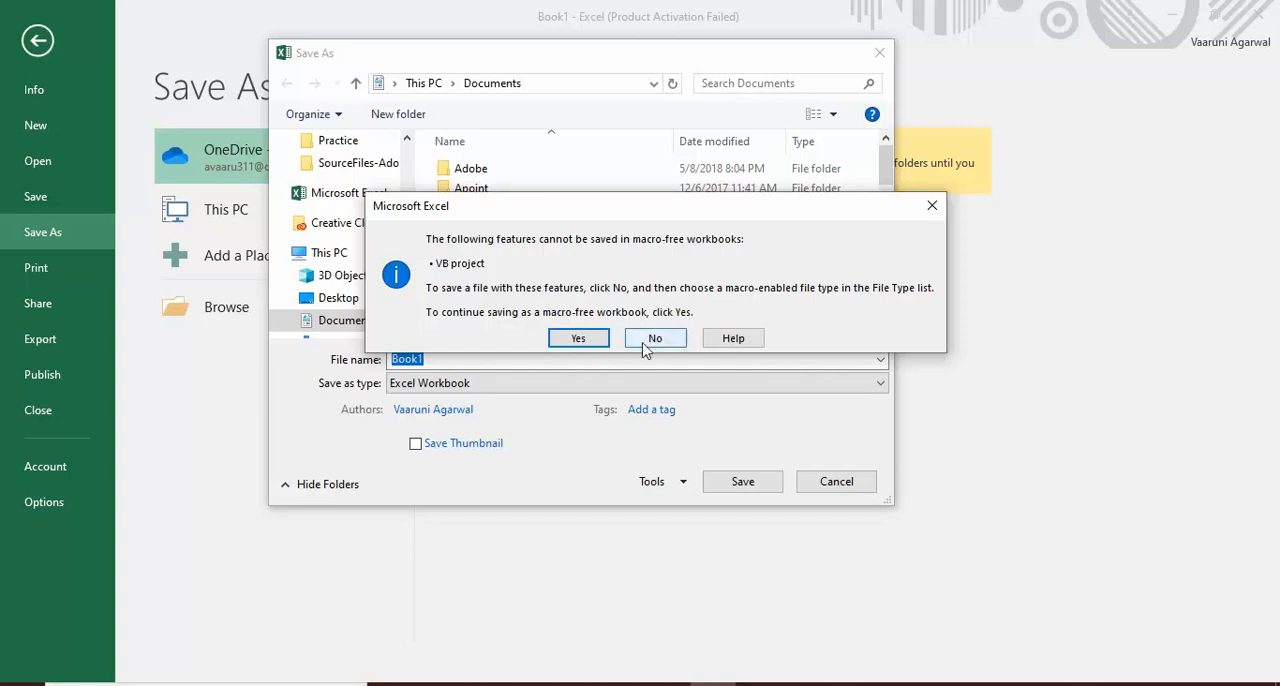
- Decline the macro-free warning and save Book1 to Documents as an Excel Macro-Enabled Workbook
left_click(655, 337)
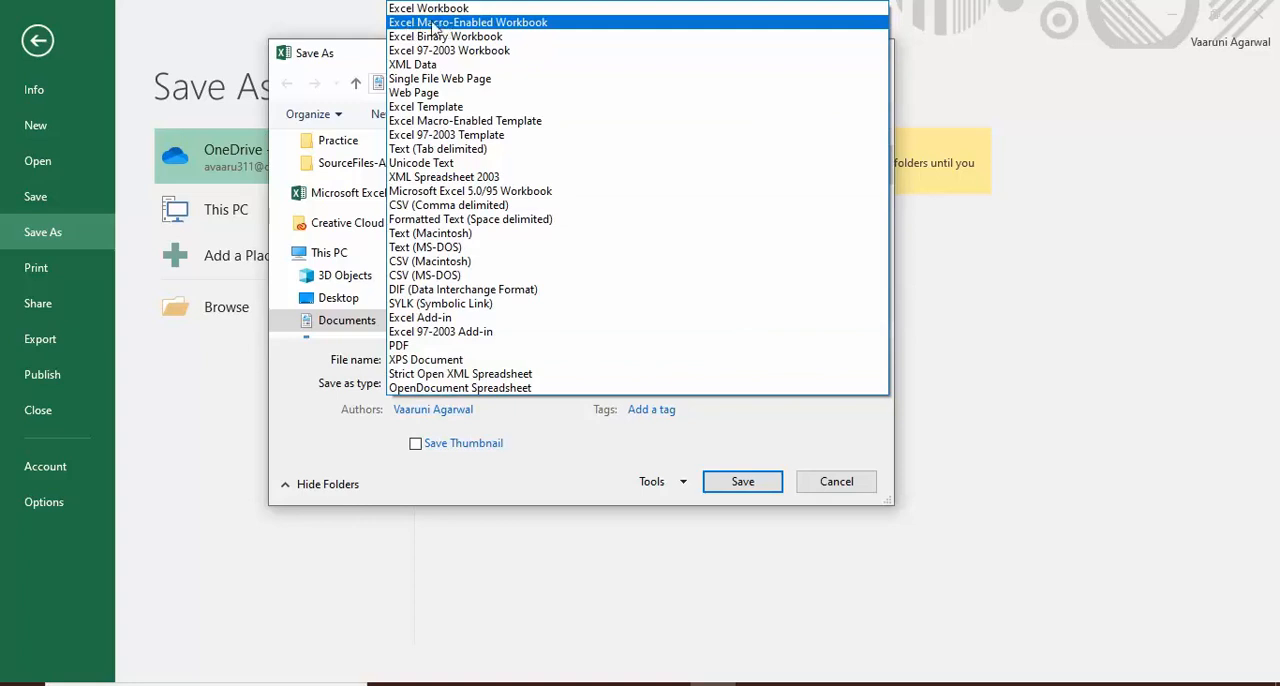
left_click(468, 22)
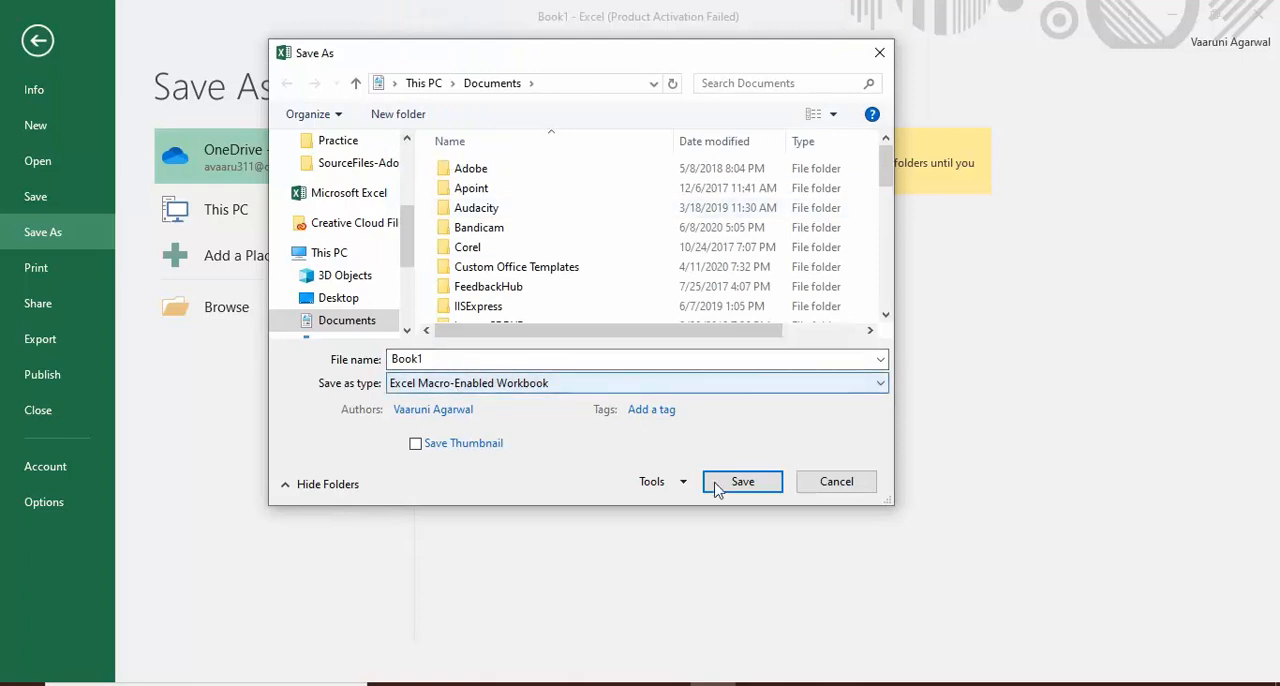
left_click(742, 481)
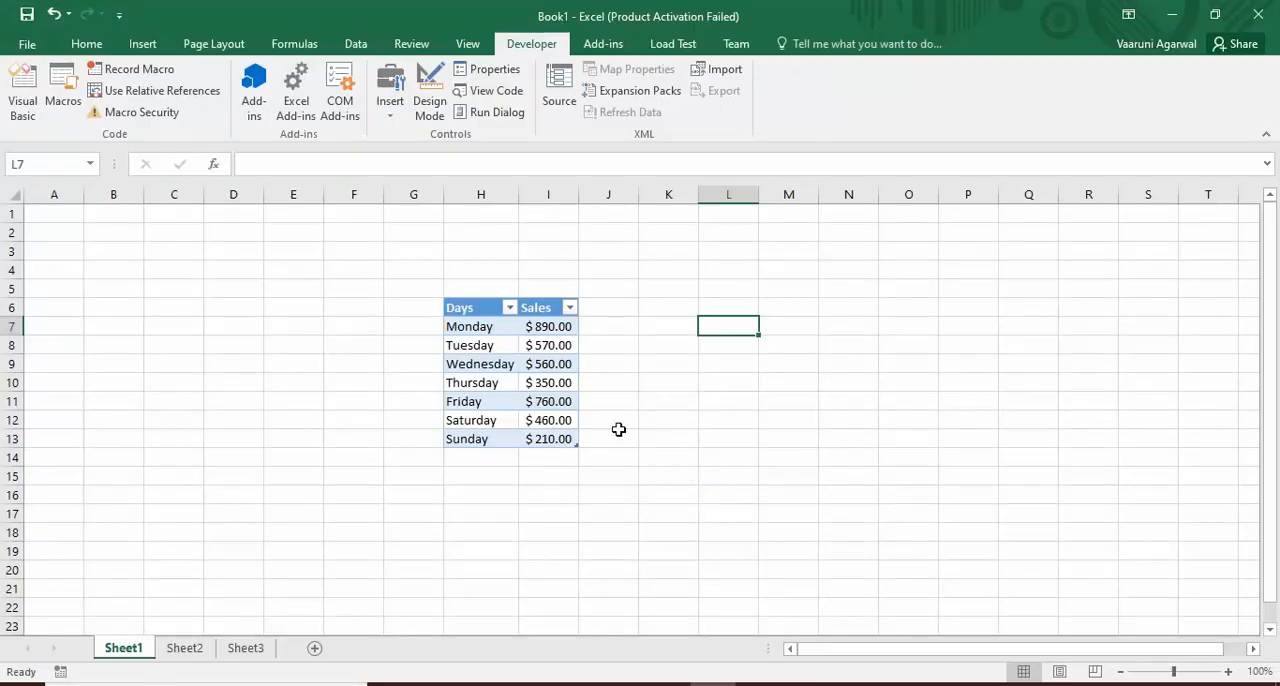